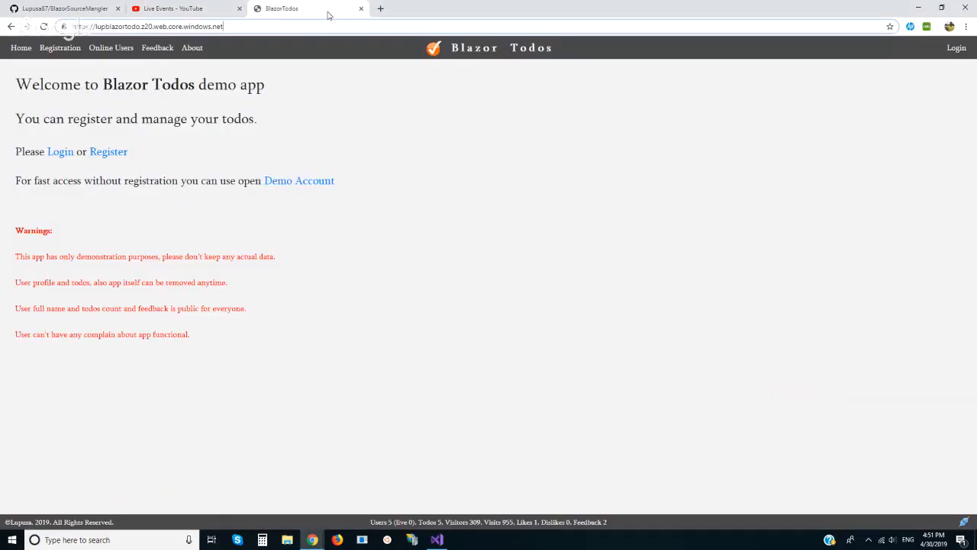
pyautogui.moveTo(447, 312)
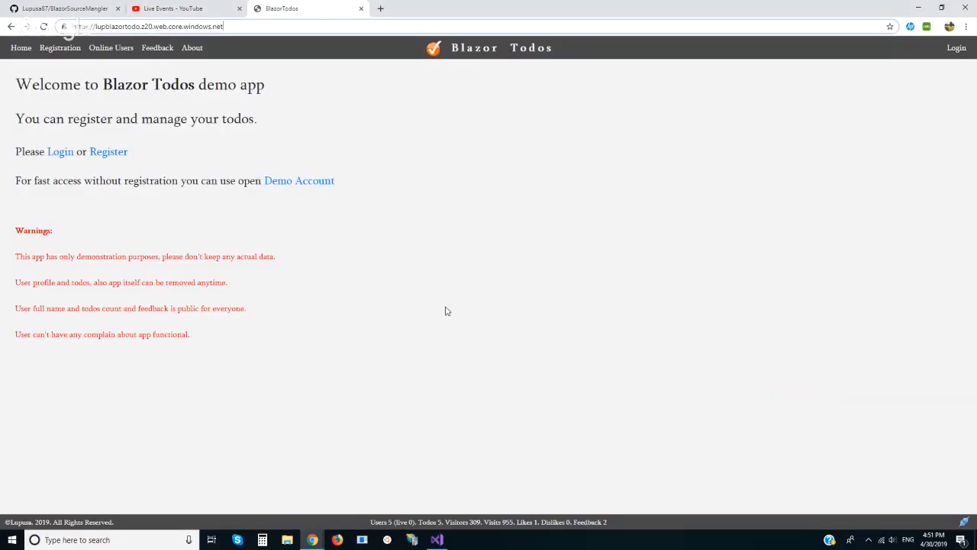
pyautogui.moveTo(204, 191)
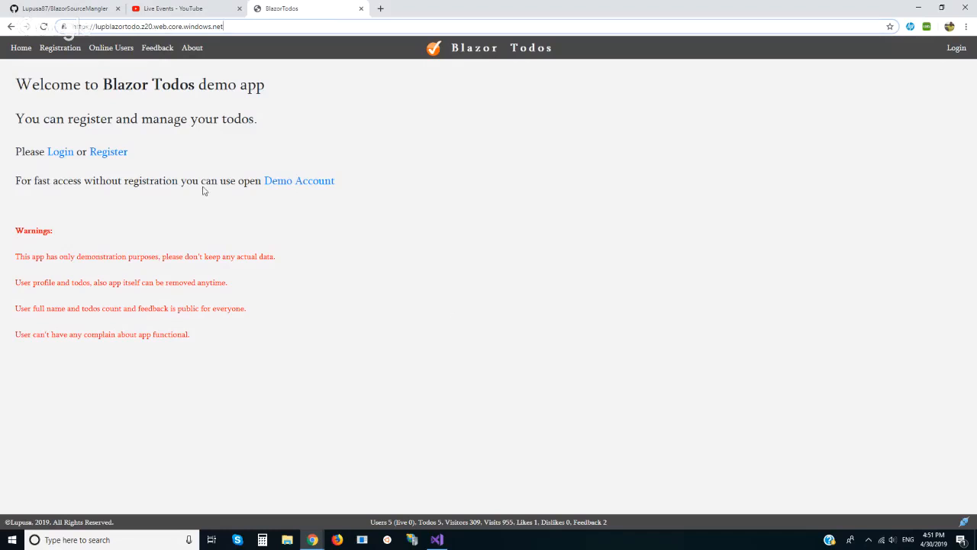
# - Leave the GitHub repo, return to the Blazor Todos app and bring up DevTools with F12
pyautogui.click(64, 9)
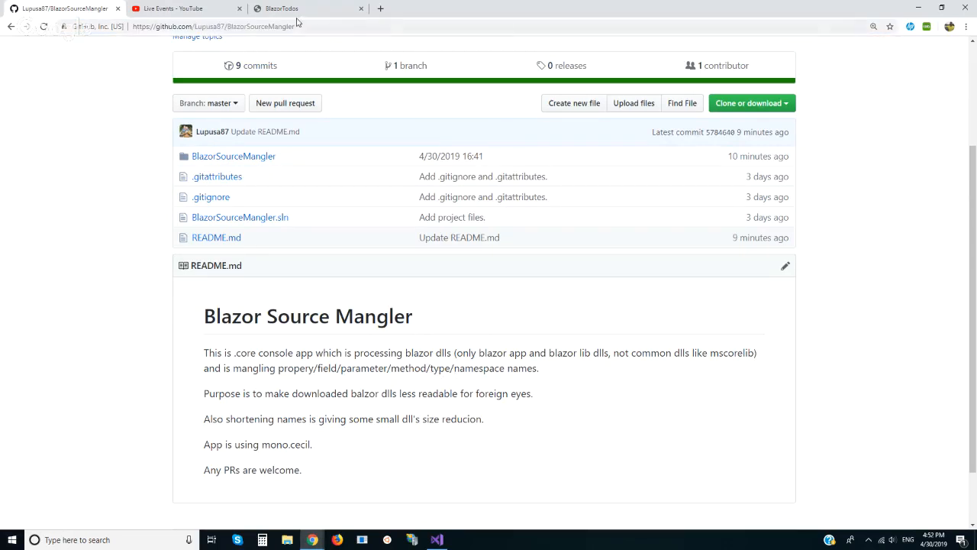
pyautogui.click(305, 9)
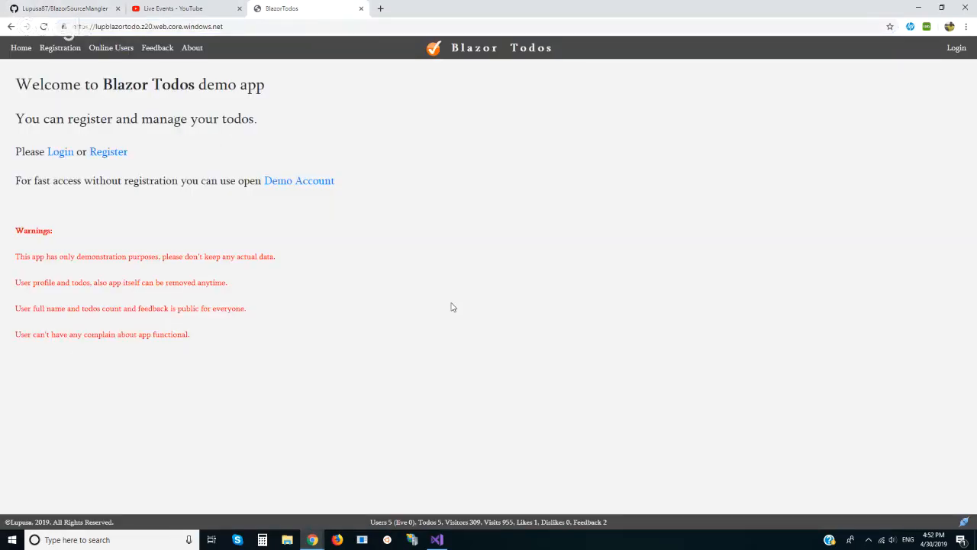
pyautogui.press('F12')
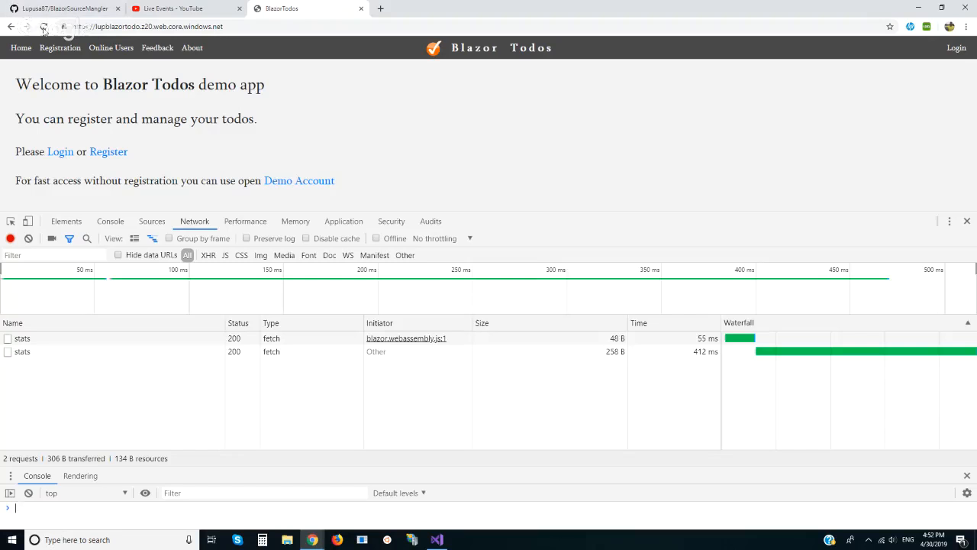
# - Reload the app so the Network log captures its requests, then go back to the BlazorSourceMangler repo
pyautogui.click(43, 26)
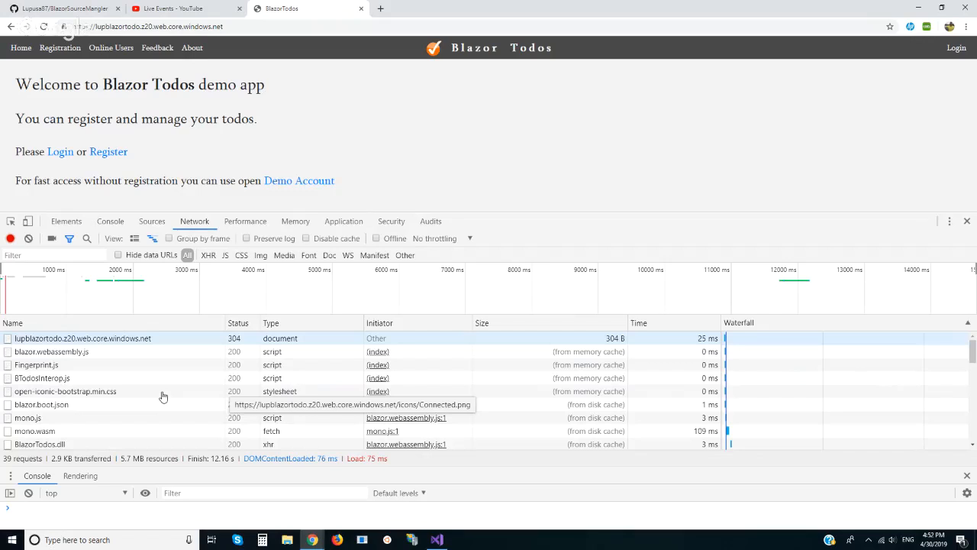
pyautogui.click(64, 10)
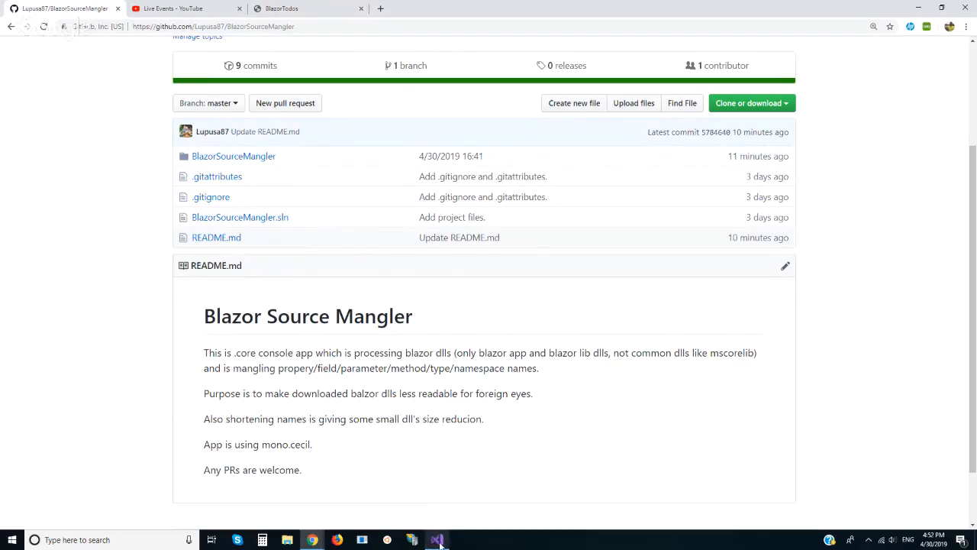
# - Switch to Visual Studio and scroll through the RenamePropertyNames method in Mangler.cs
pyautogui.click(437, 540)
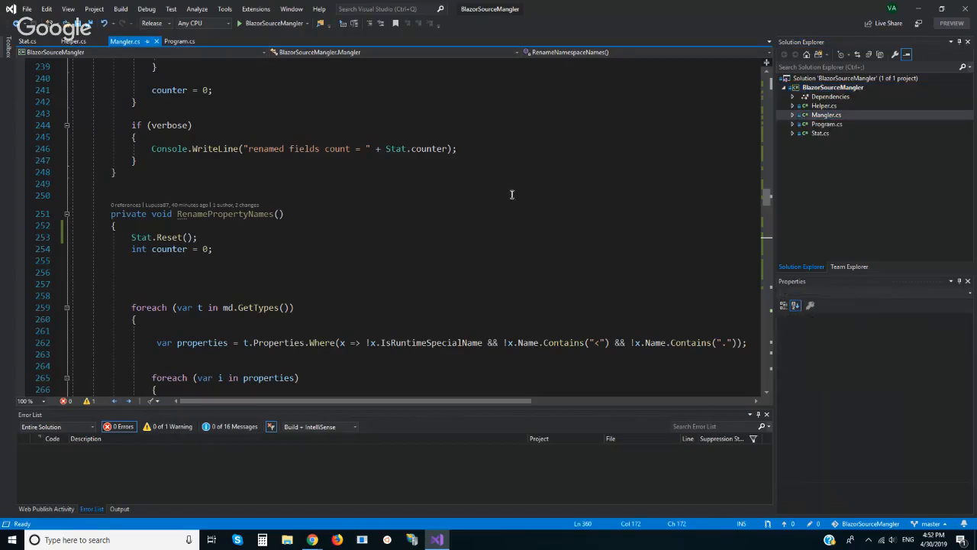
pyautogui.scroll(3)
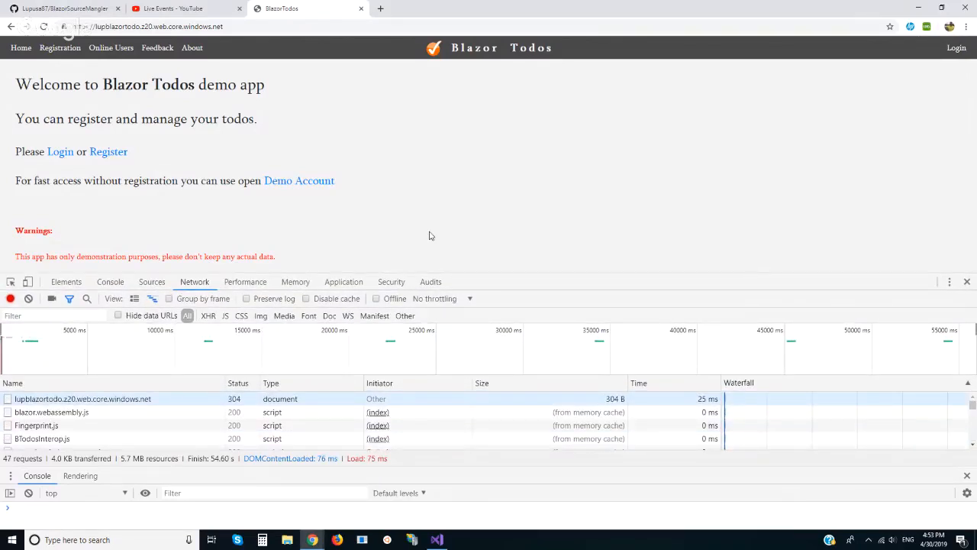
pyautogui.moveTo(395, 278)
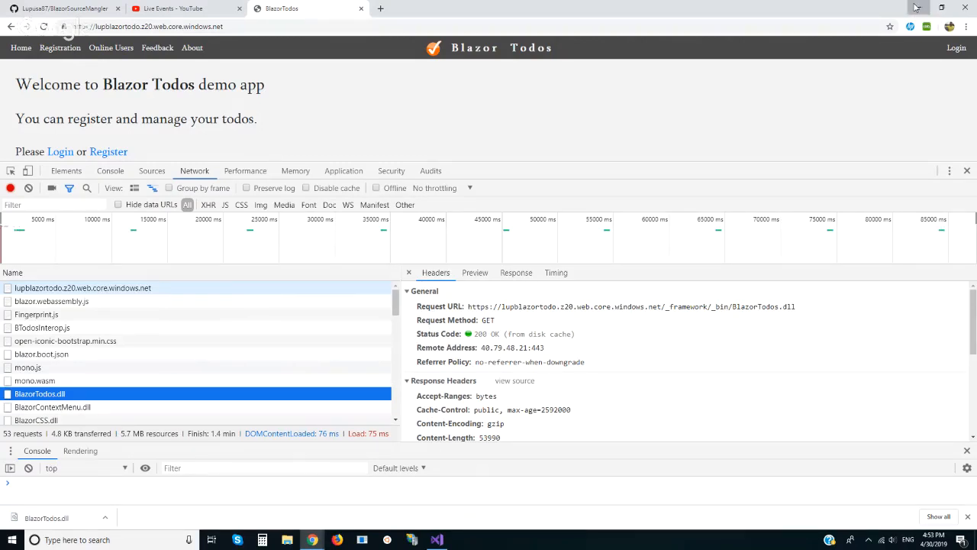
# - Show the downloaded BlazorTodos.dll in its Downloads folder
pyautogui.click(437, 541)
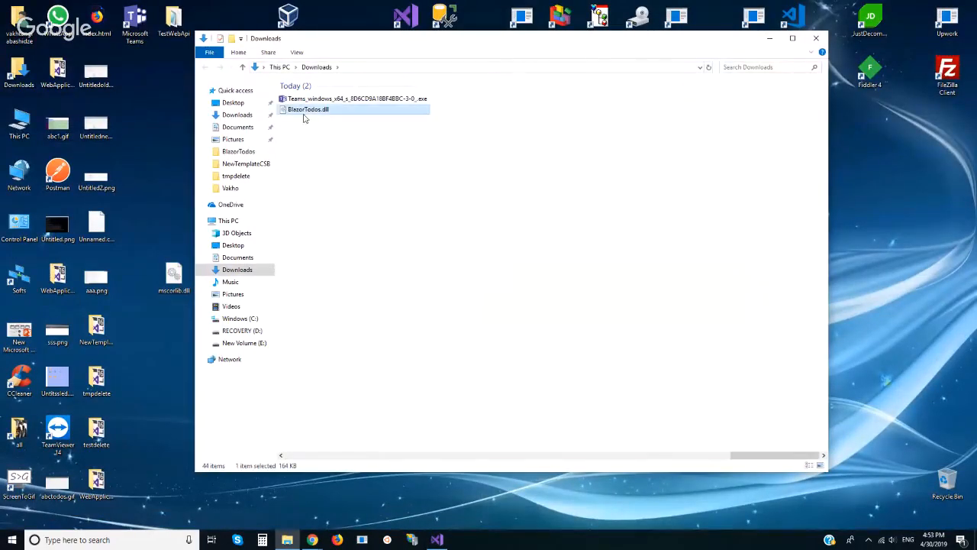
pyautogui.moveTo(873, 18)
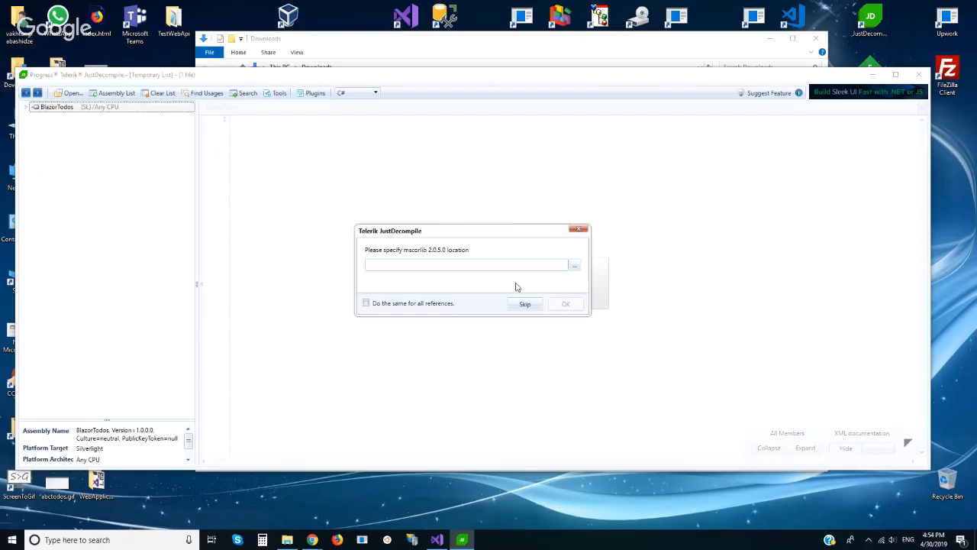
# - Skip the mscorlib reference prompt and expand the BlazorTodos.dll assembly in JustDecompile
pyautogui.click(525, 304)
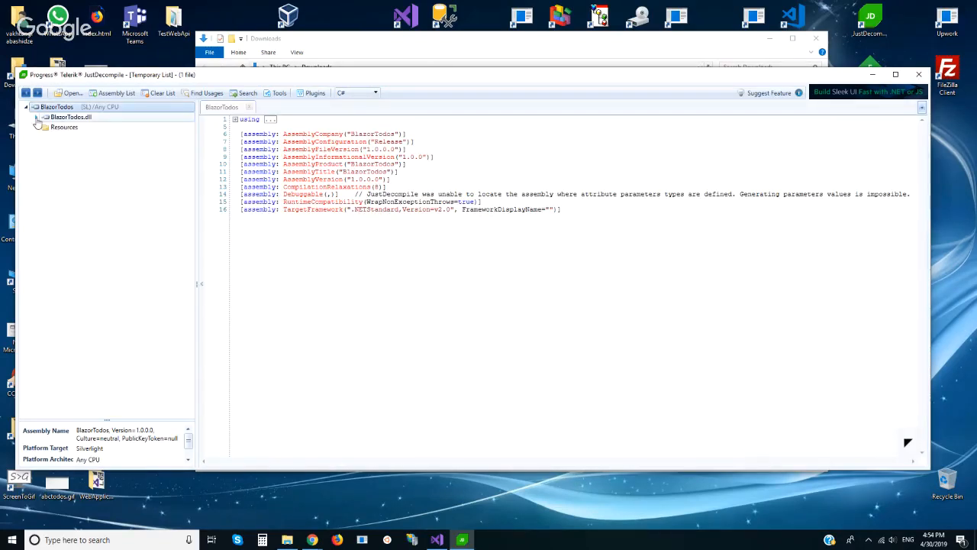
pyautogui.click(37, 116)
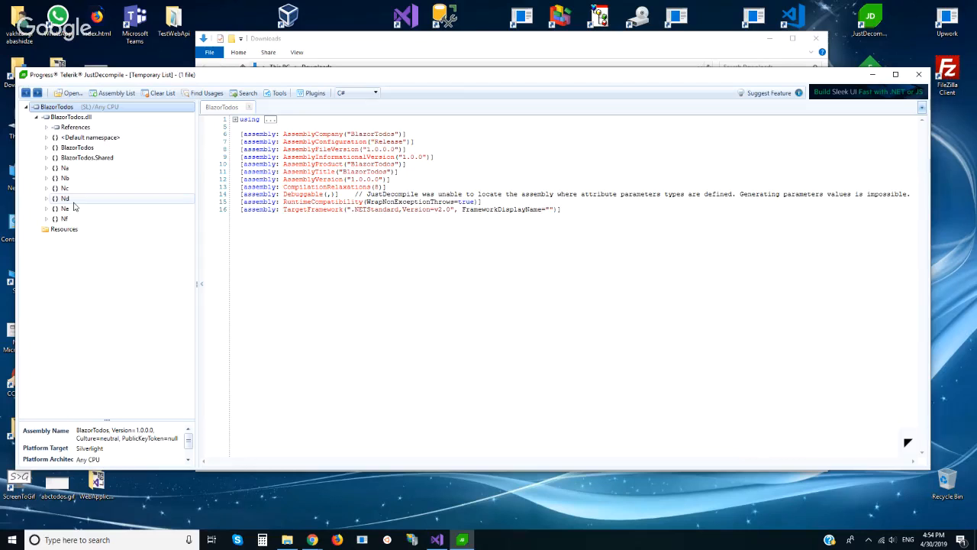
# - Decompile the mangled class Ta in the BlazorTodos namespace, skipping the JSInterop, System.Core and BlazorContextMenu prompts
pyautogui.click(87, 158)
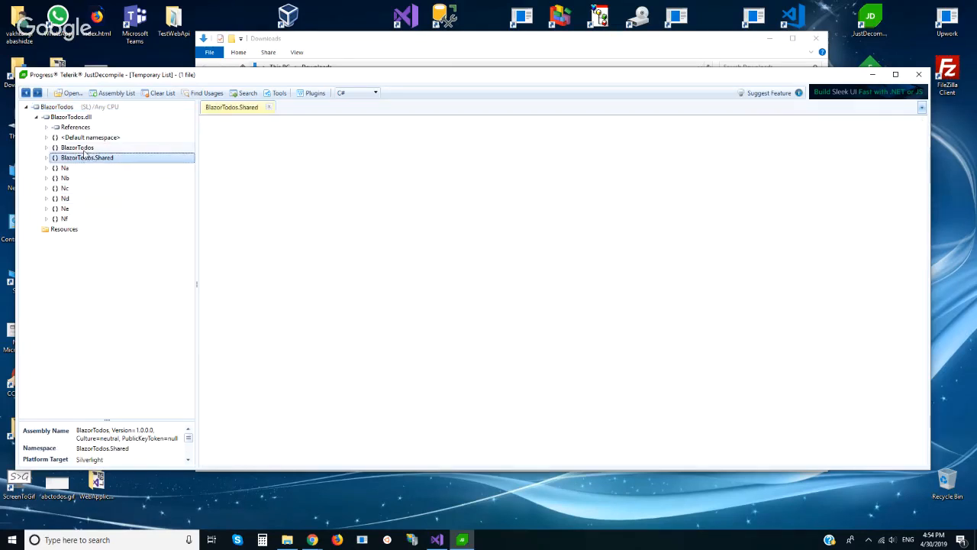
pyautogui.click(76, 146)
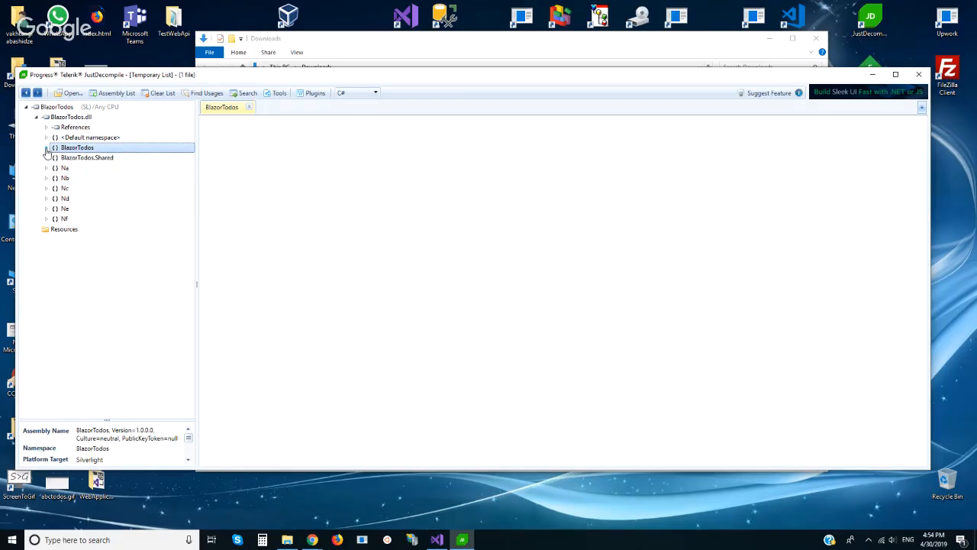
pyautogui.click(46, 147)
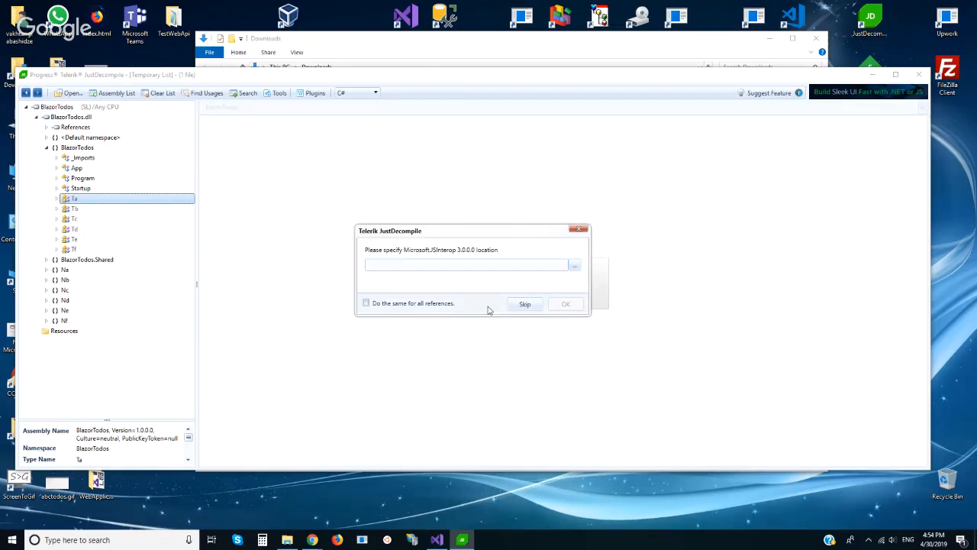
pyautogui.click(525, 303)
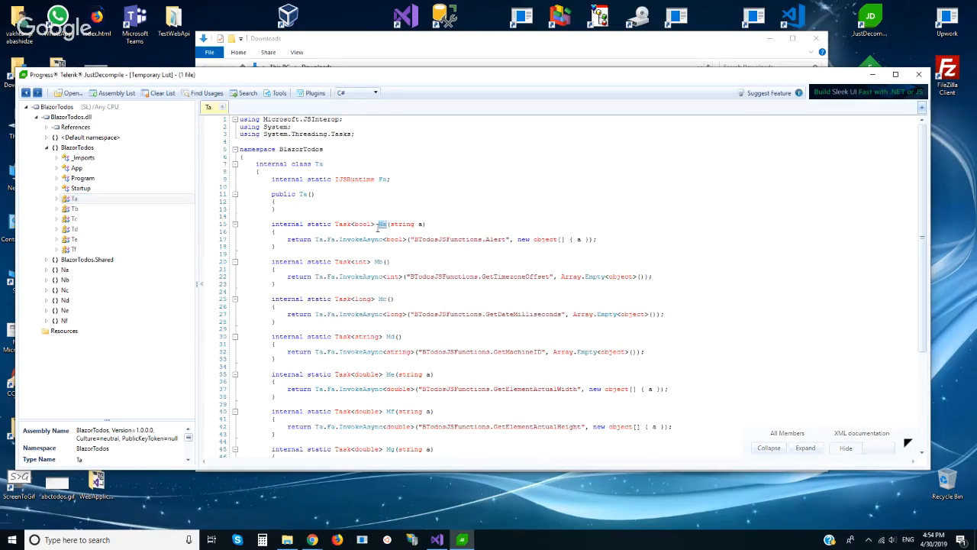
pyautogui.scroll(-3)
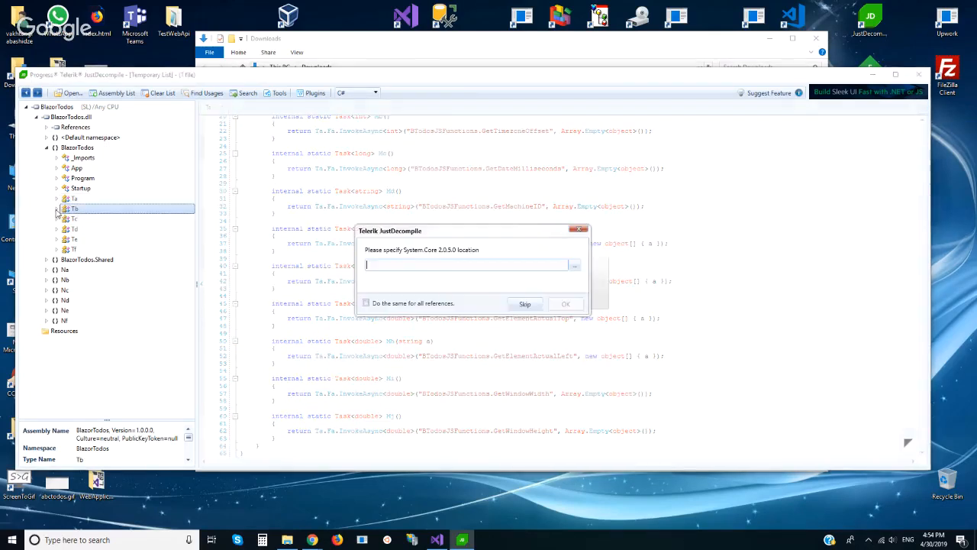
pyautogui.click(525, 303)
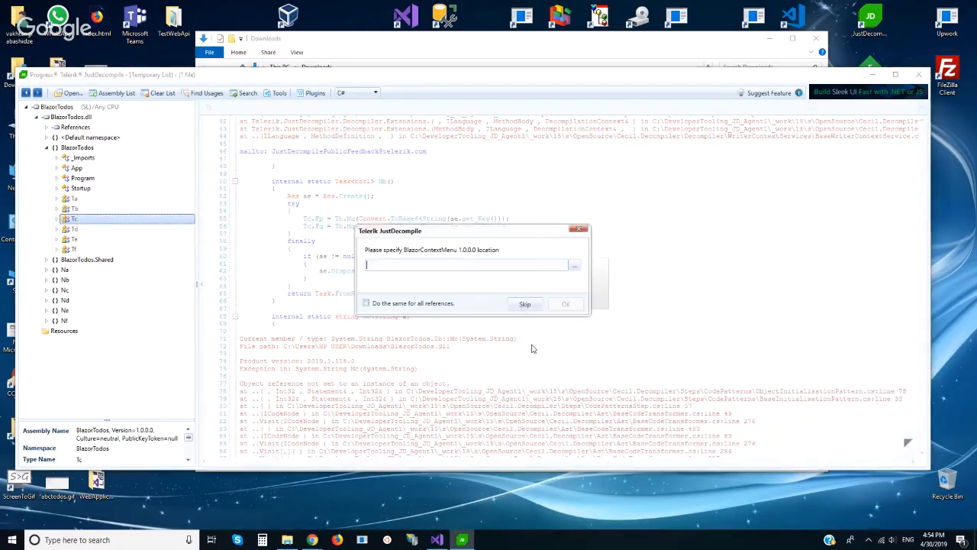
pyautogui.click(525, 302)
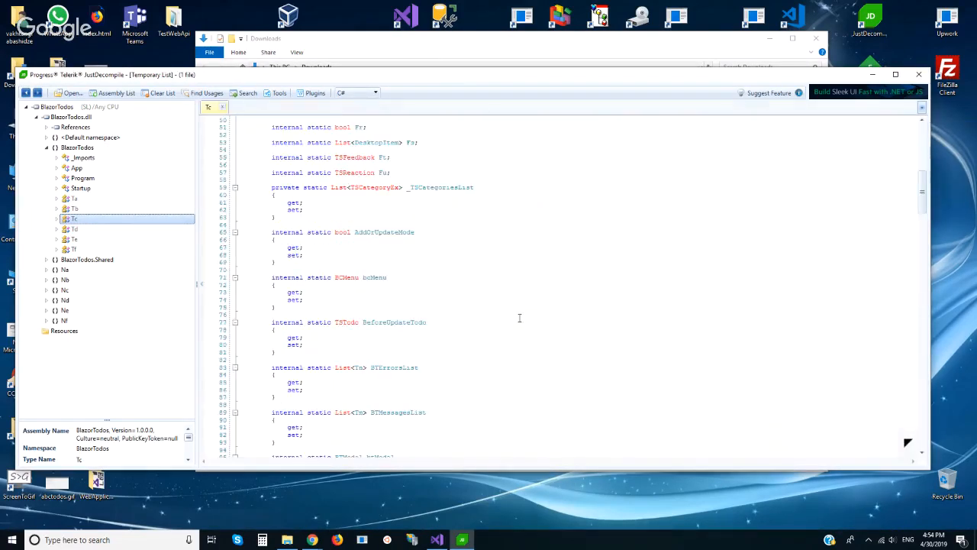
pyautogui.scroll(-3)
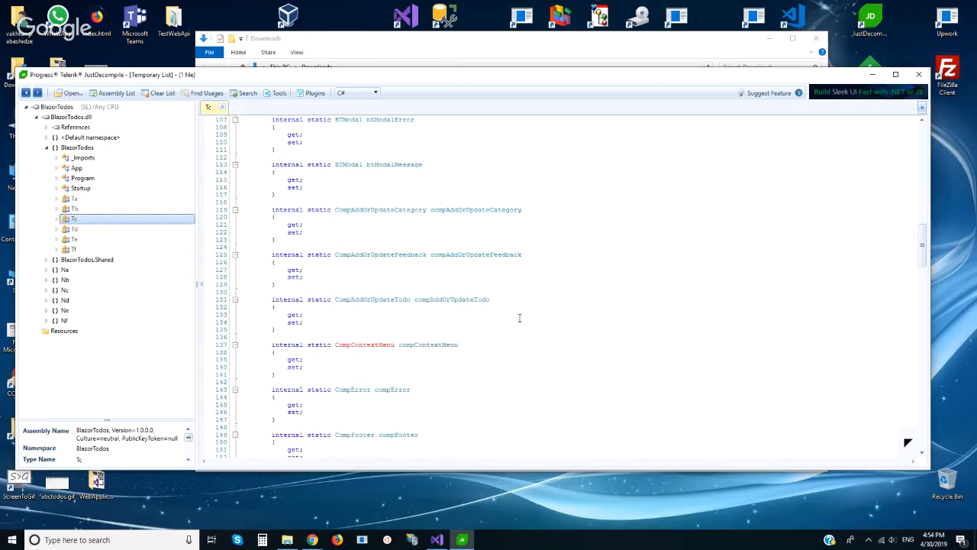
pyautogui.scroll(3)
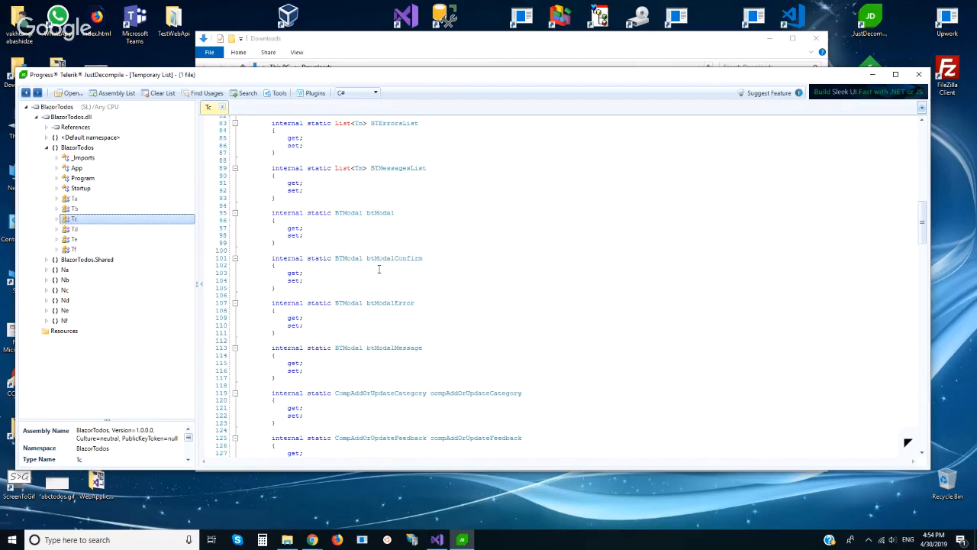
pyautogui.moveTo(377, 268)
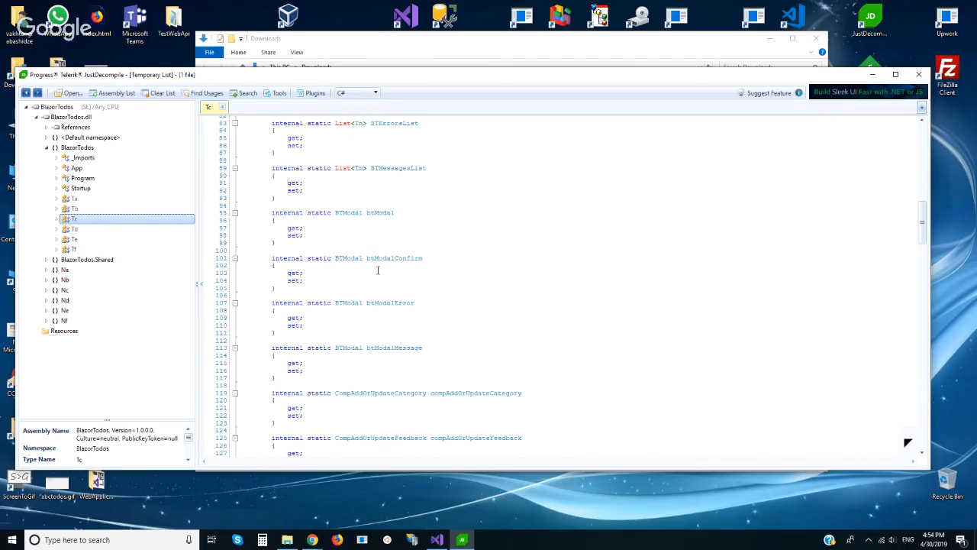
pyautogui.moveTo(394, 258)
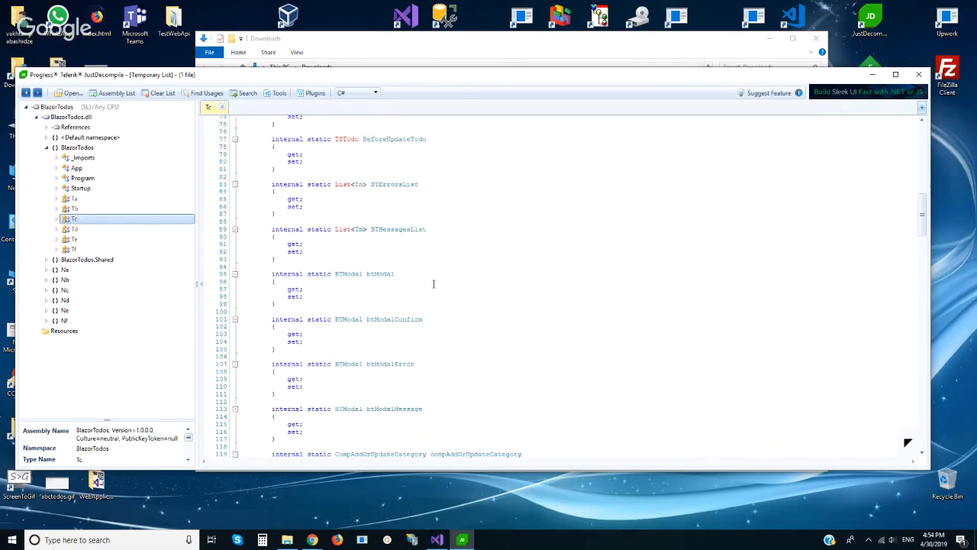
# - Decompile the next mangled classes through Tf, skipping the AspNetCore Components reference prompt
pyautogui.click(74, 229)
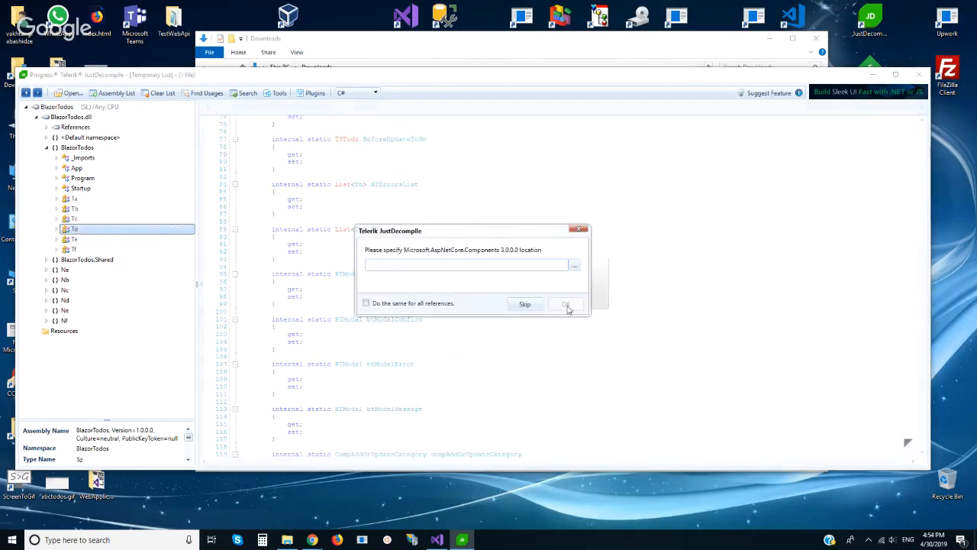
pyautogui.click(565, 304)
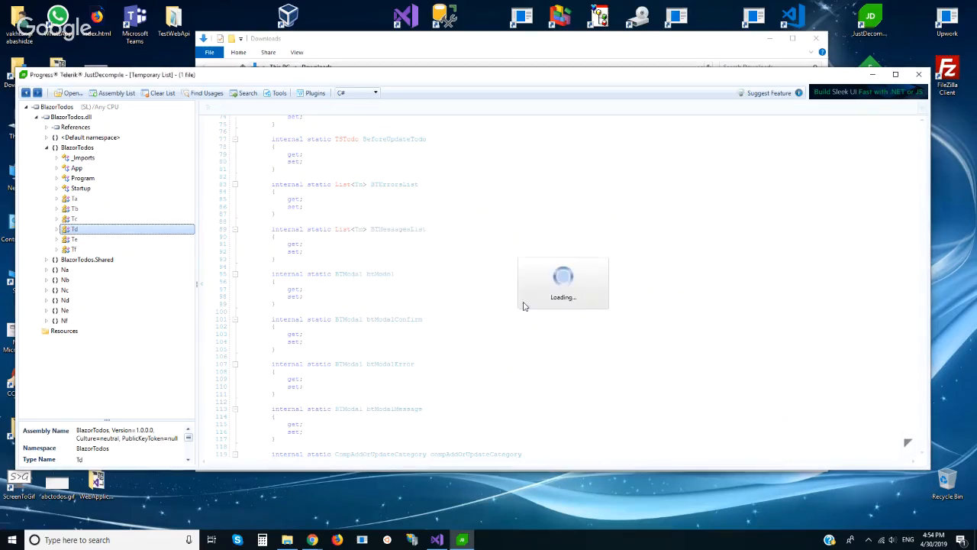
pyautogui.click(74, 229)
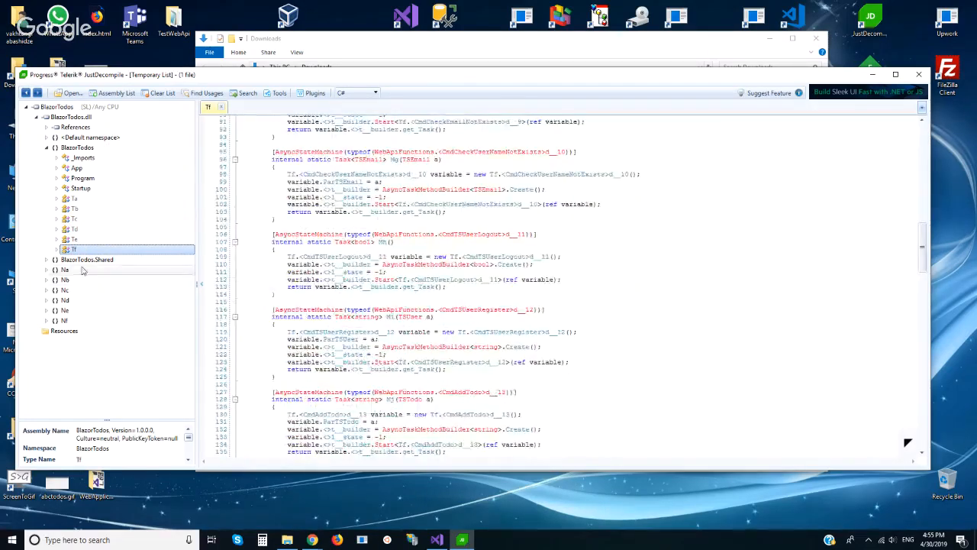
# - Expand the CategoriesPageBase class in the Na namespace to list its mangled members
pyautogui.click(45, 269)
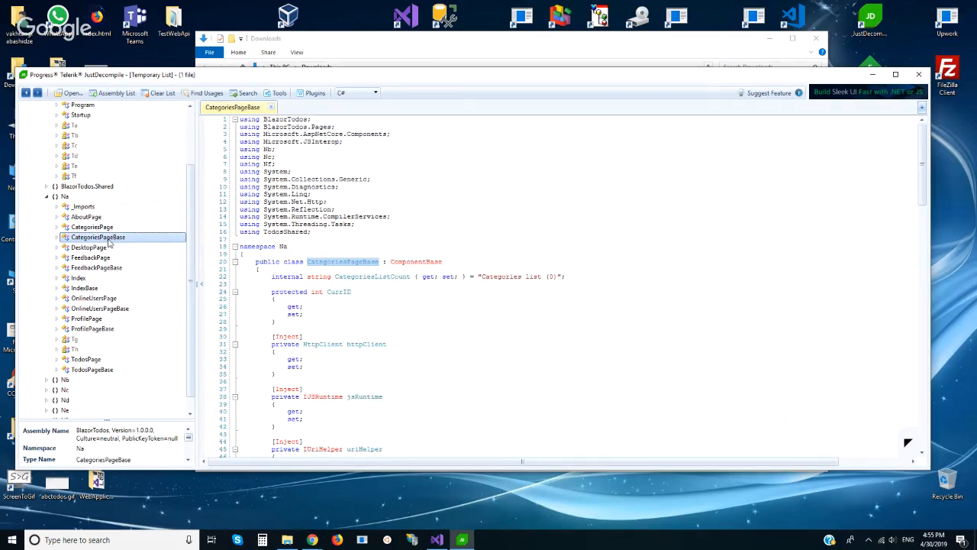
pyautogui.moveTo(137, 246)
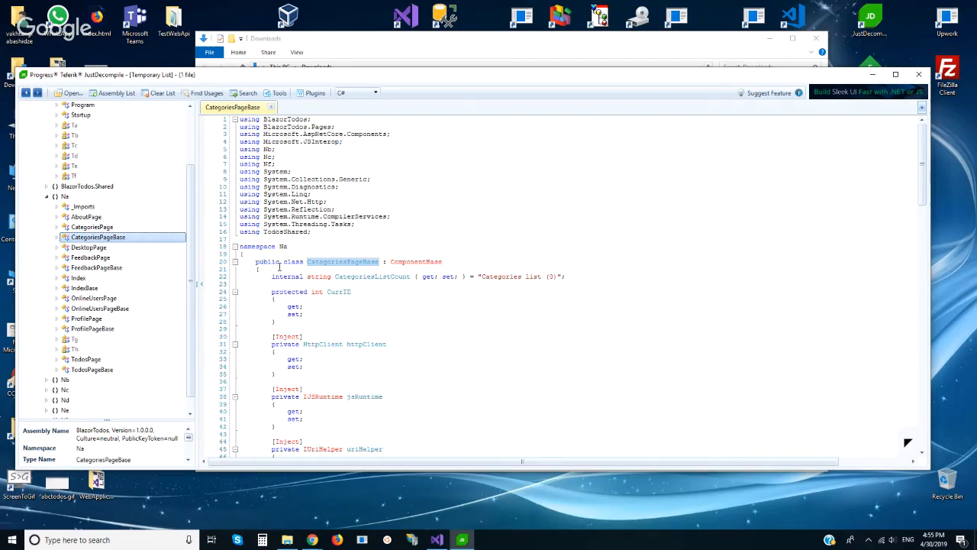
pyautogui.moveTo(405, 336)
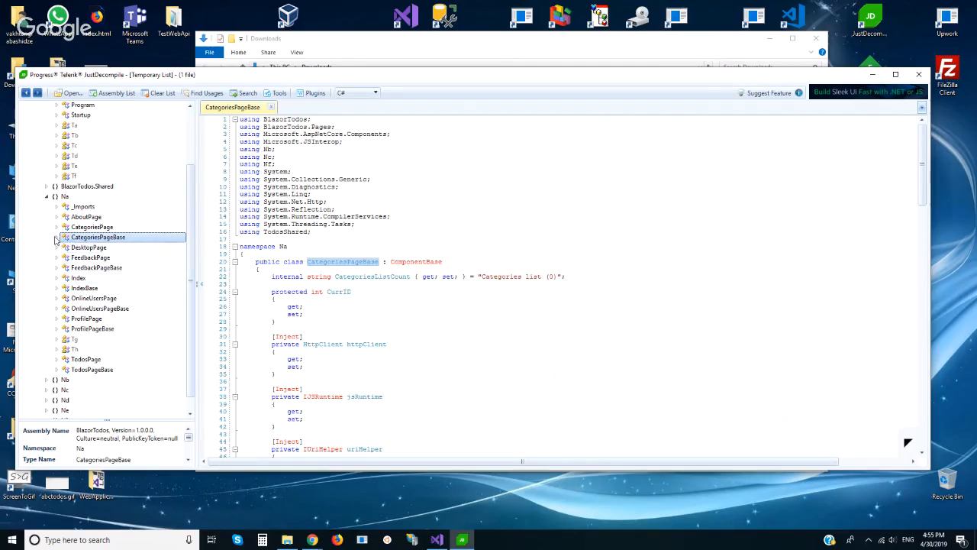
pyautogui.click(57, 237)
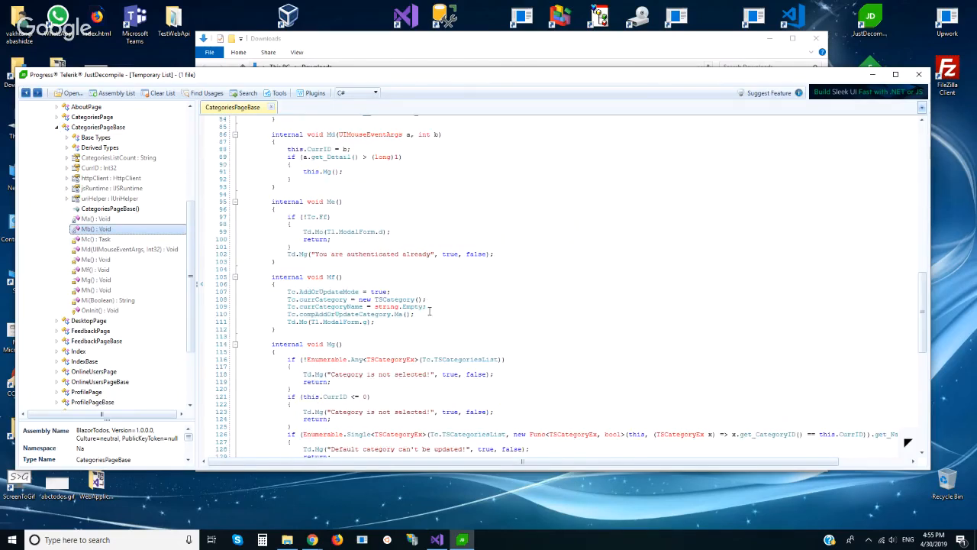
# - Scroll CategoriesPageBase's code, decompile an obfuscated internal timer class, then view CompFooter in the Ne namespace
pyautogui.scroll(-3)
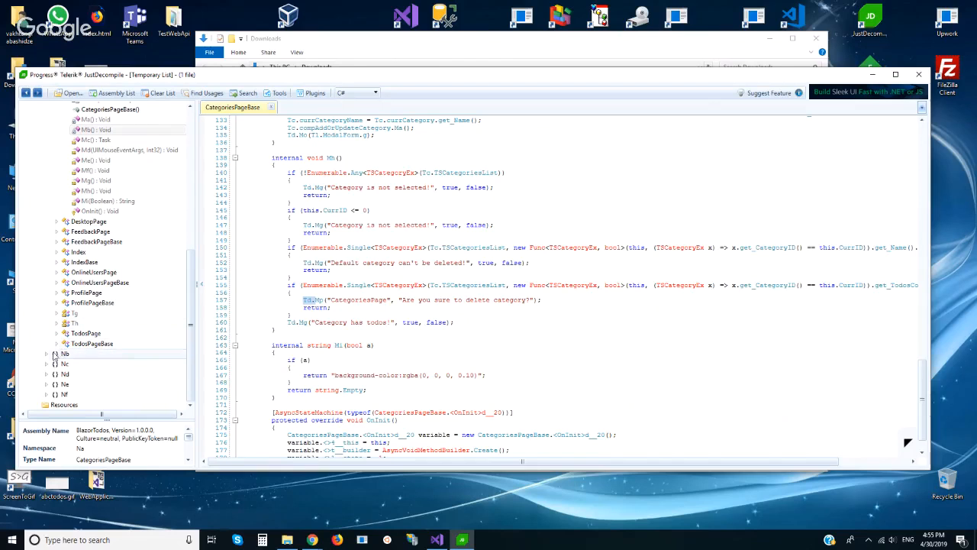
pyautogui.click(46, 324)
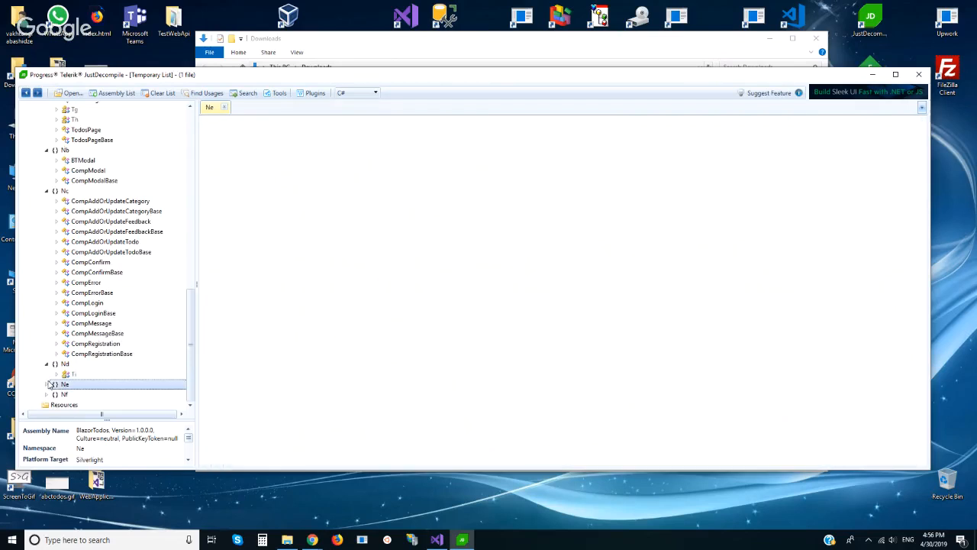
pyautogui.click(73, 373)
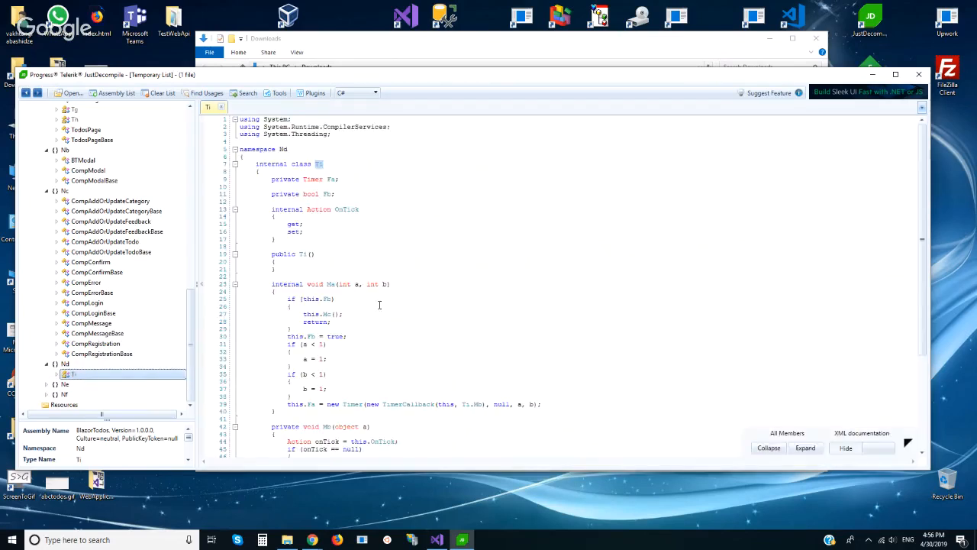
pyautogui.moveTo(407, 359)
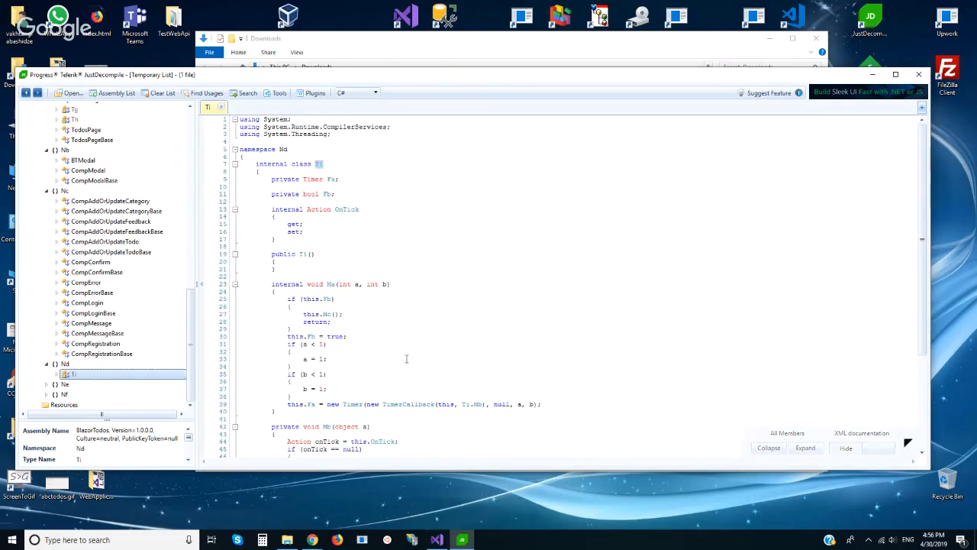
pyautogui.scroll(-3)
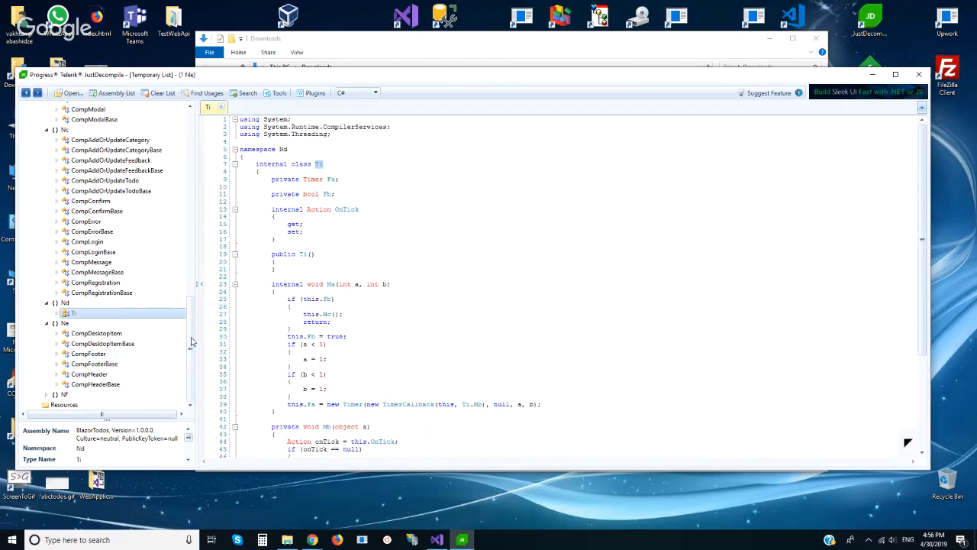
pyautogui.moveTo(192, 349)
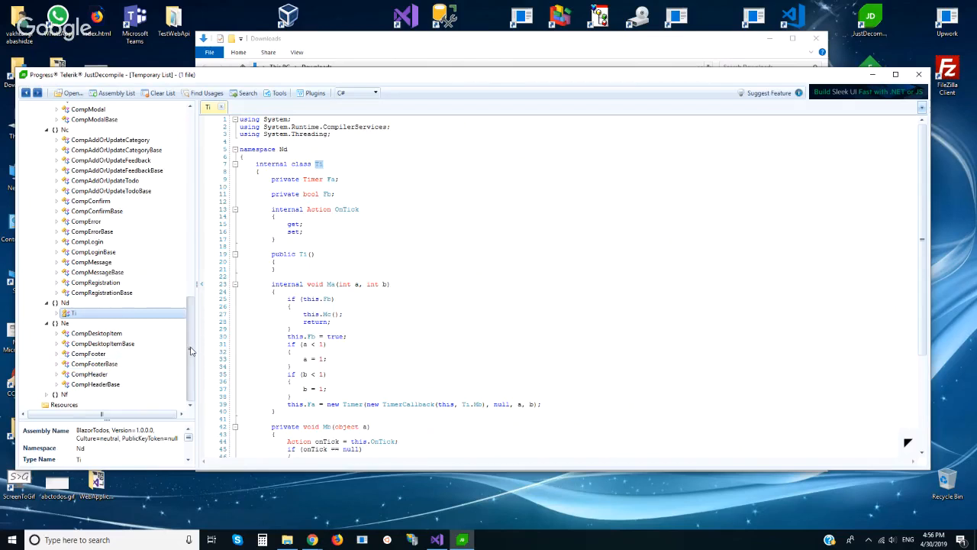
pyautogui.click(89, 352)
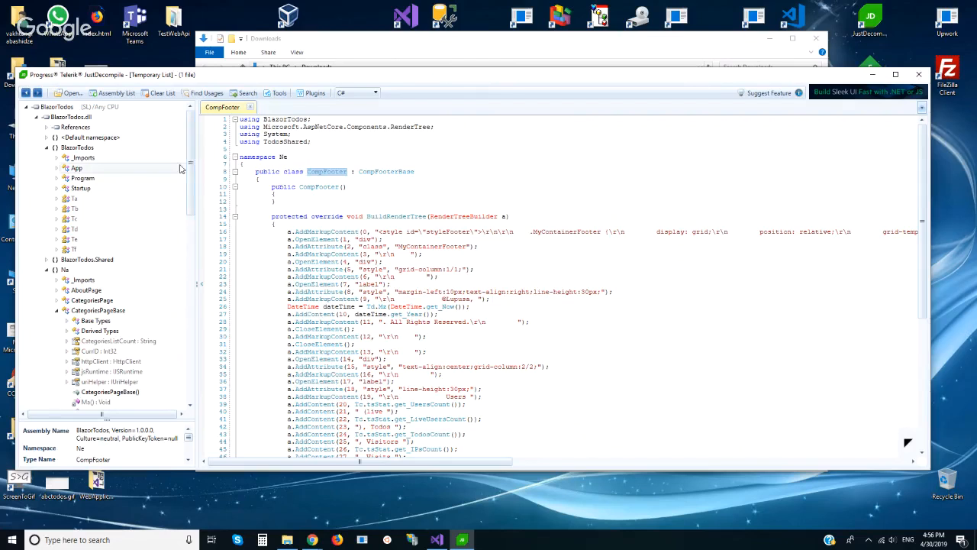
# - Decompile the App, Program and Startup classes, skipping the missing dependency prompt
pyautogui.click(76, 167)
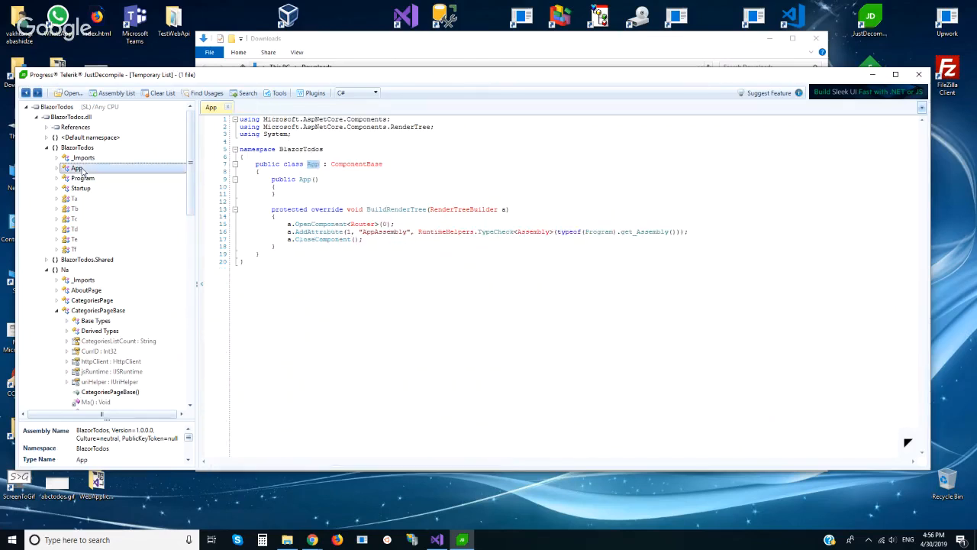
pyautogui.click(82, 177)
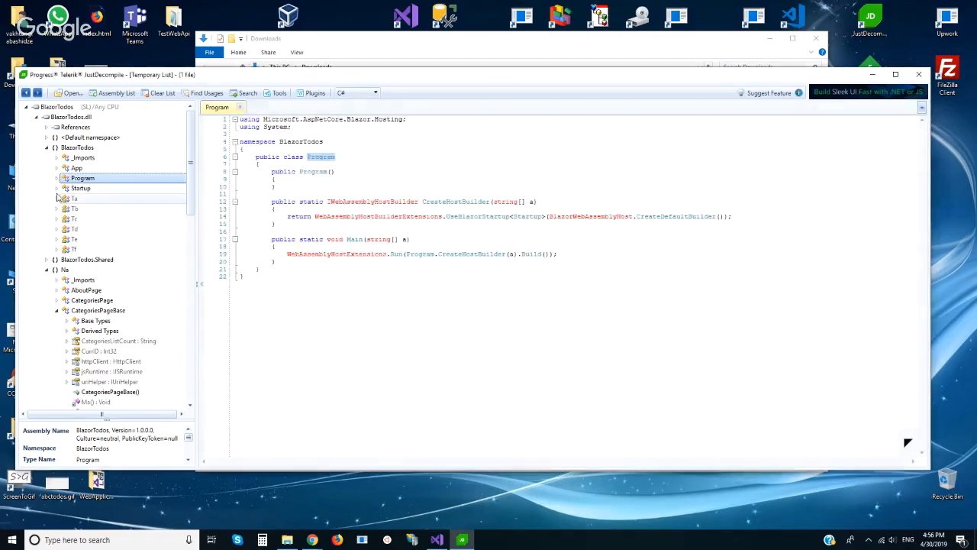
pyautogui.click(81, 188)
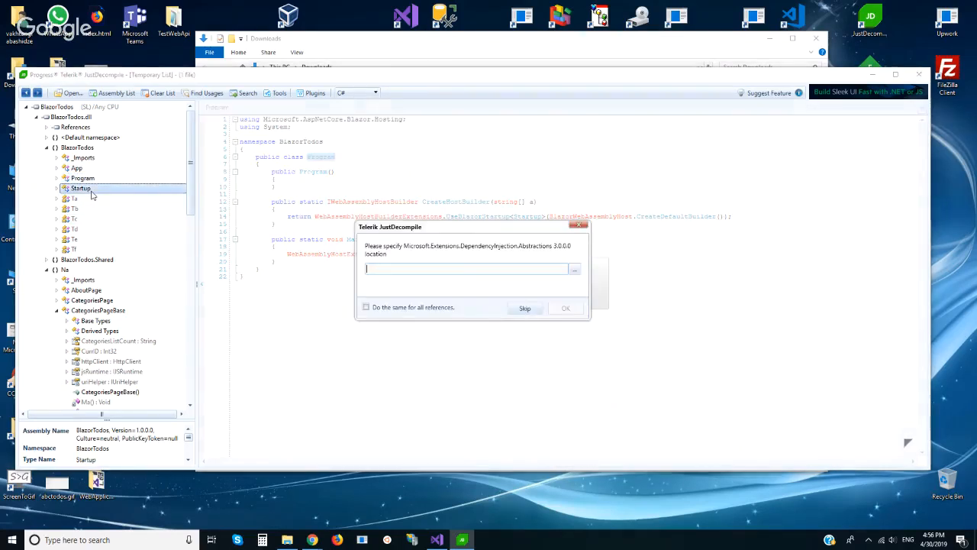
pyautogui.click(526, 308)
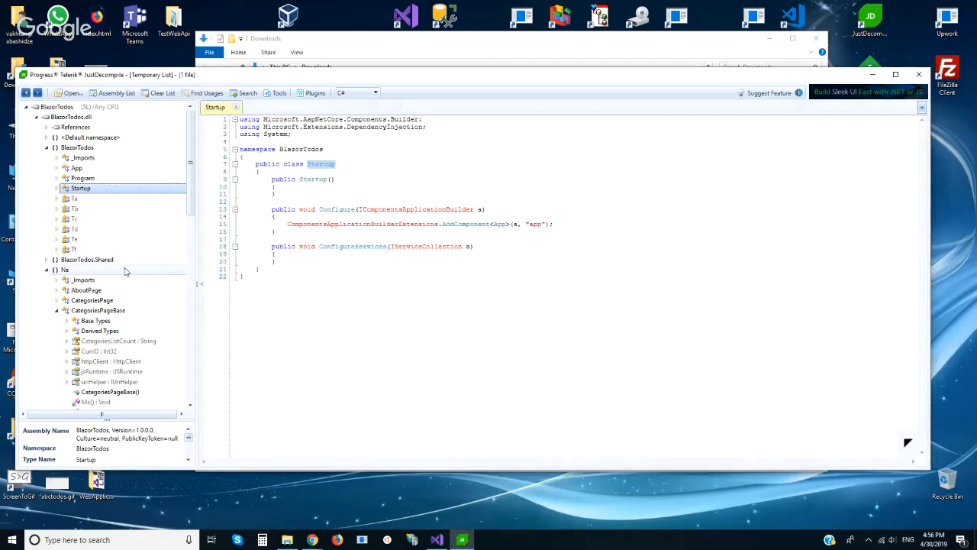
# - Decompile the obfuscated static helper classes, ending on the one with mangled HttpClient download methods
pyautogui.click(73, 229)
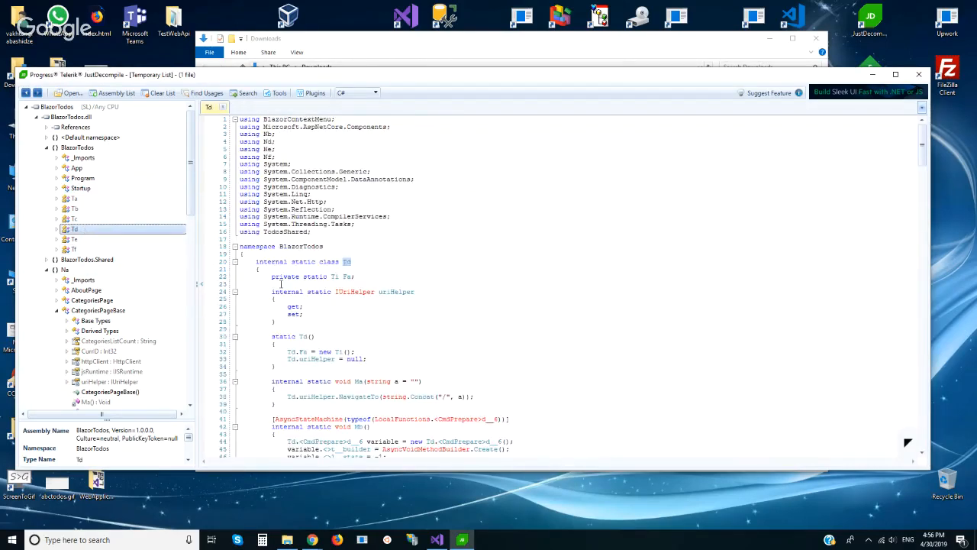
pyautogui.scroll(-3)
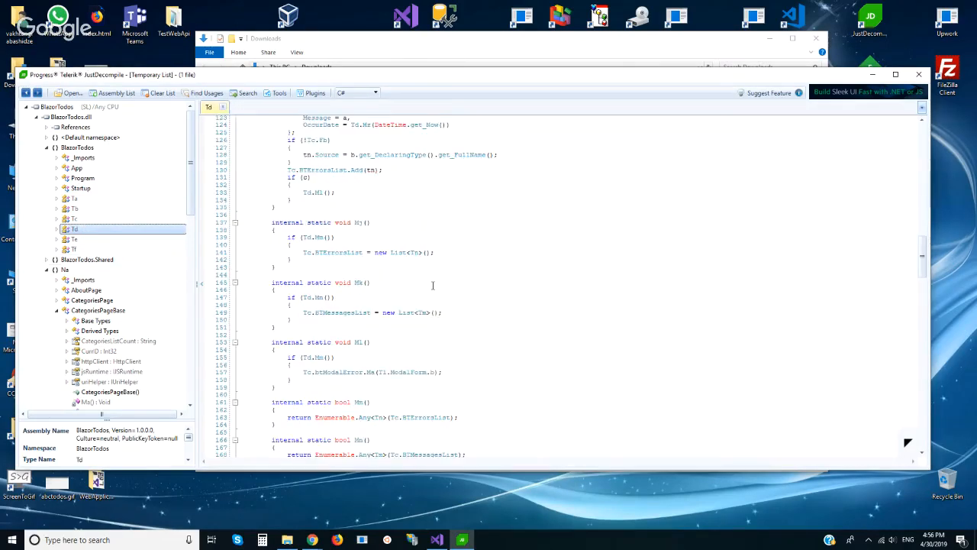
pyautogui.click(74, 239)
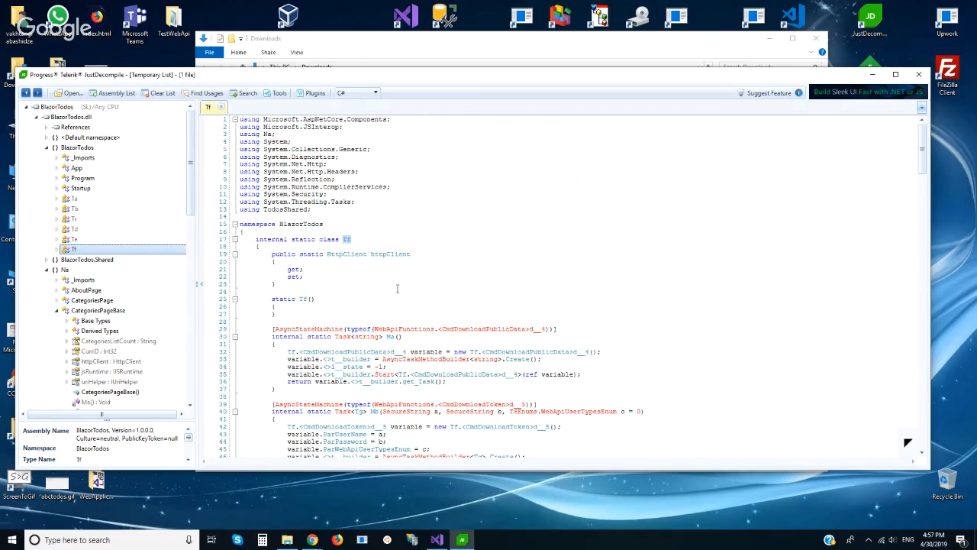
pyautogui.moveTo(830, 115)
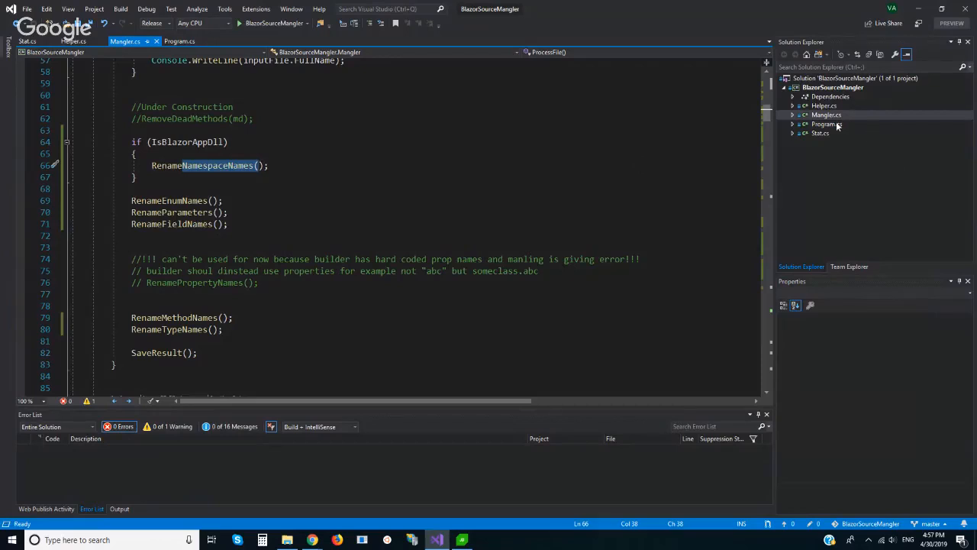
# - Show the mangler's Program.cs Main and mark the blazortodos.dll app name literal
pyautogui.click(180, 40)
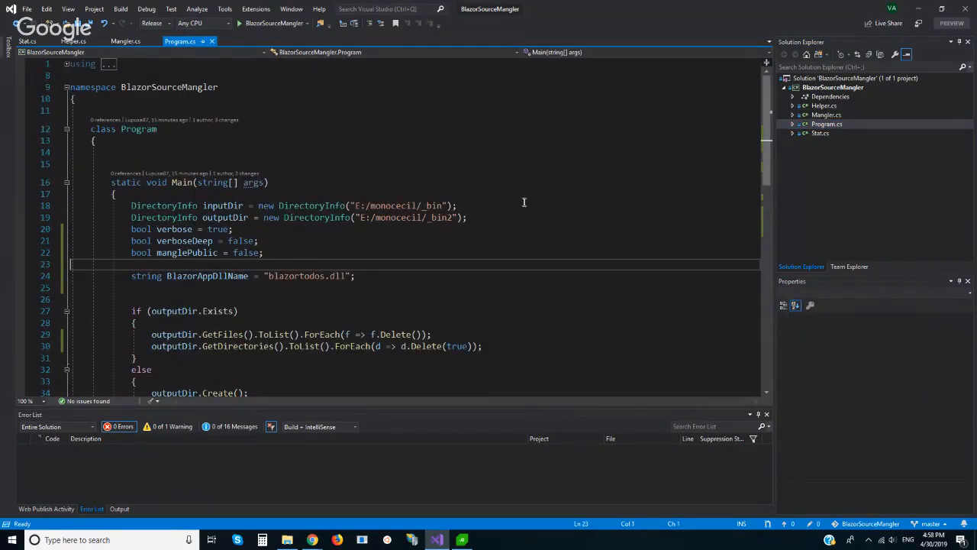
pyautogui.scroll(-3)
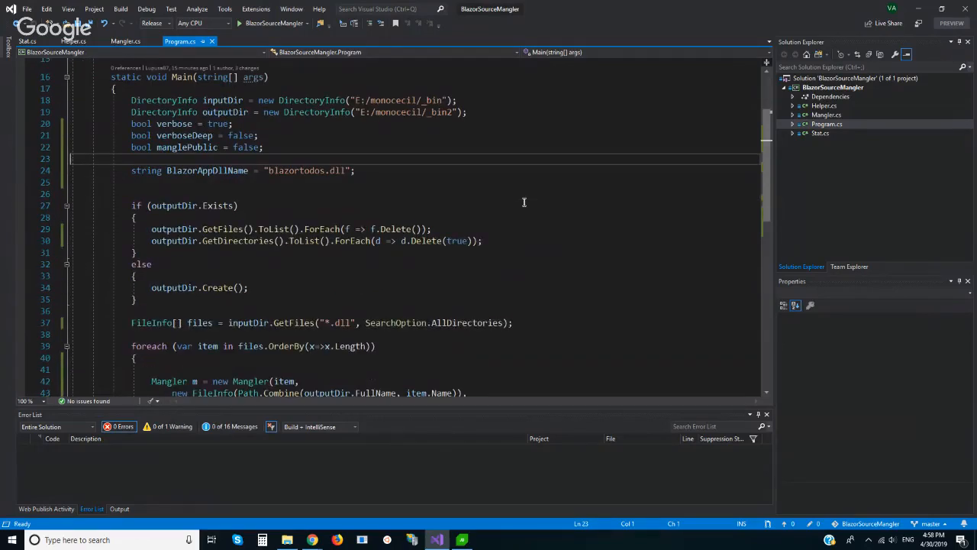
pyautogui.moveTo(266, 171)
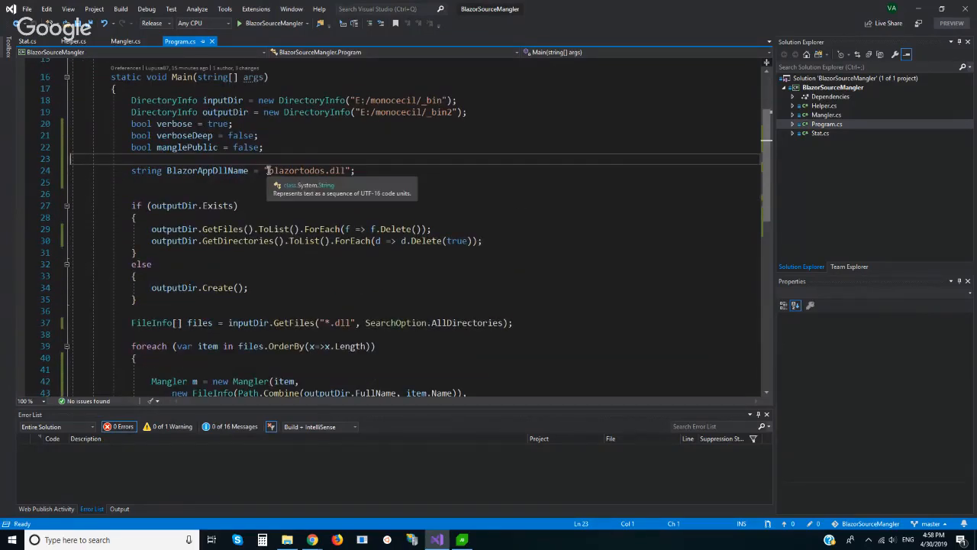
pyautogui.doubleClick(305, 171)
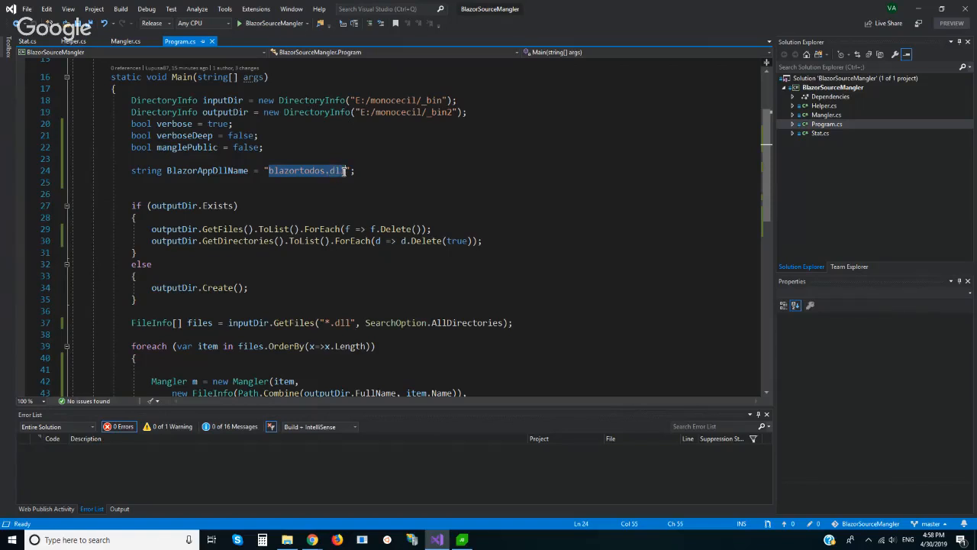
pyautogui.moveTo(336, 177)
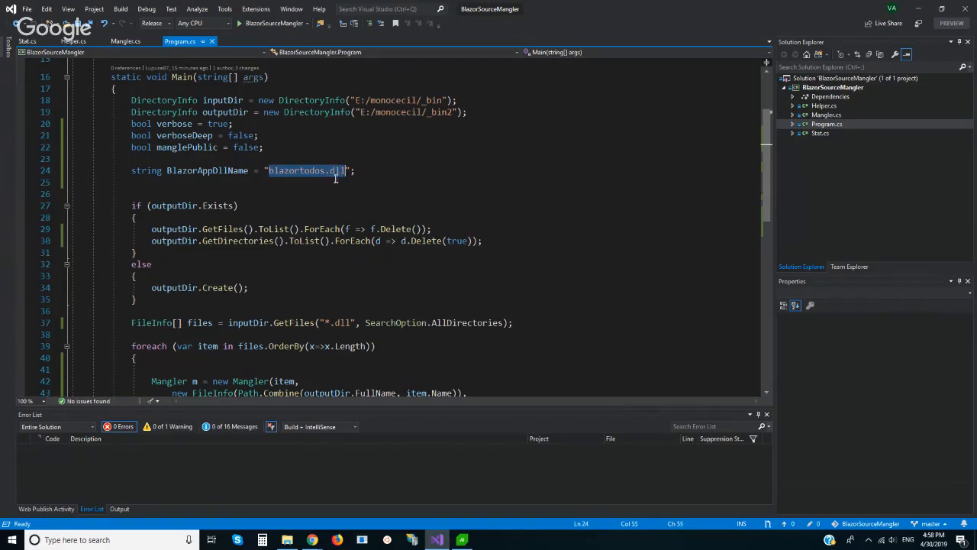
pyautogui.moveTo(317, 171)
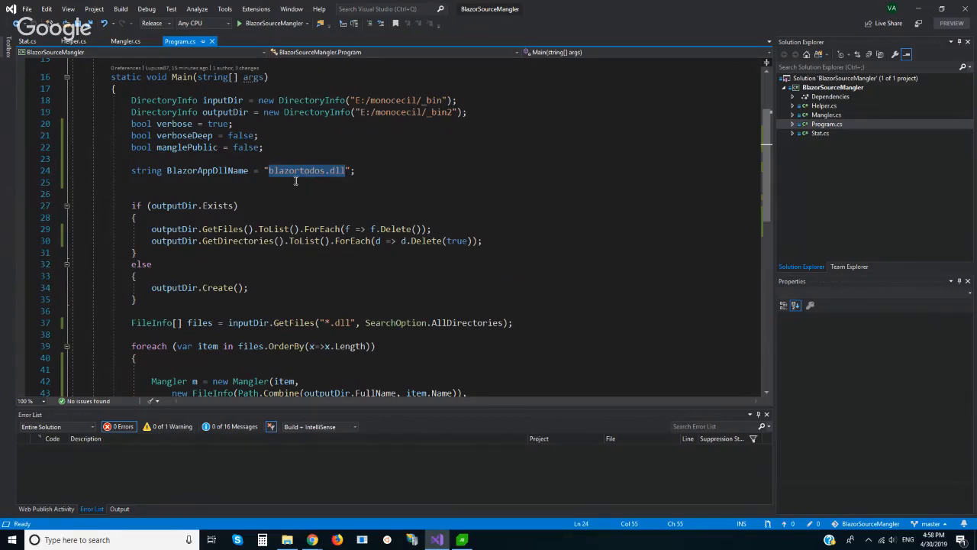
pyautogui.moveTo(287, 192)
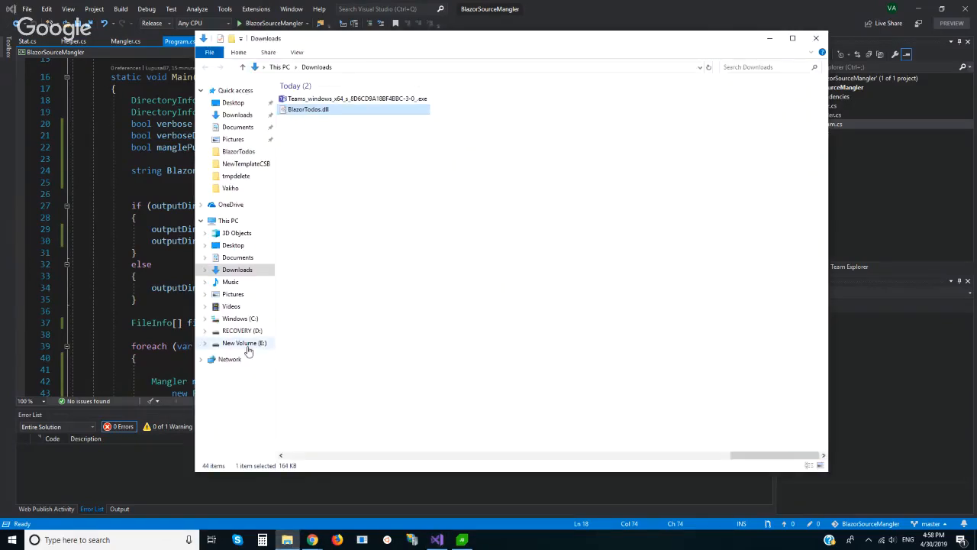
# - Browse to PublishedApps BlazorTodos dist\_framework\_bin and point out the large mono.wasm runtime file
pyautogui.click(244, 342)
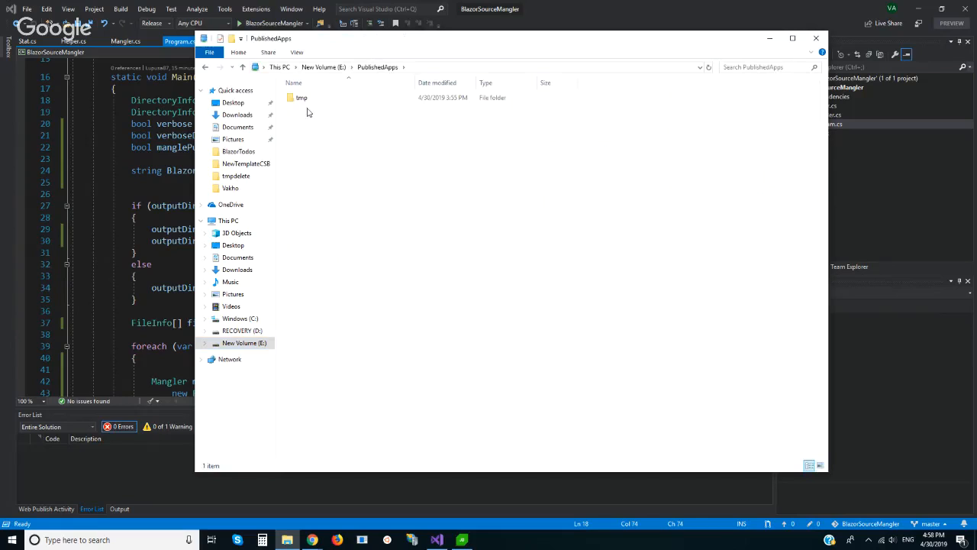
pyautogui.doubleClick(302, 98)
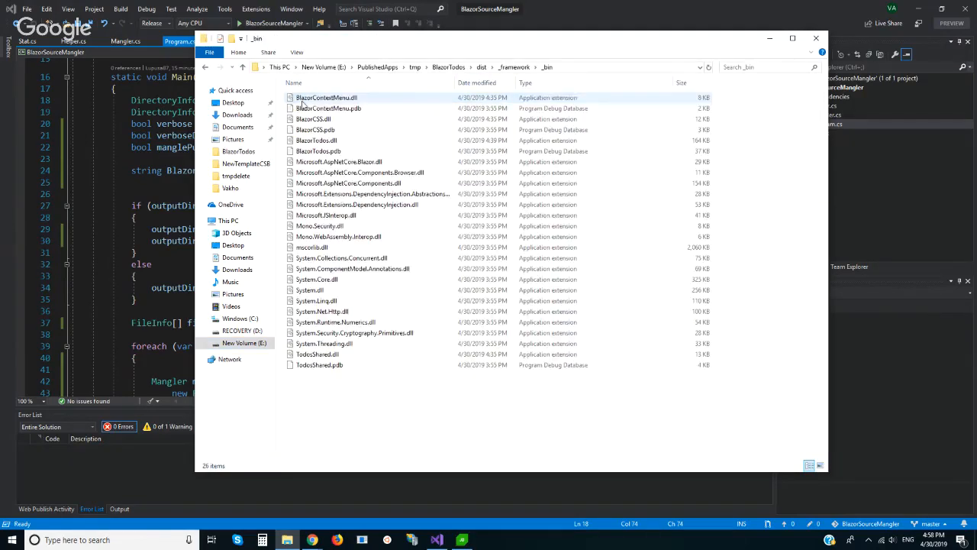
pyautogui.click(351, 269)
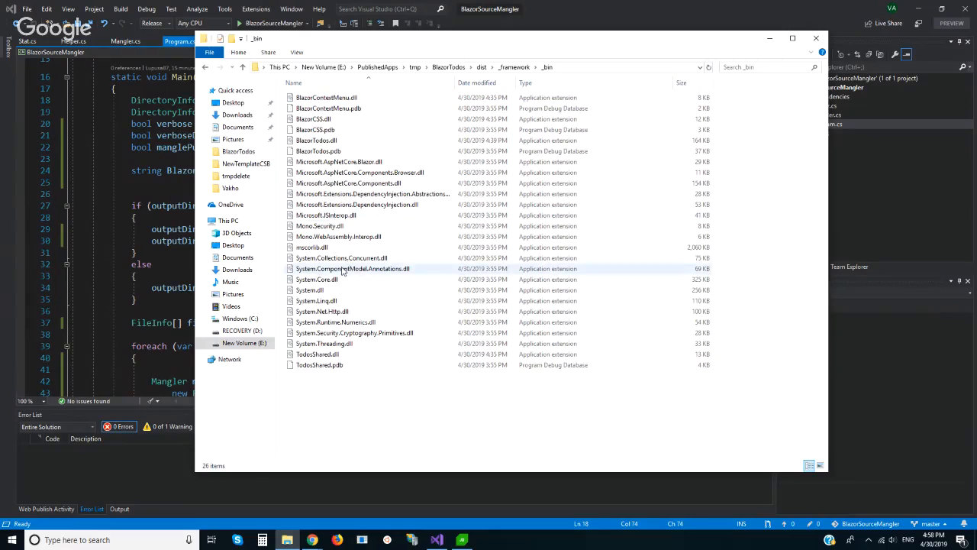
pyautogui.moveTo(342, 257)
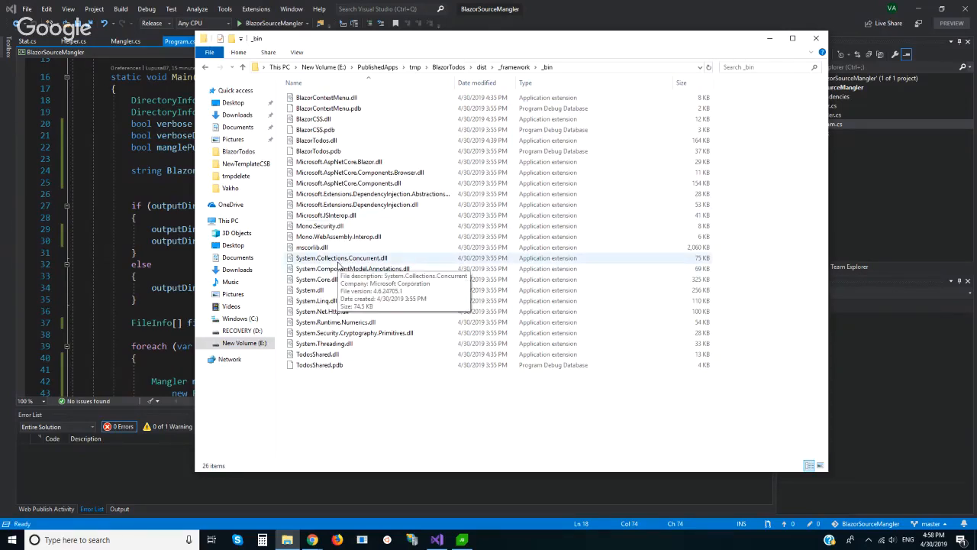
pyautogui.click(311, 247)
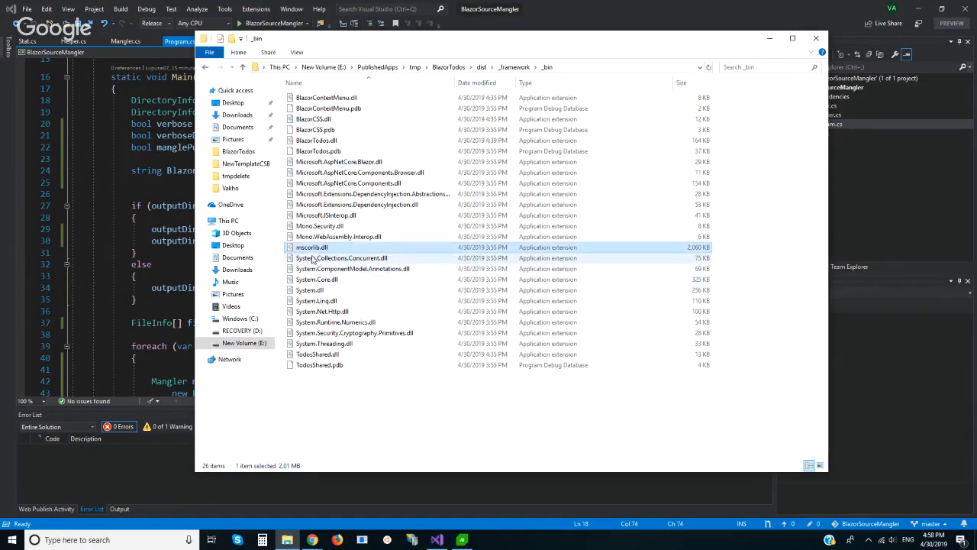
pyautogui.moveTo(311, 248)
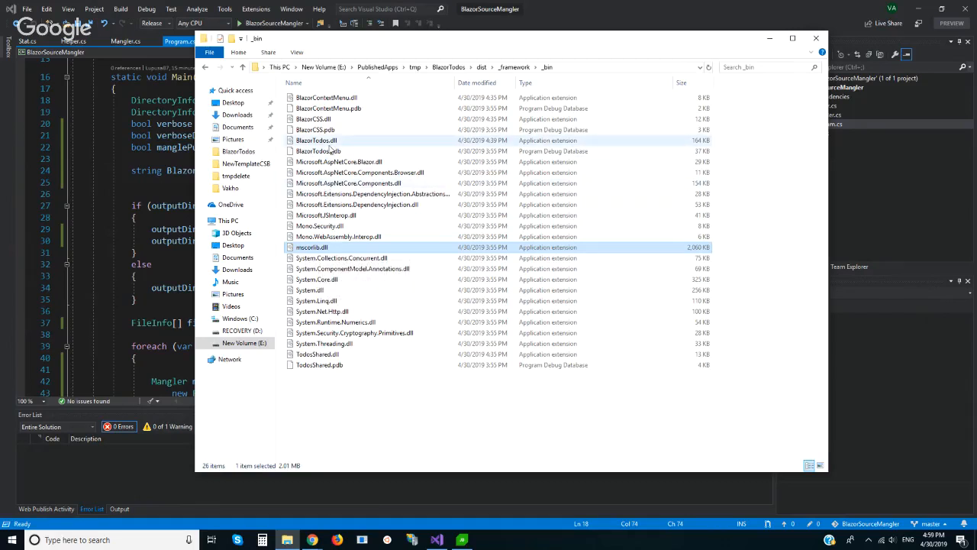
# - Select the app's own DLLs: BlazorTodos, BlazorContextMenu, BlazorCSS and TodosShared
pyautogui.click(316, 141)
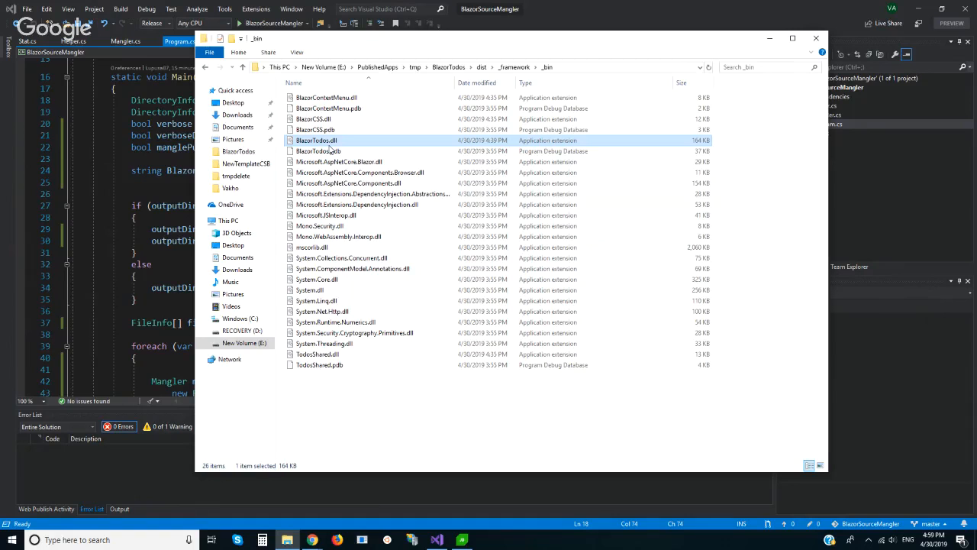
pyautogui.moveTo(336, 141)
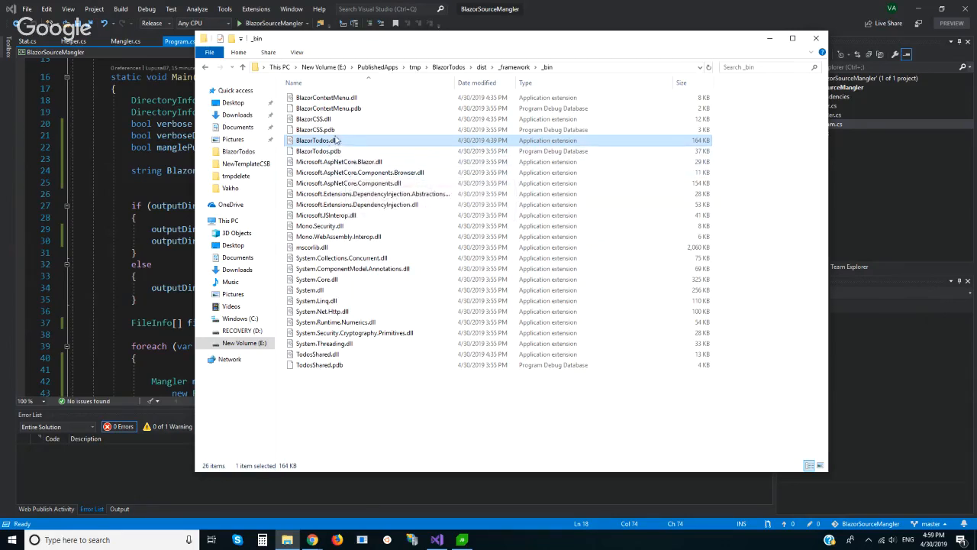
pyautogui.click(326, 98)
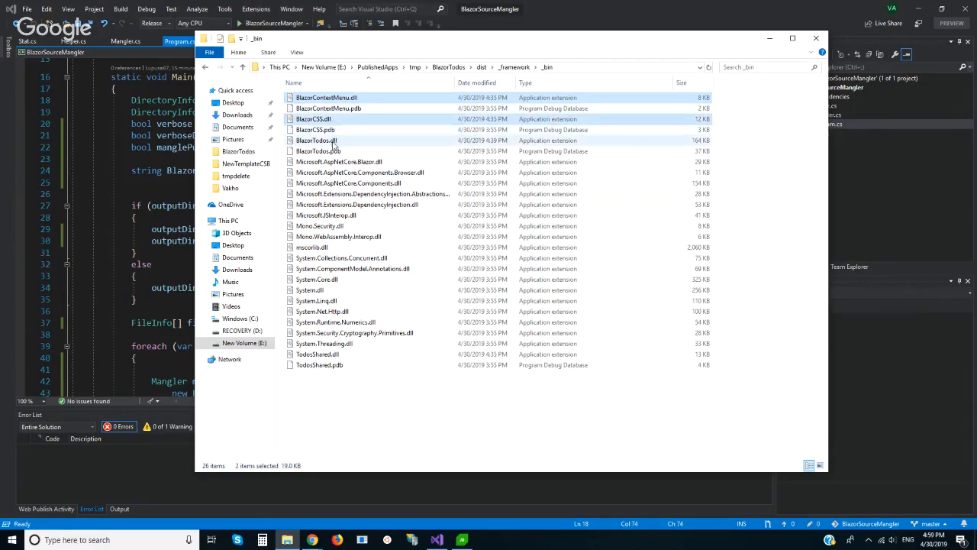
pyautogui.click(317, 354)
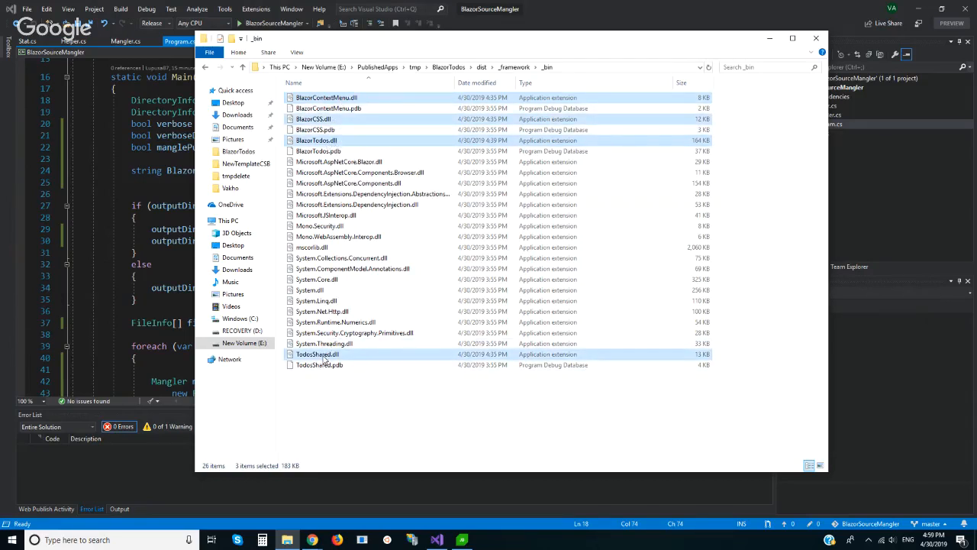
pyautogui.click(317, 355)
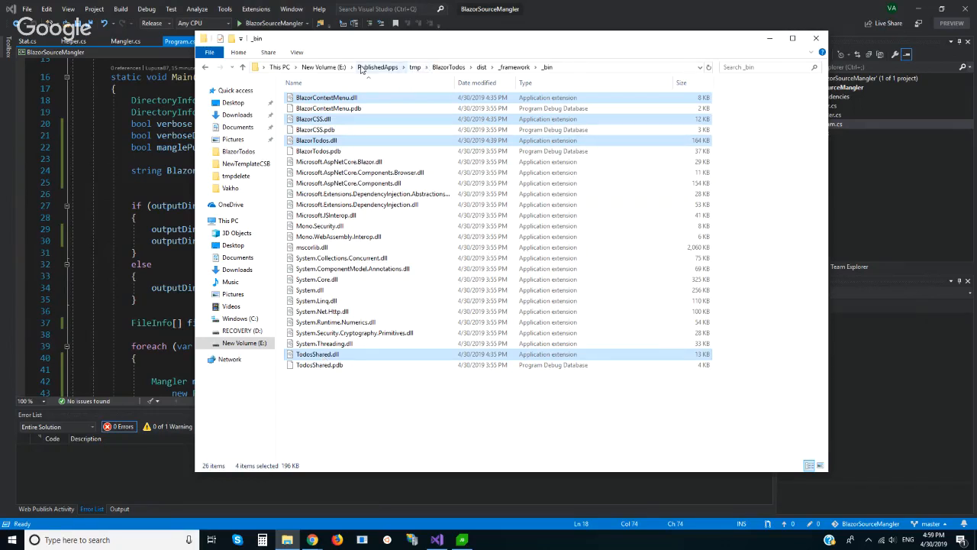
# - Go to E:\monocecil, select everything in _bin2 and delete the old files
pyautogui.click(324, 67)
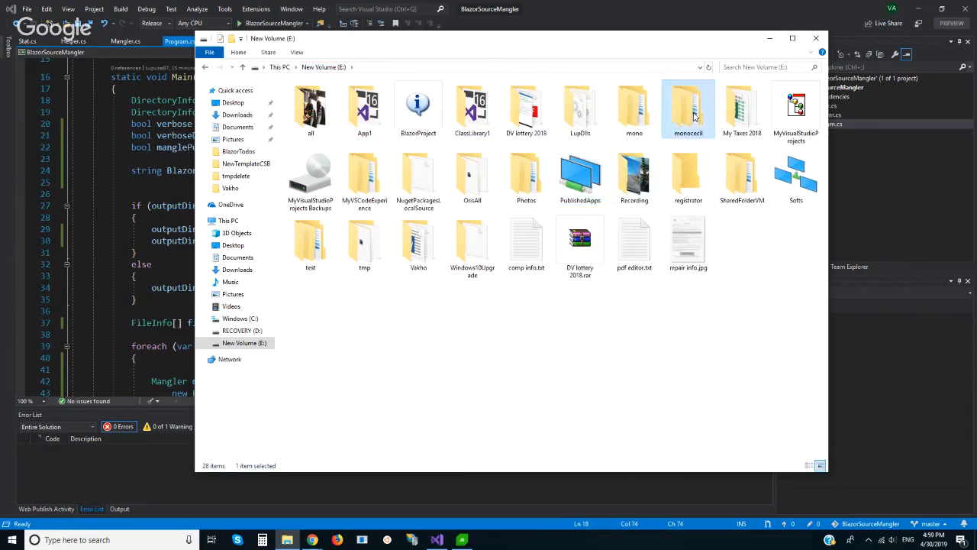
pyautogui.doubleClick(687, 106)
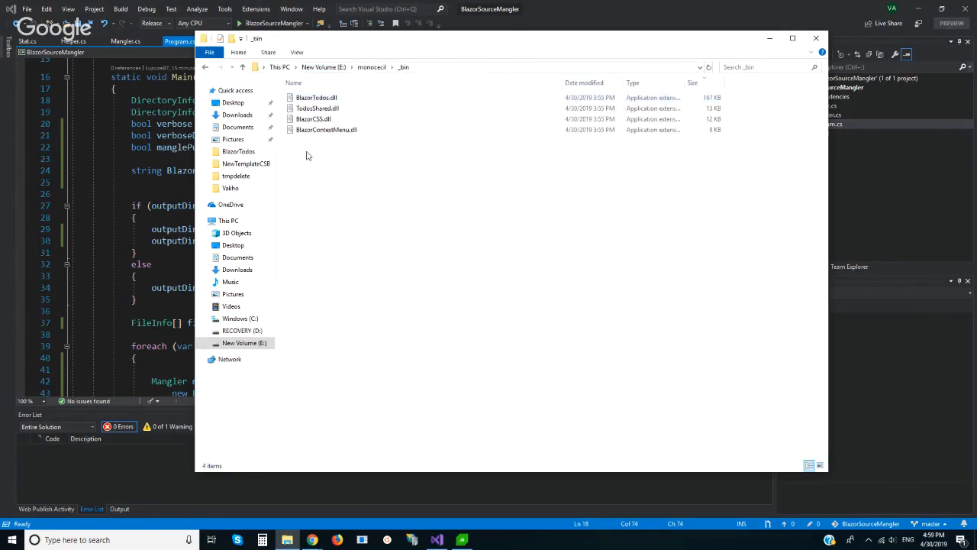
pyautogui.click(317, 107)
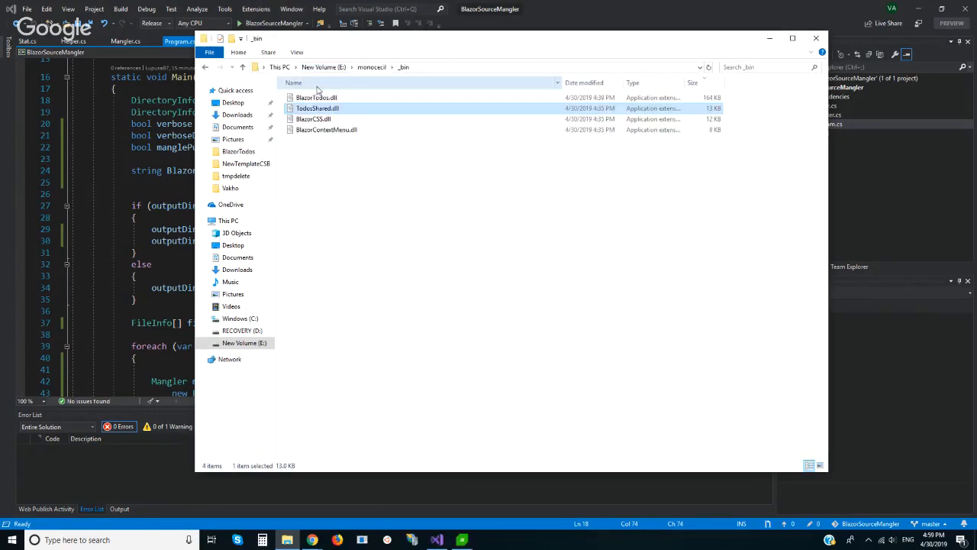
pyautogui.press('ctrl+a')
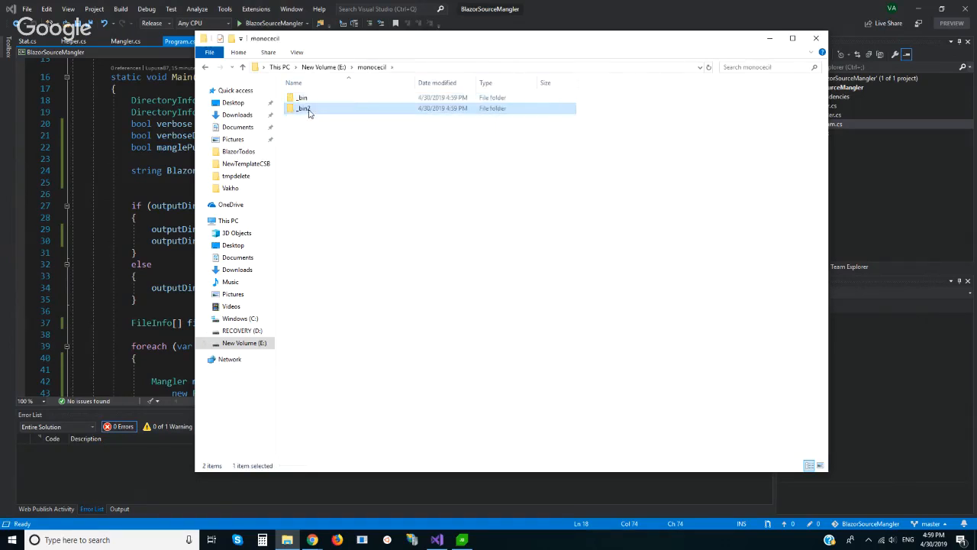
pyautogui.doubleClick(304, 107)
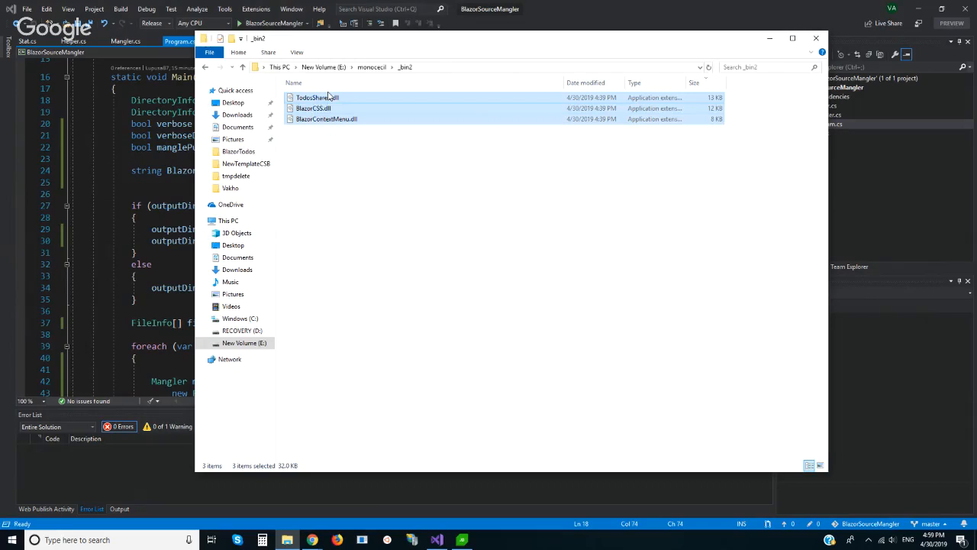
pyautogui.press('Delete')
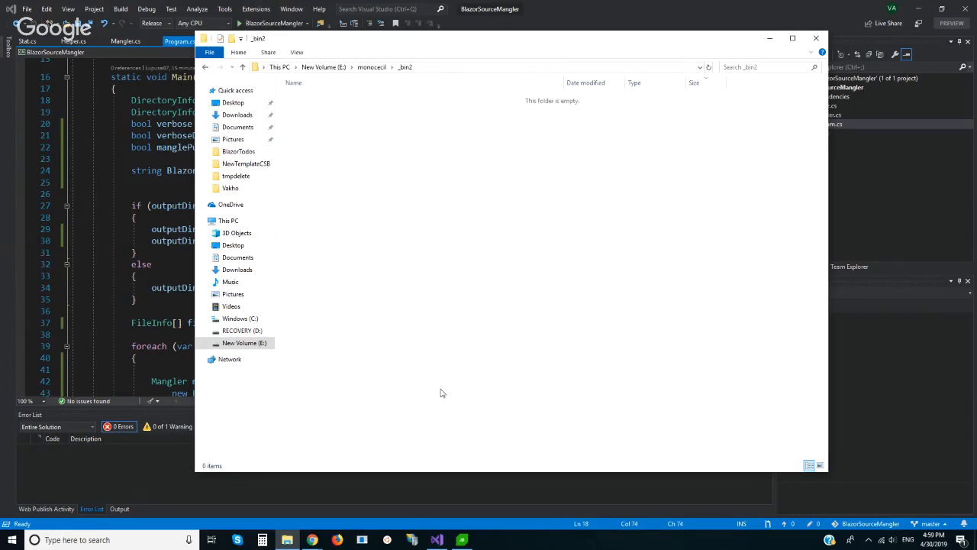
pyautogui.click(437, 540)
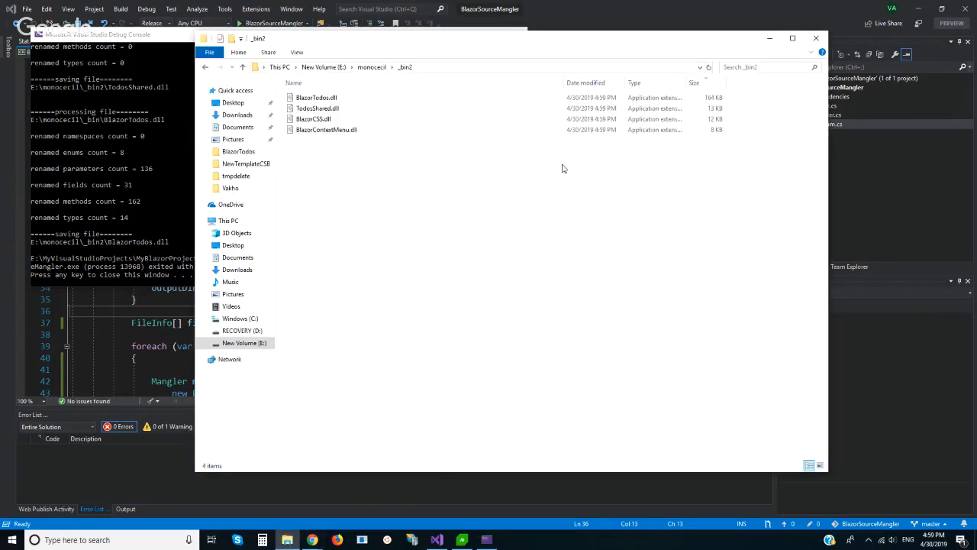
pyautogui.moveTo(491, 226)
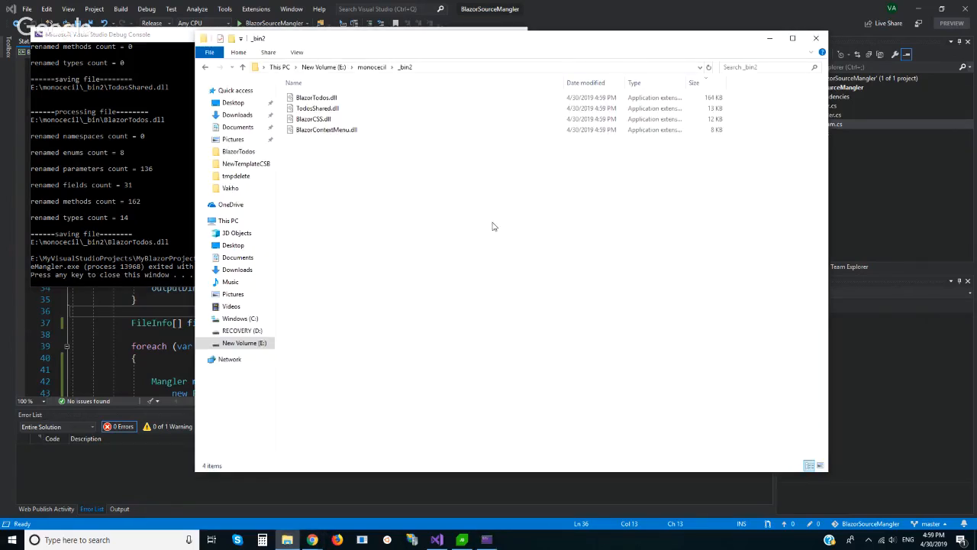
pyautogui.moveTo(370, 98)
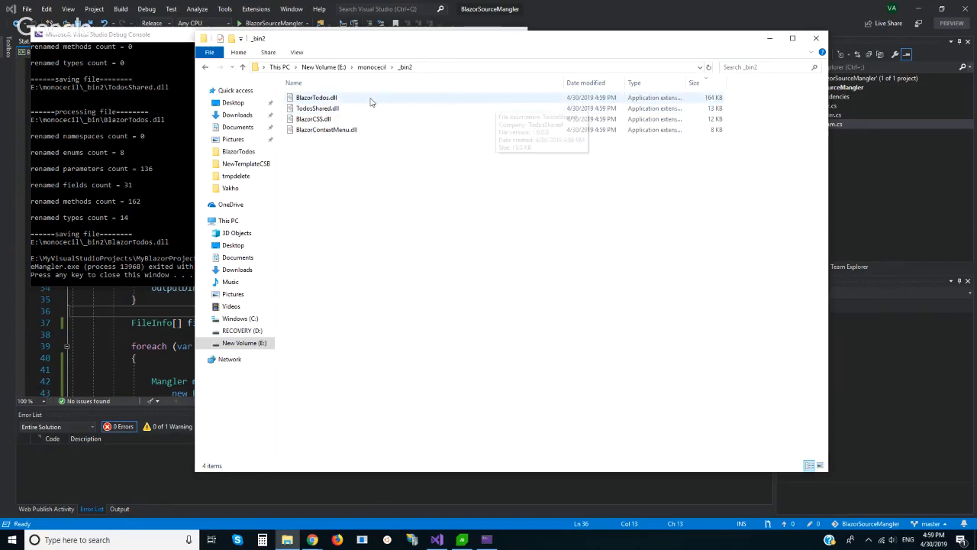
# - Check the mangled BlazorTodos.dll in _bin2 and move on in File Explorer
pyautogui.click(316, 98)
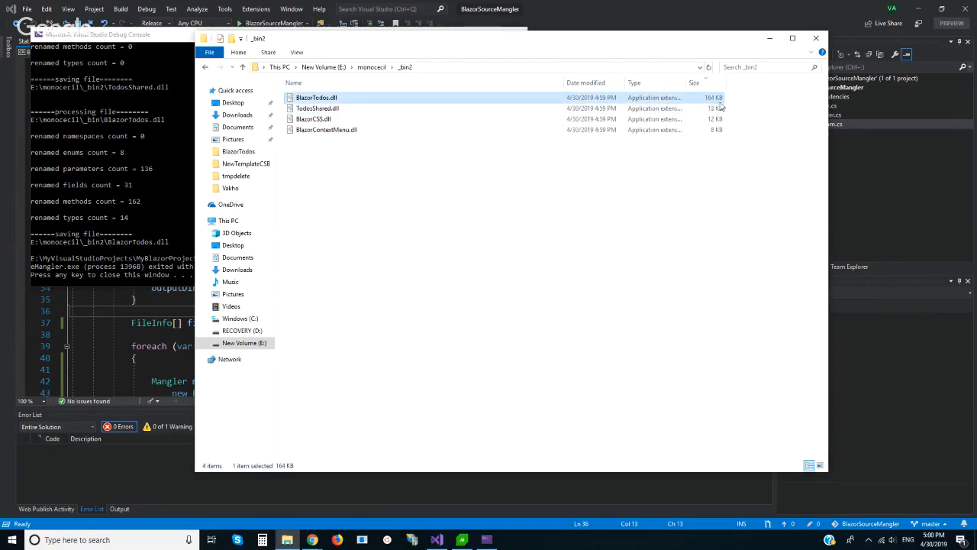
pyautogui.click(372, 67)
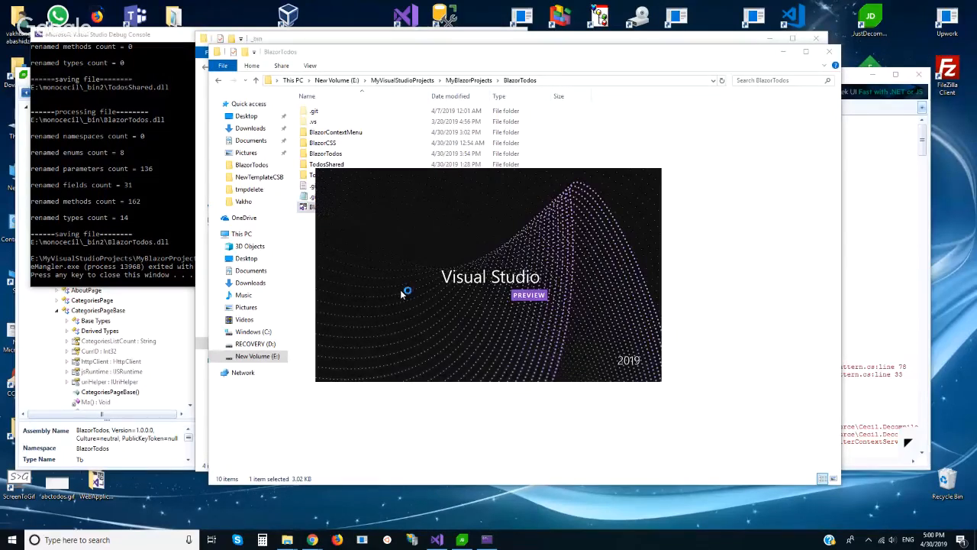
# - Launch the BlazorTodos solution file and bring up the project's publish settings
pyautogui.doubleClick(329, 207)
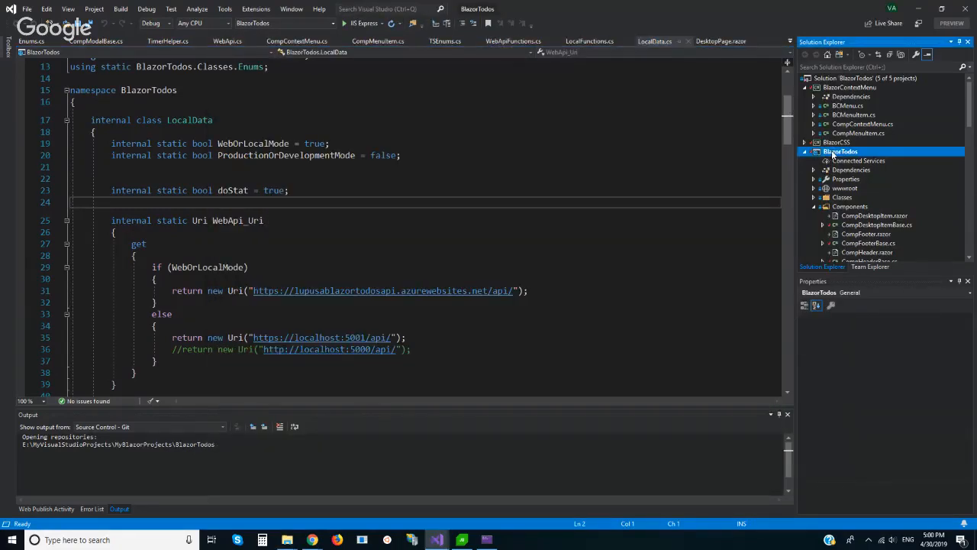
pyautogui.click(839, 151)
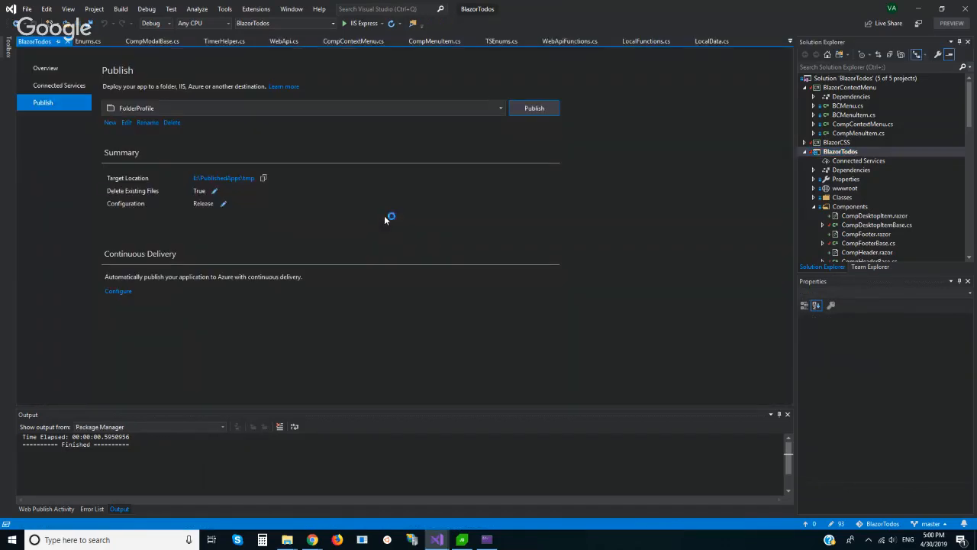
# - Start the Release folder publish of BlazorTodos to FolderProfile
pyautogui.click(534, 107)
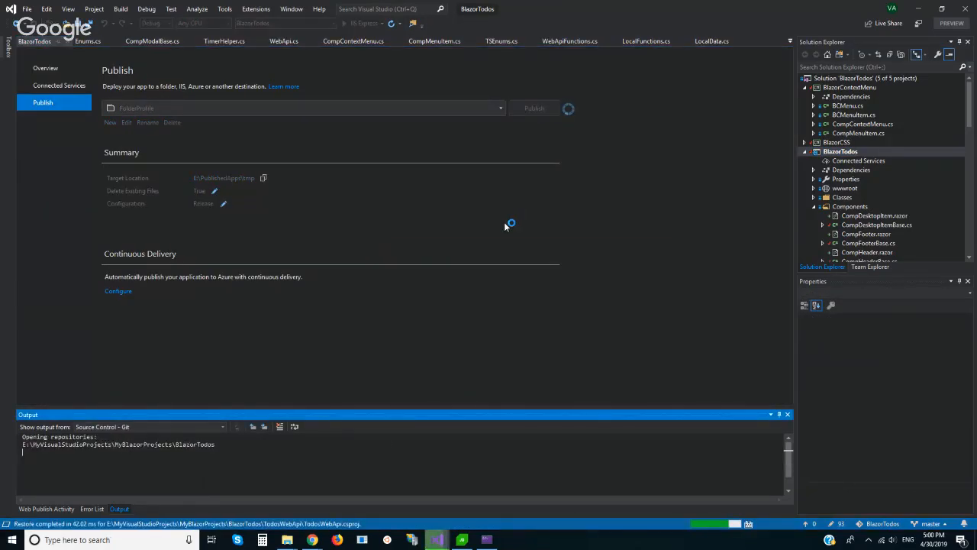
pyautogui.moveTo(499, 210)
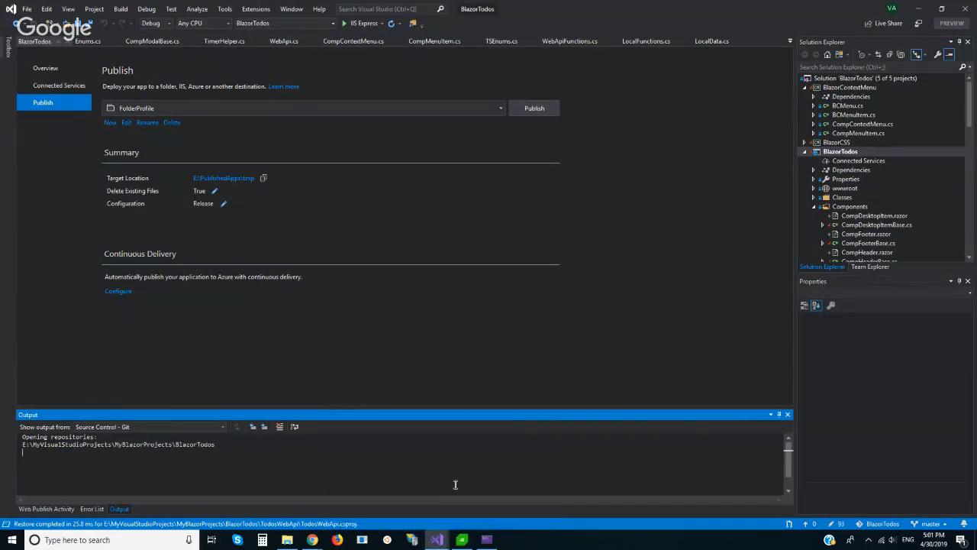
pyautogui.moveTo(293, 467)
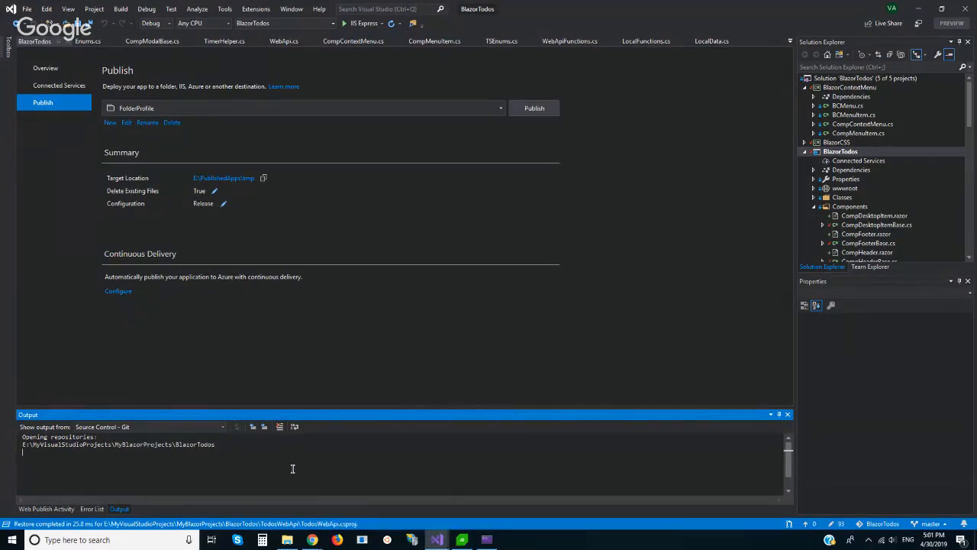
pyautogui.moveTo(372, 441)
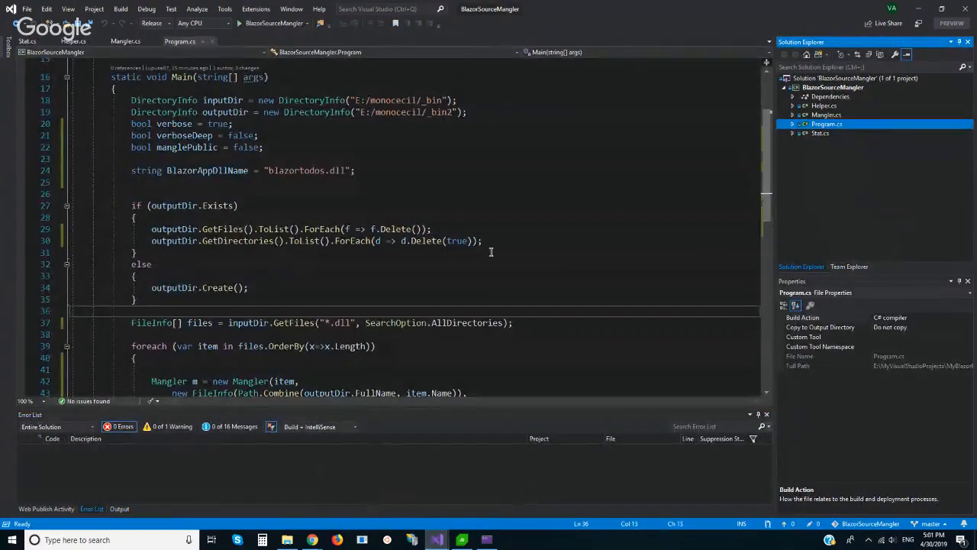
# - Expand the mangler project's NuGet dependencies, show Mono.Cecil's details, then pick Mangler.cs
pyautogui.scroll(3)
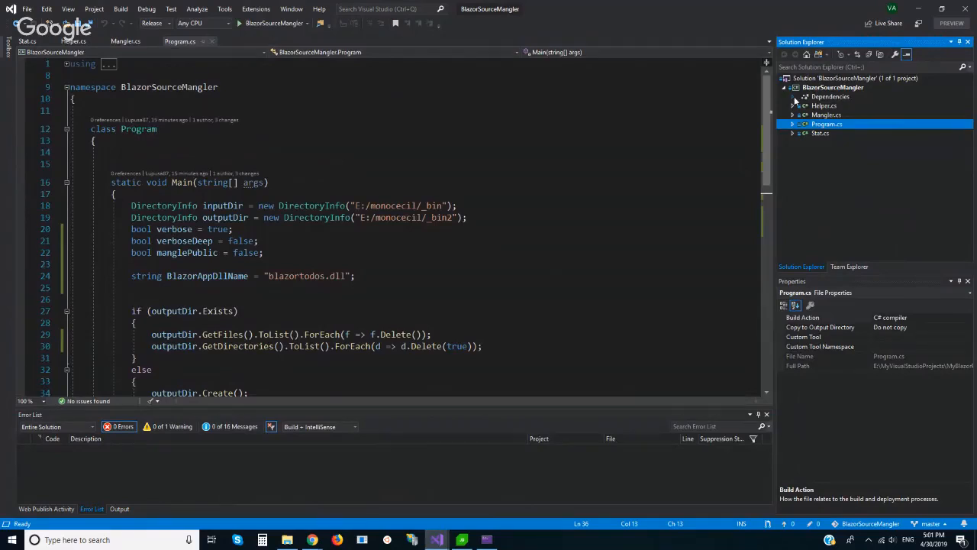
pyautogui.click(794, 96)
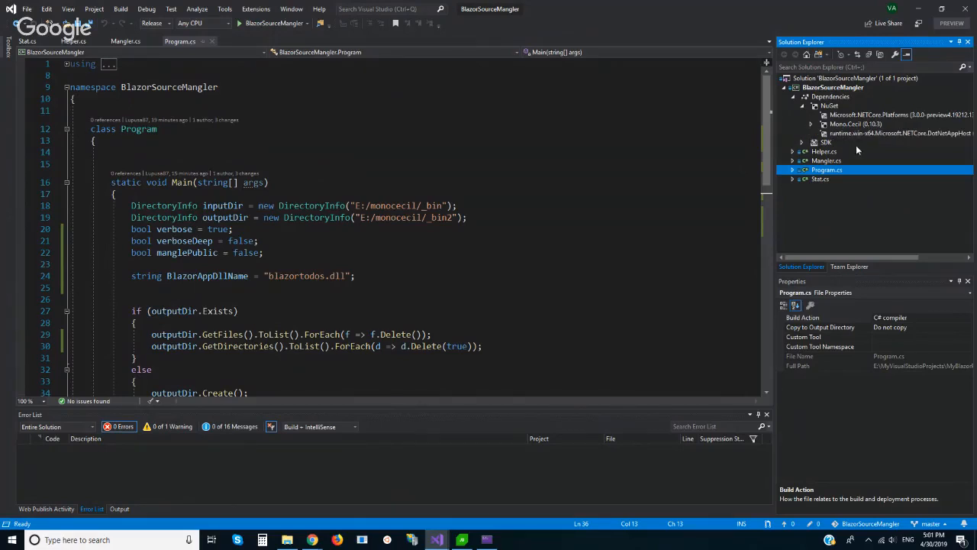
pyautogui.moveTo(846, 128)
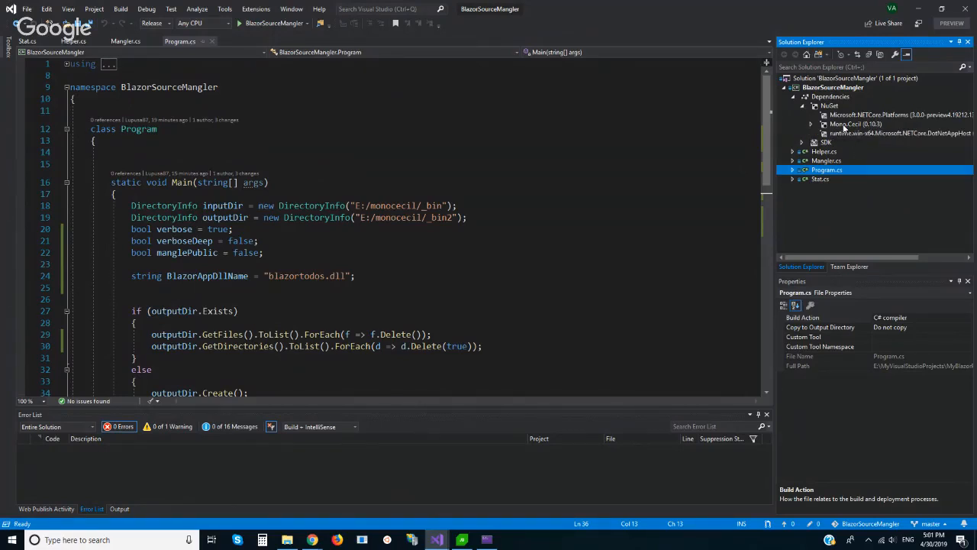
pyautogui.click(855, 123)
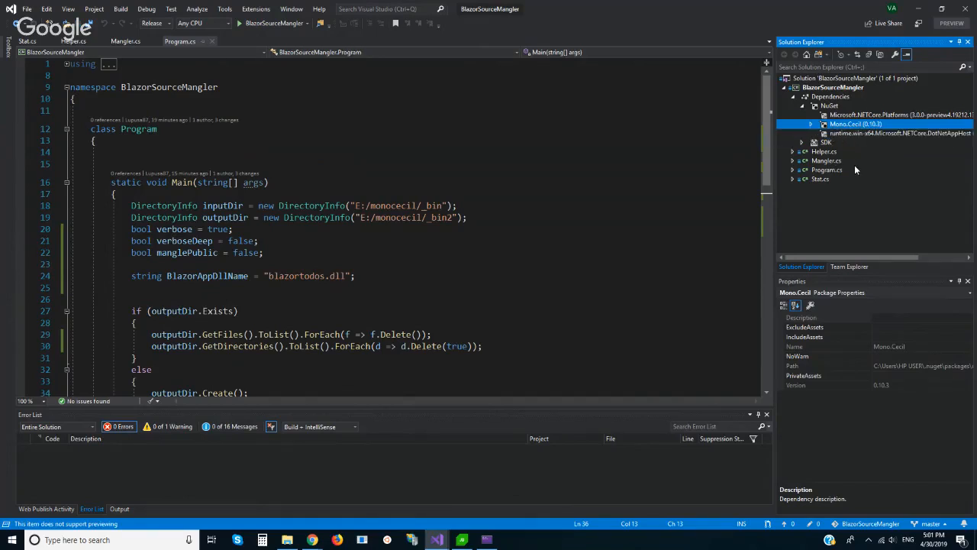
pyautogui.moveTo(849, 171)
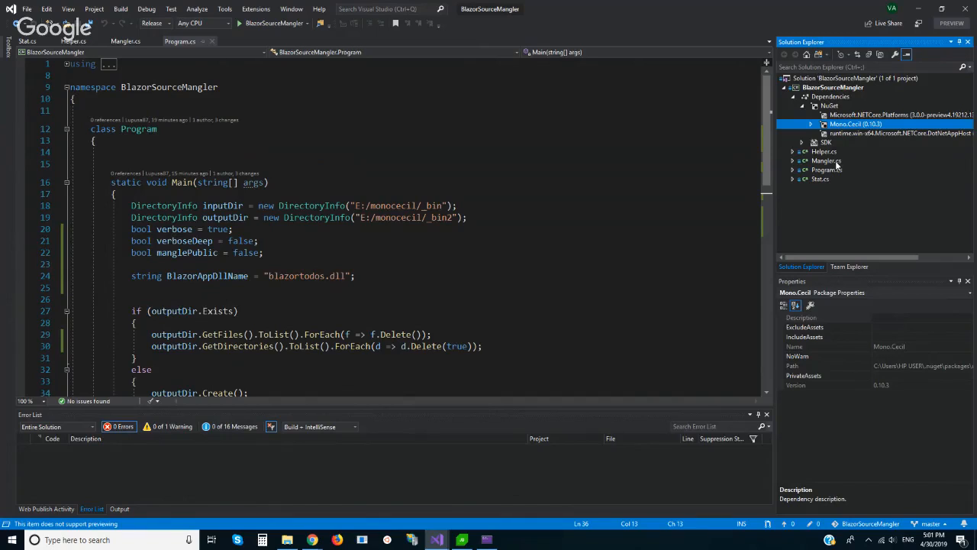
pyautogui.click(825, 160)
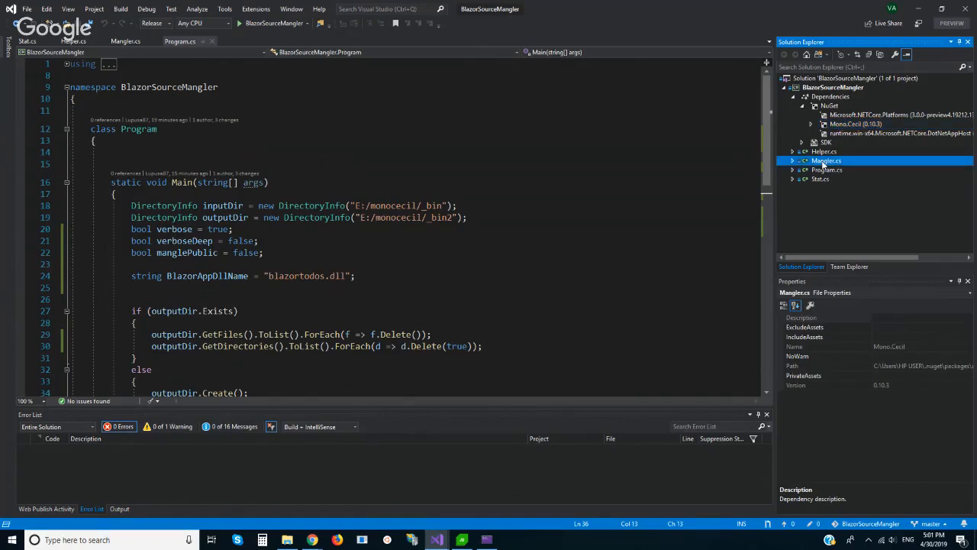
# - View Mangler.cs and mark the RenameEnumNames call among the RenameXxx methods
pyautogui.doubleClick(826, 161)
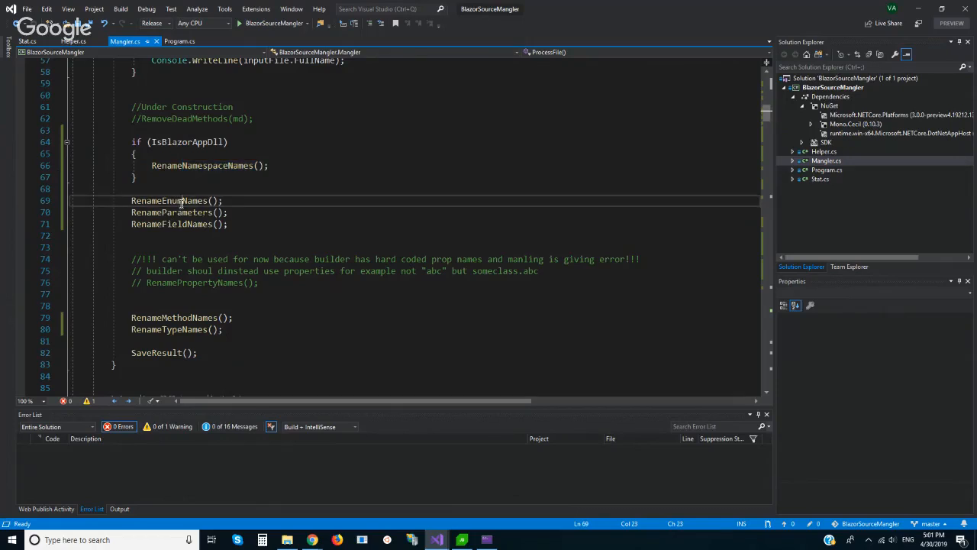
pyautogui.doubleClick(169, 200)
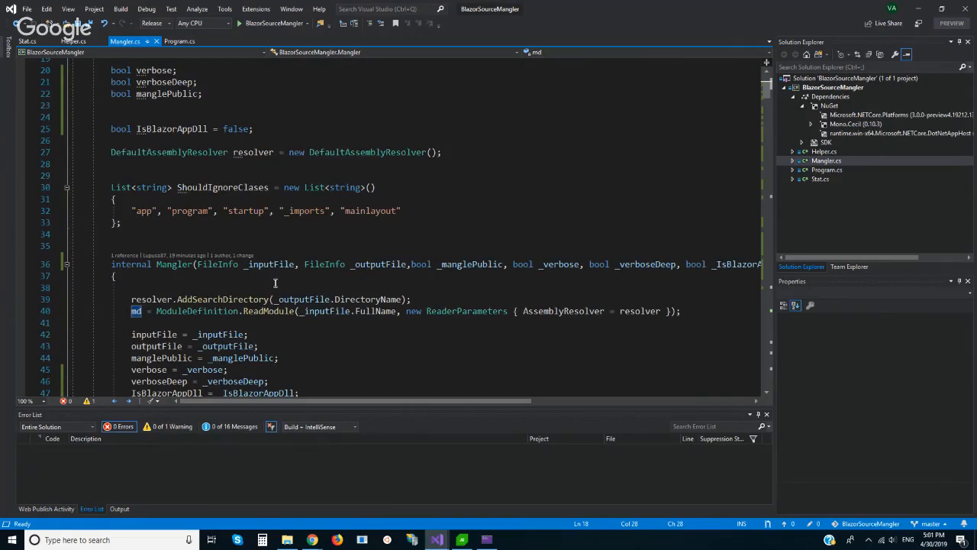
pyautogui.scroll(-3)
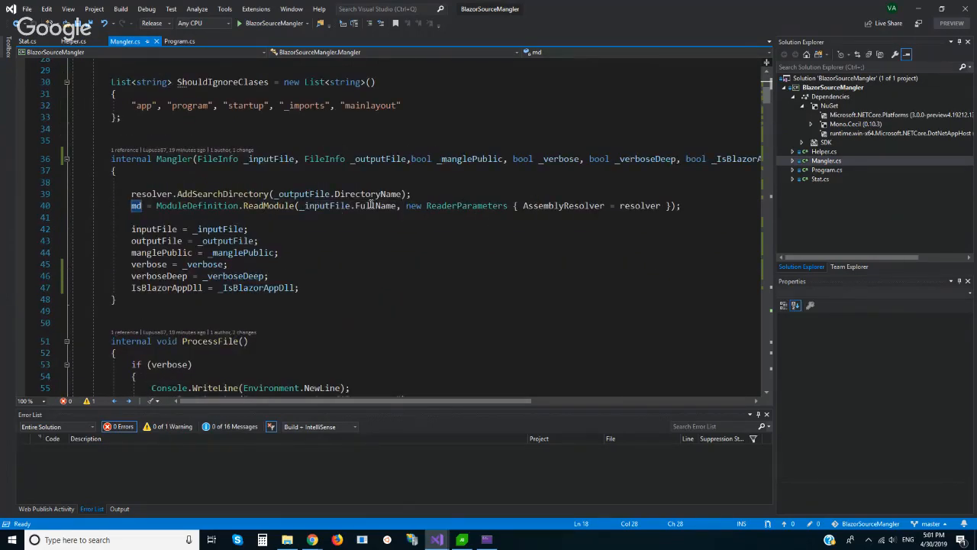
# - Highlight the md module field in the constructor and scroll on to the Helper GetCode method
pyautogui.doubleClick(374, 205)
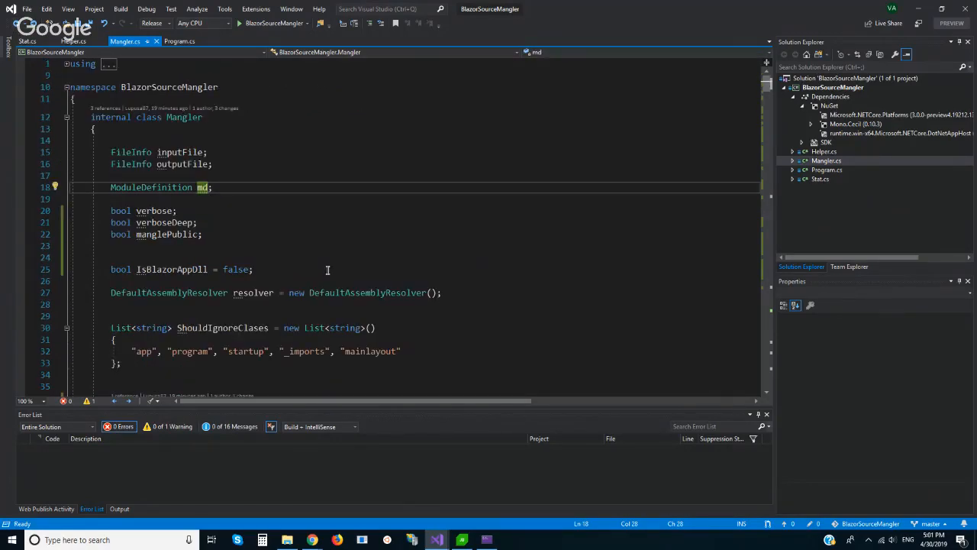
pyautogui.scroll(-3)
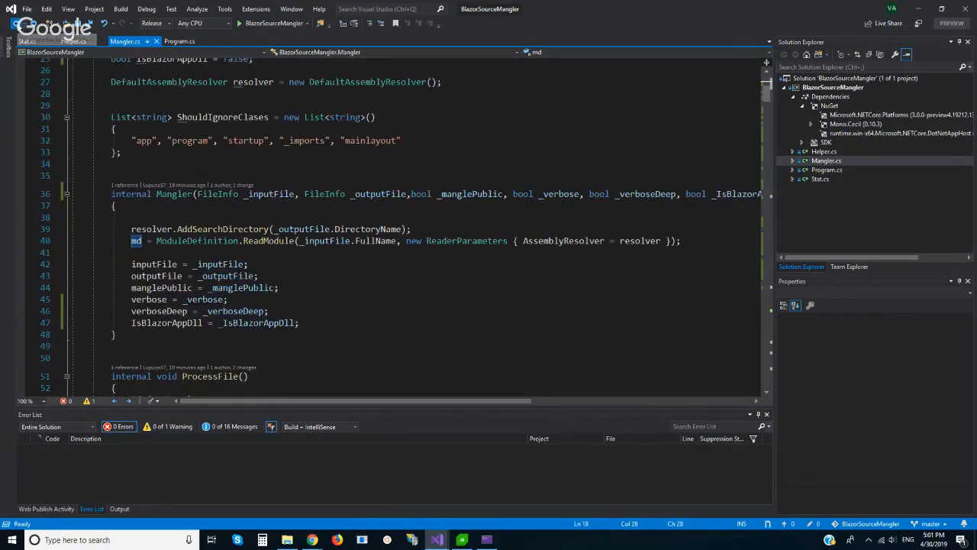
pyautogui.scroll(-3)
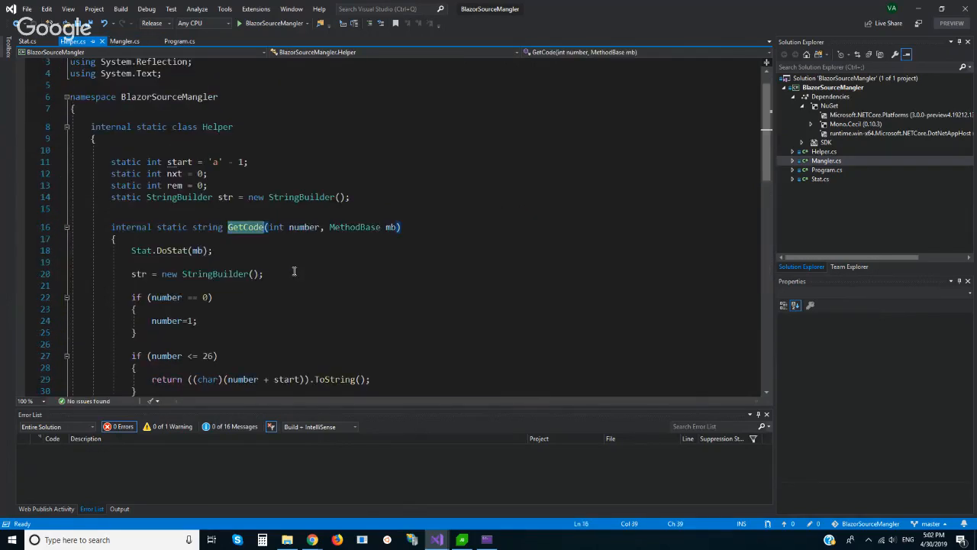
pyautogui.scroll(-3)
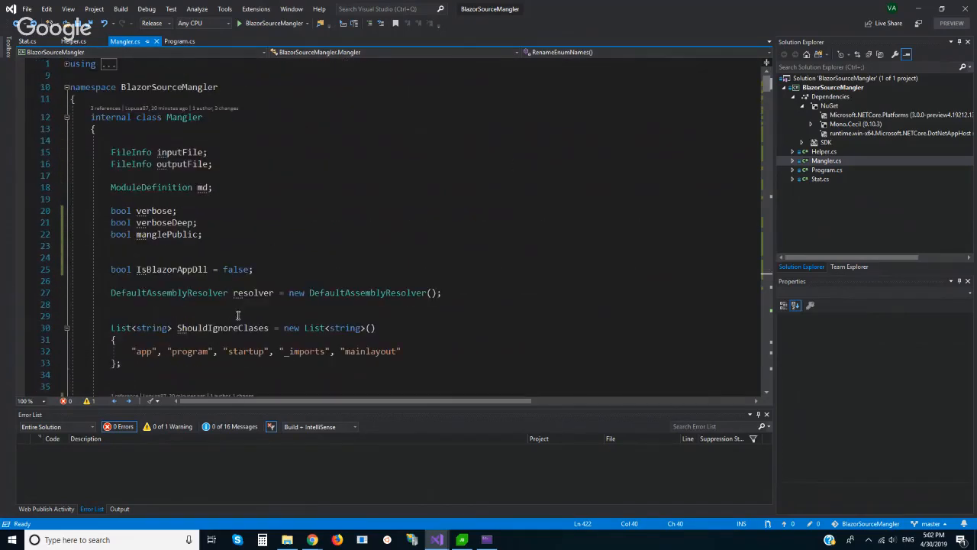
pyautogui.scroll(-3)
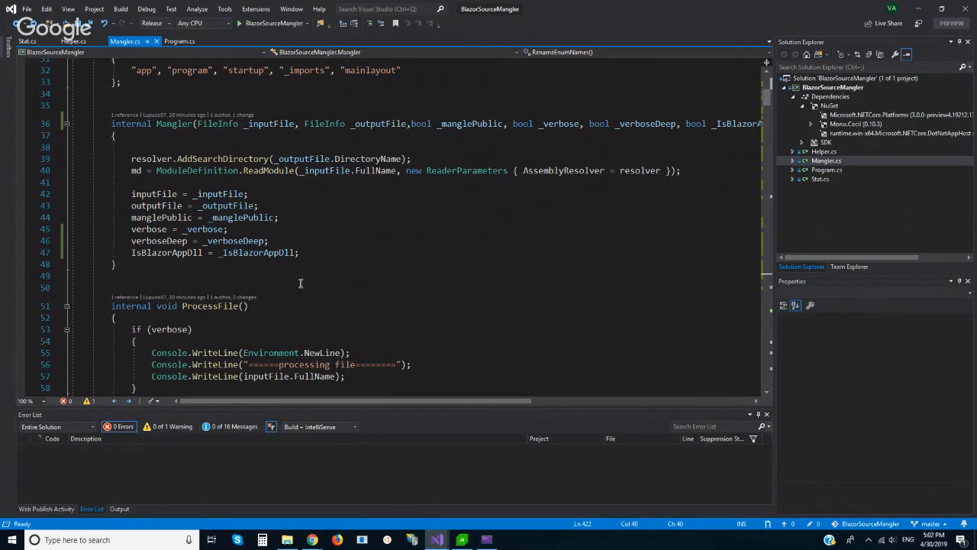
pyautogui.moveTo(318, 283)
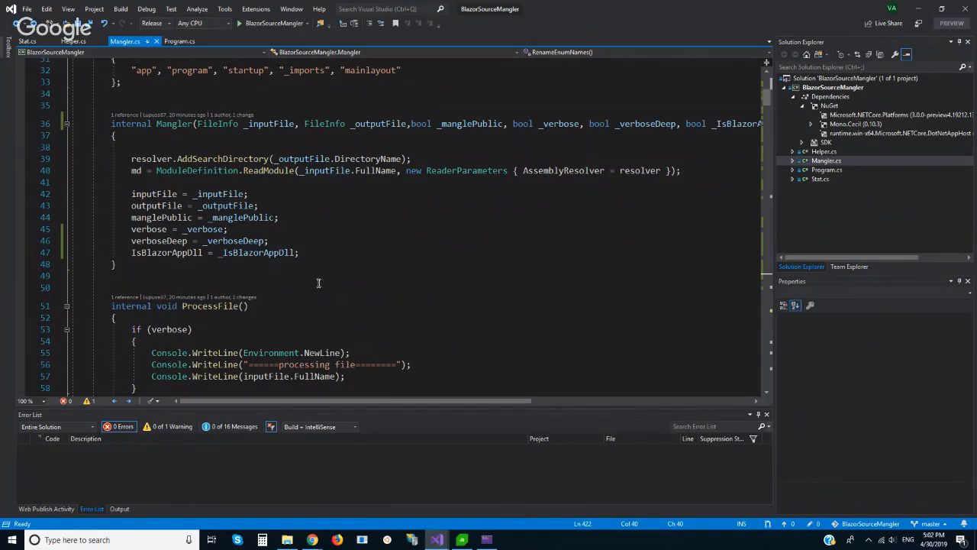
pyautogui.moveTo(333, 275)
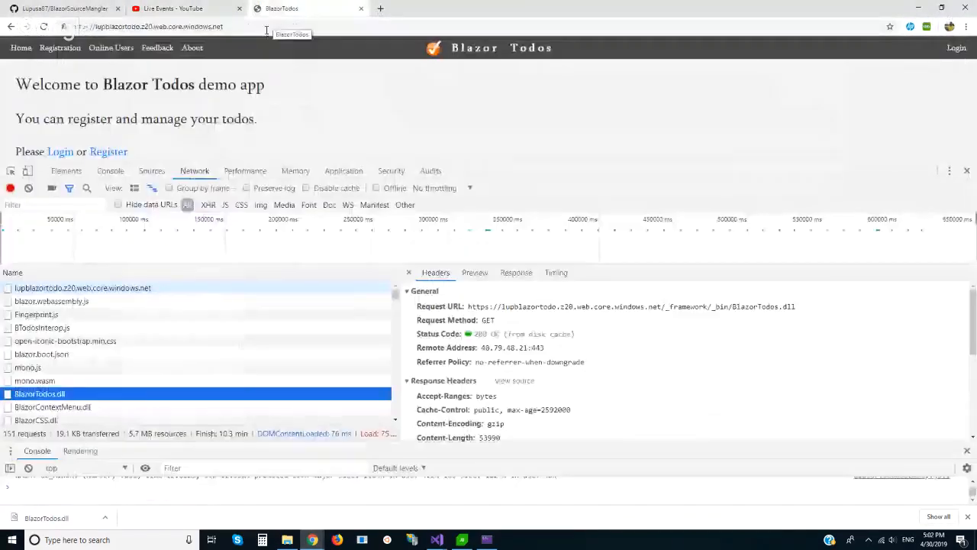
# - Close DevTools, log in with the Demo Account link, then switch back to Visual Studio
pyautogui.click(967, 171)
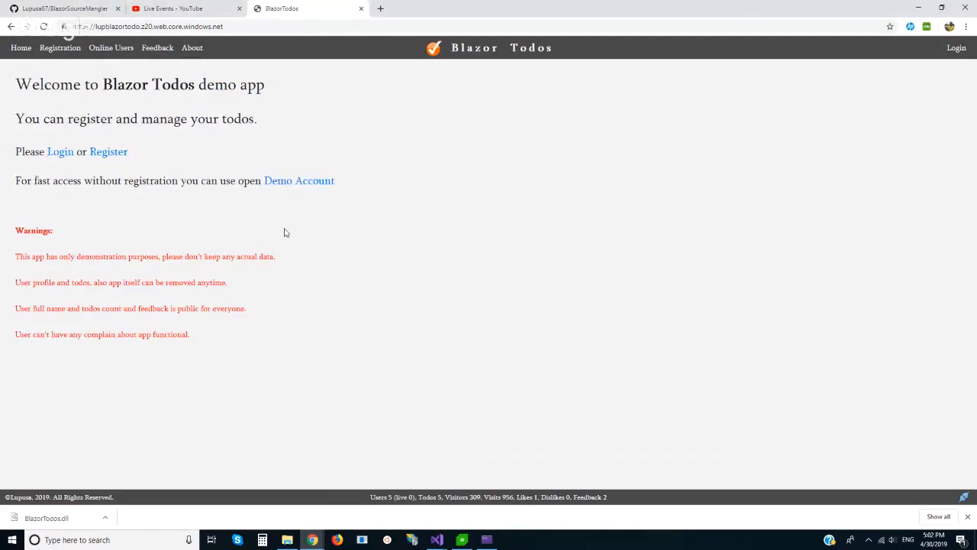
pyautogui.click(299, 181)
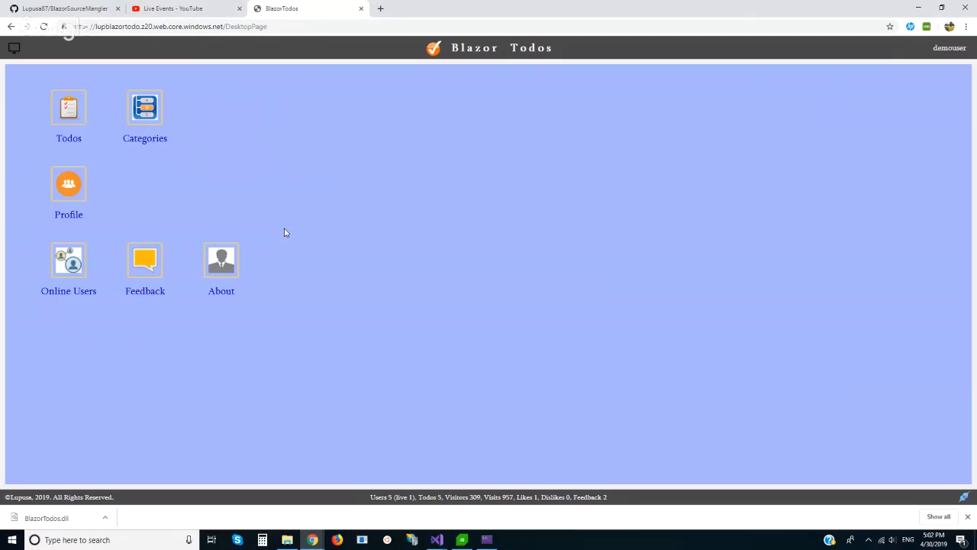
pyautogui.click(69, 107)
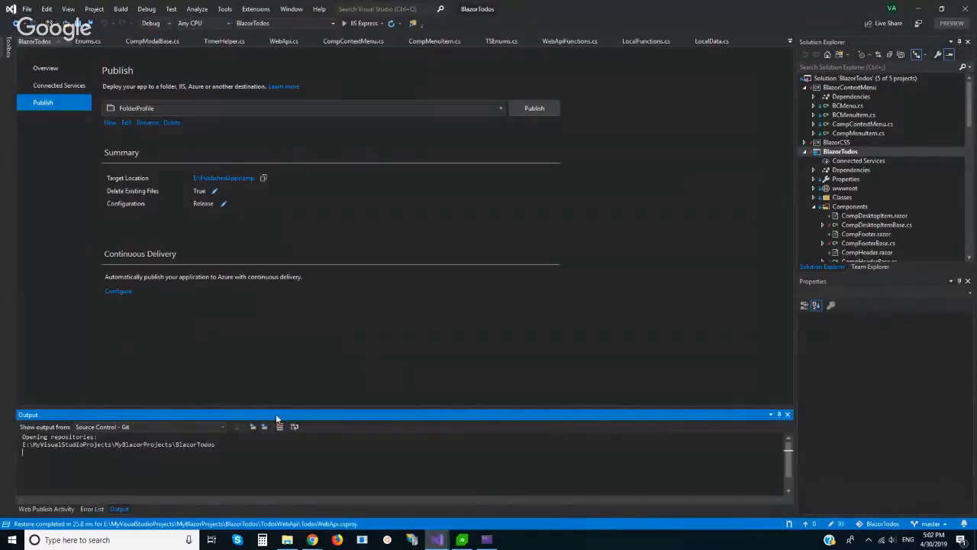
# - Publish BlazorTodos to FolderProfile and wait for the build to finish
pyautogui.click(534, 107)
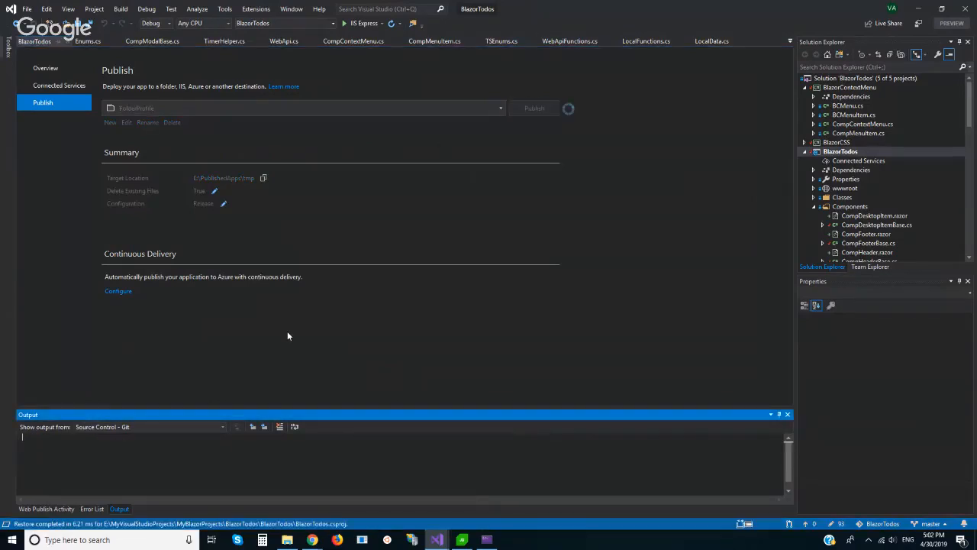
pyautogui.click(535, 107)
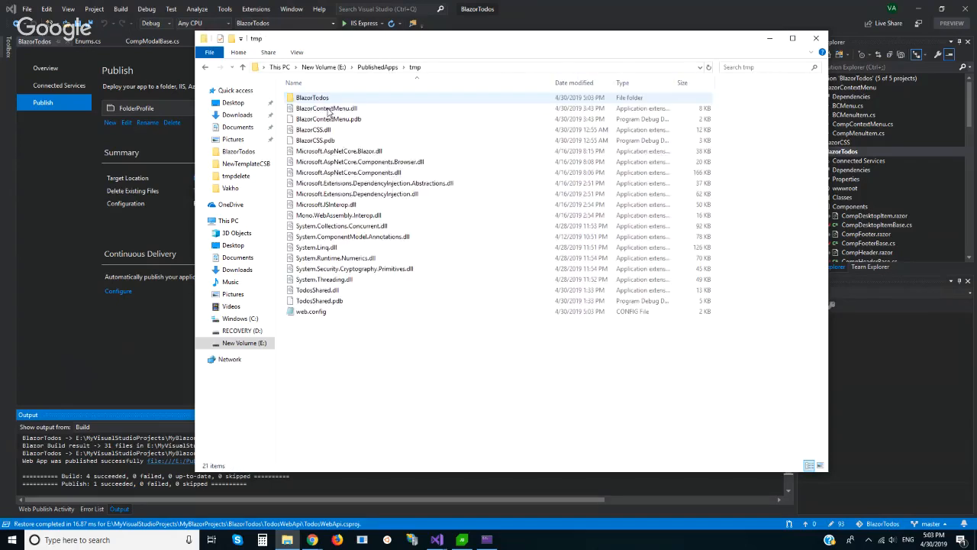
# - Copy the four app DLLs from the published tmp BlazorTodos _framework\_bin folder
pyautogui.doubleClick(311, 98)
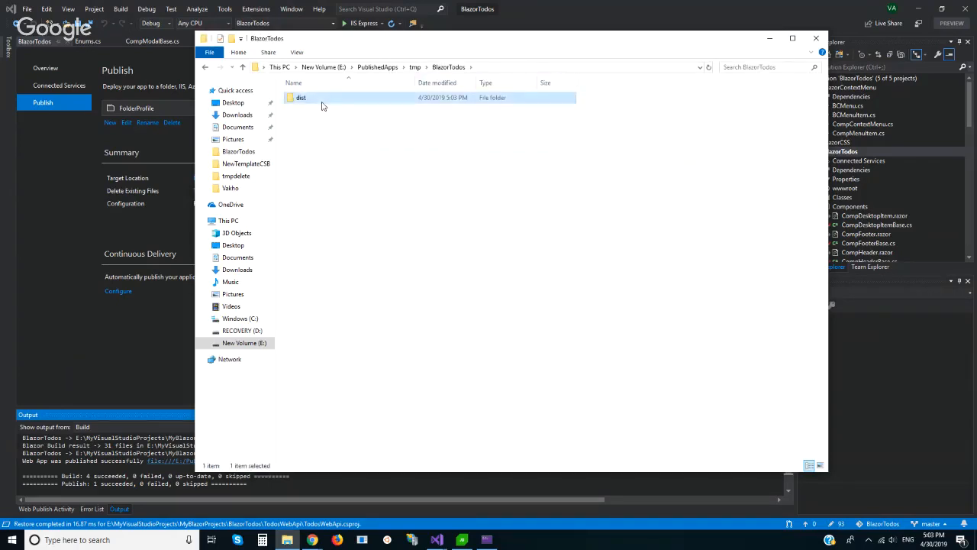
pyautogui.doubleClick(301, 98)
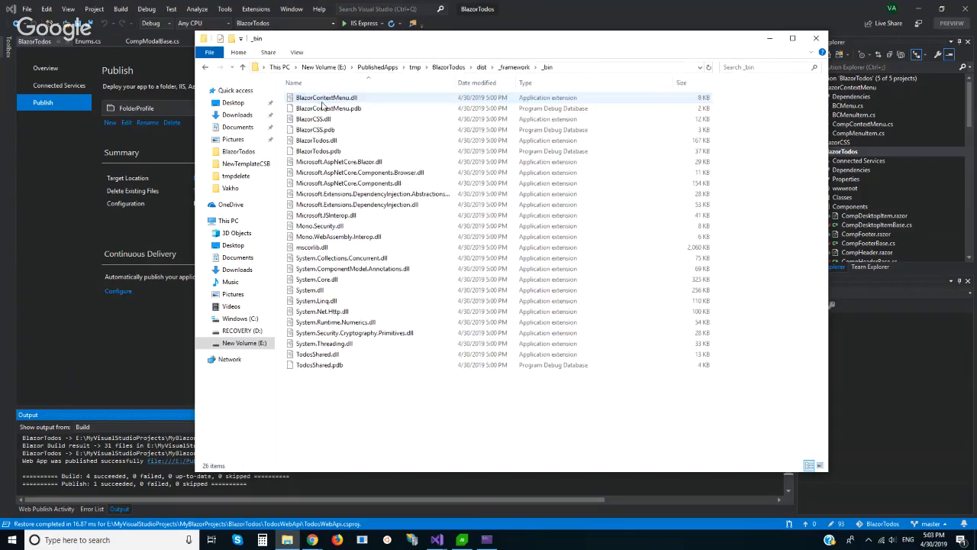
pyautogui.click(312, 119)
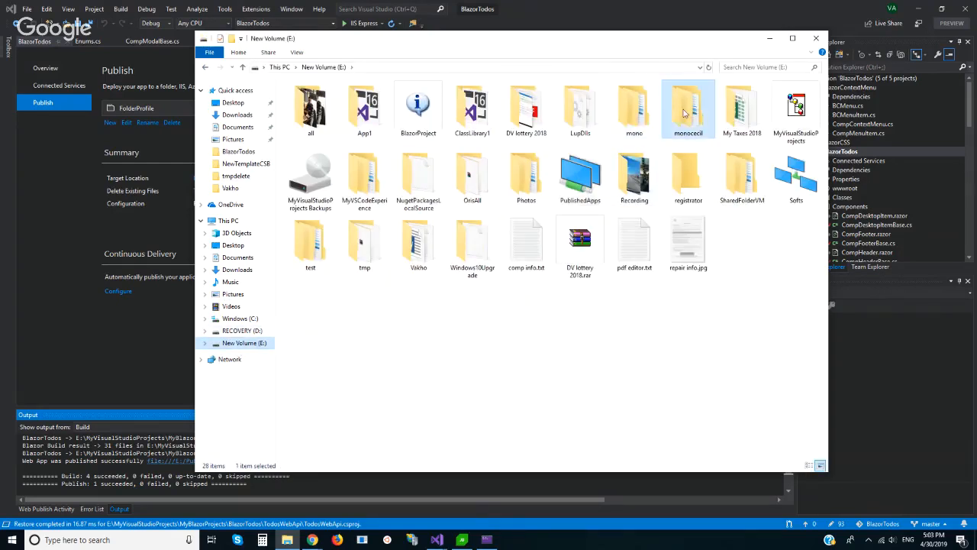
# - Paste them into E:\monocecil\_bin replacing the old copies, then go into _bin2
pyautogui.doubleClick(687, 107)
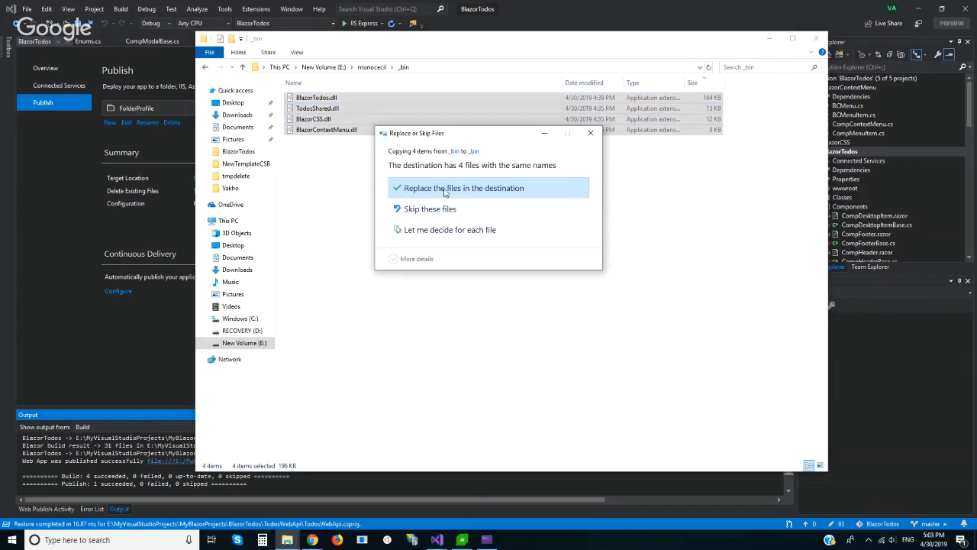
pyautogui.click(464, 188)
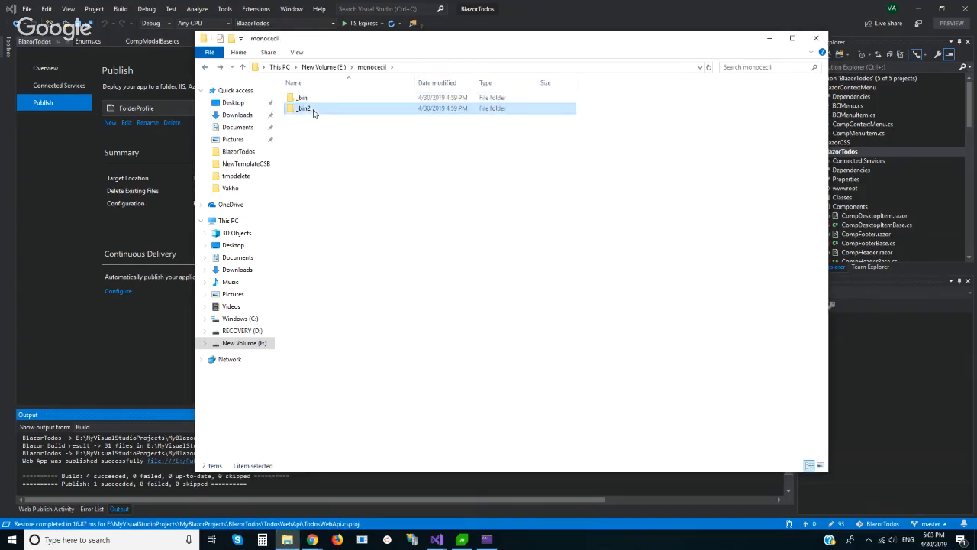
pyautogui.doubleClick(302, 107)
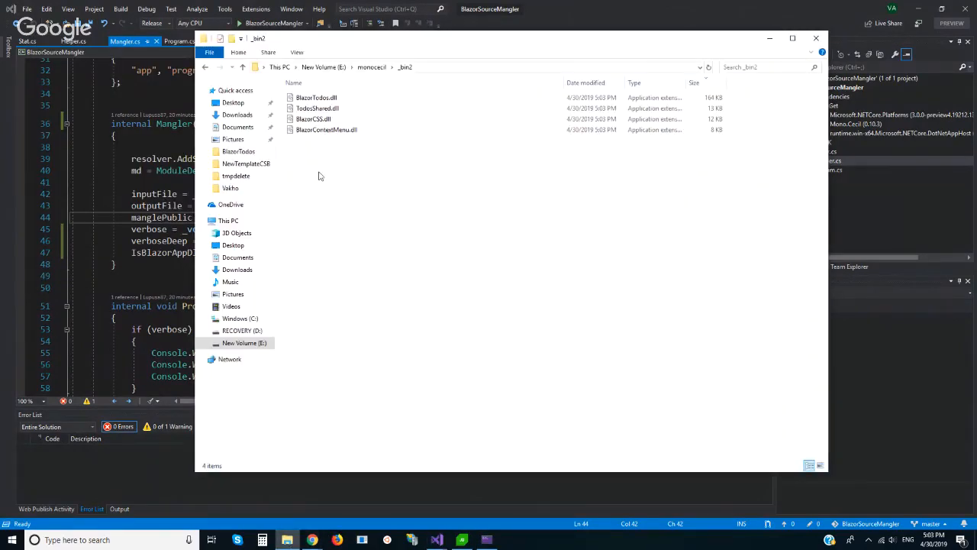
# - Select the regenerated mangled BlazorTodos.dll in the _bin2 folder
pyautogui.click(316, 98)
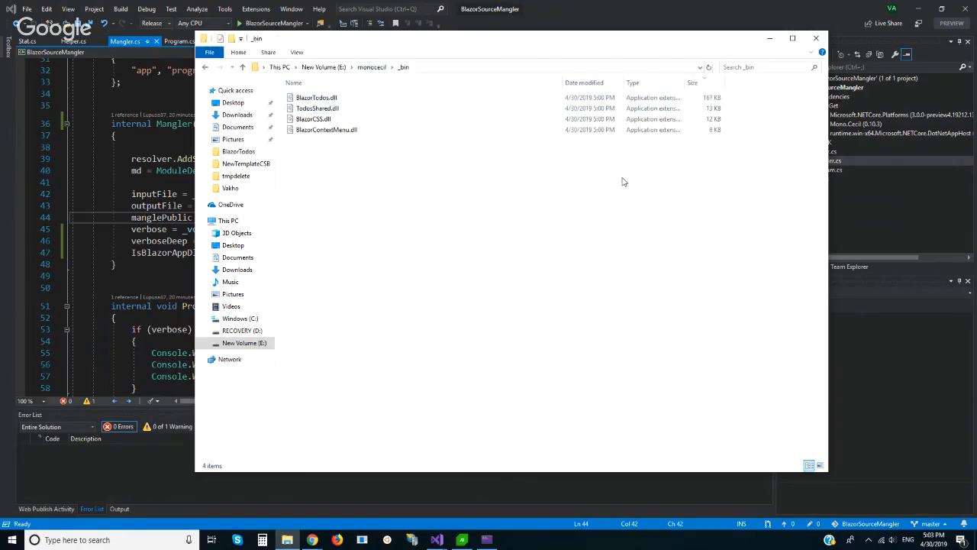
pyautogui.moveTo(697, 183)
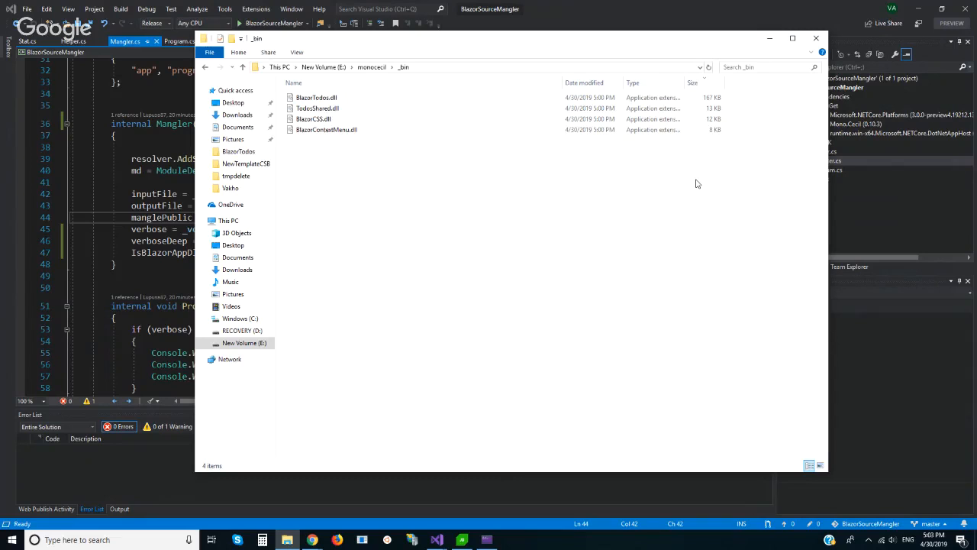
pyautogui.moveTo(205, 67)
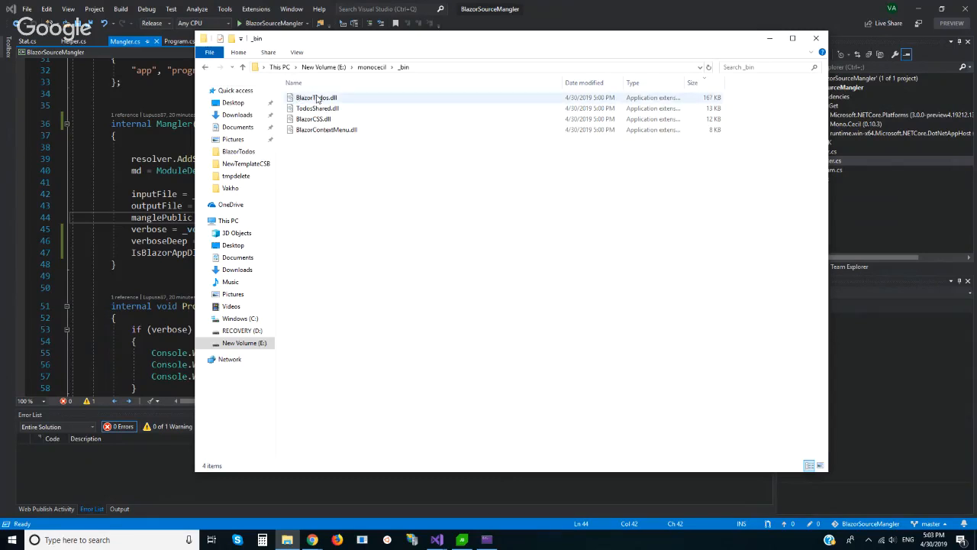
pyautogui.click(318, 107)
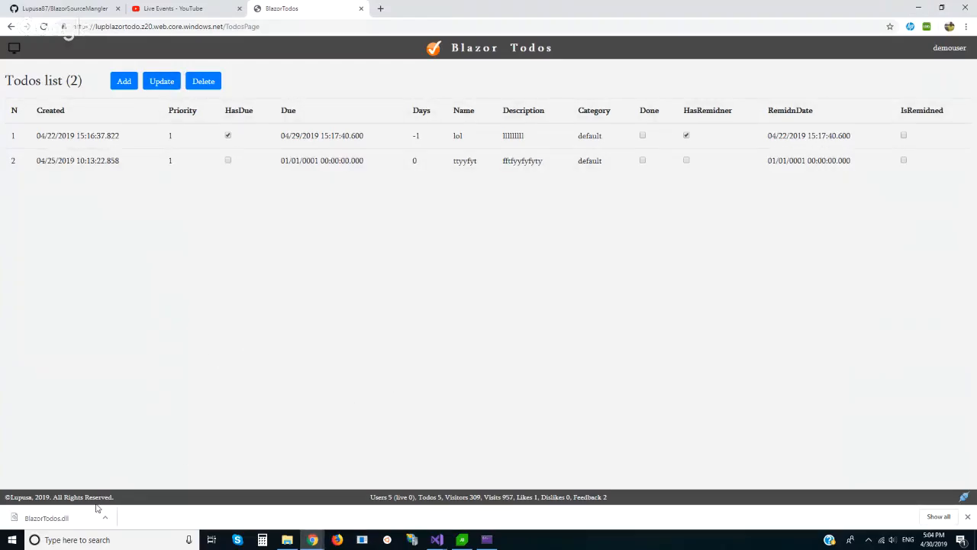
pyautogui.moveTo(504, 525)
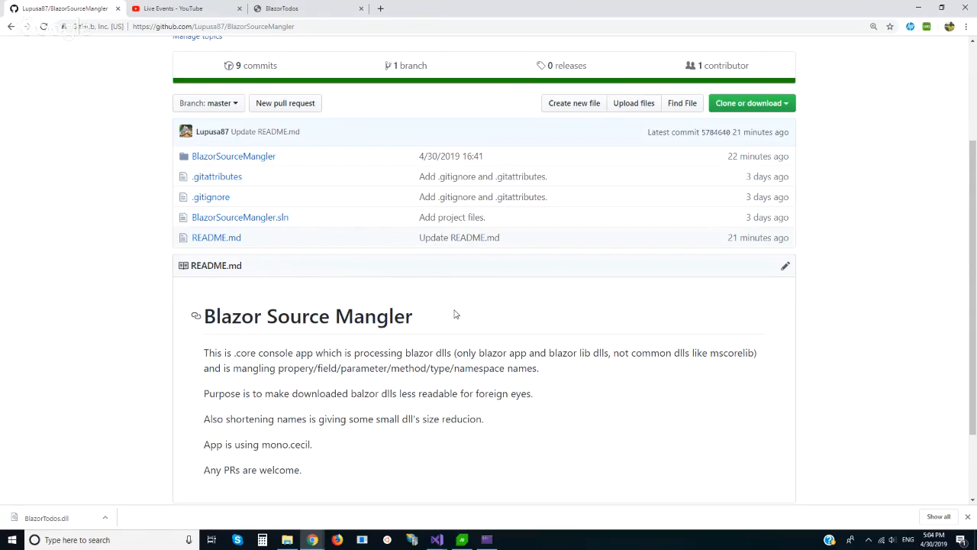
# - Scroll the BlazorSourceMangler repository page down to its README description
pyautogui.scroll(-3)
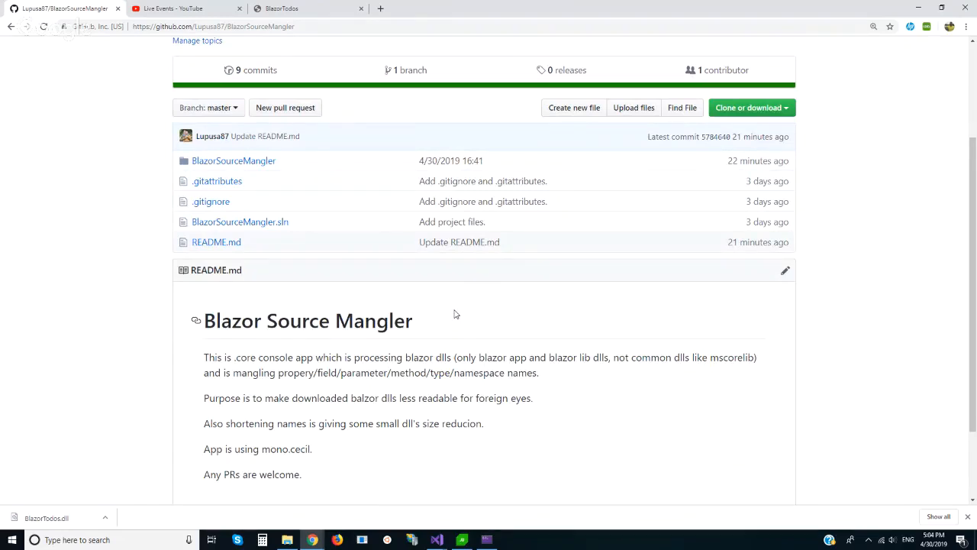
pyautogui.moveTo(476, 287)
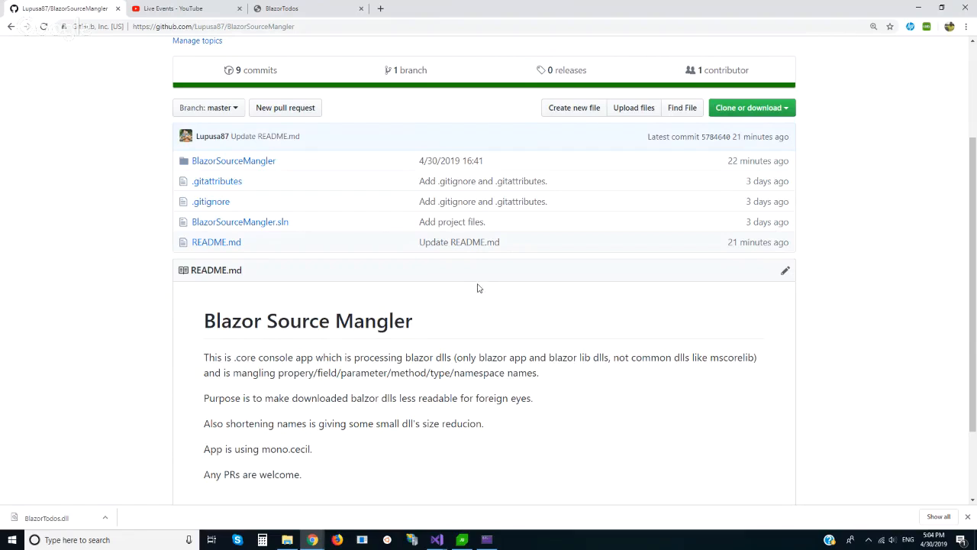
pyautogui.moveTo(495, 275)
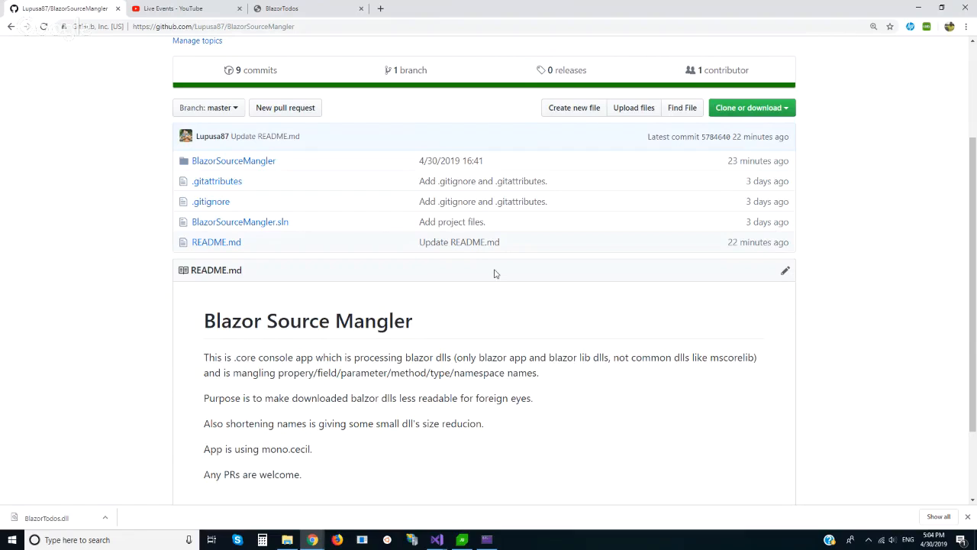
pyautogui.moveTo(693, 178)
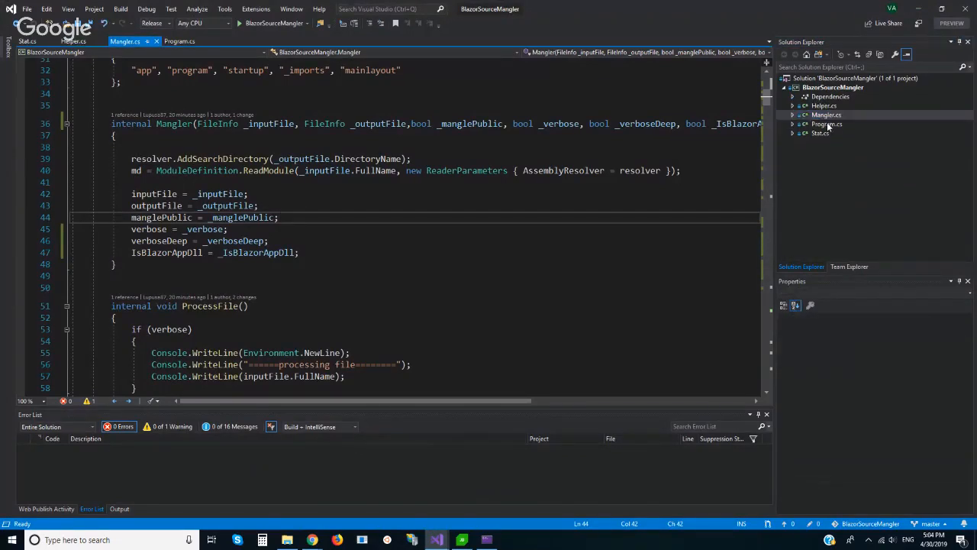
# - Scroll Mangler.cs down to the ProcessFile method with its renaming steps
pyautogui.scroll(-3)
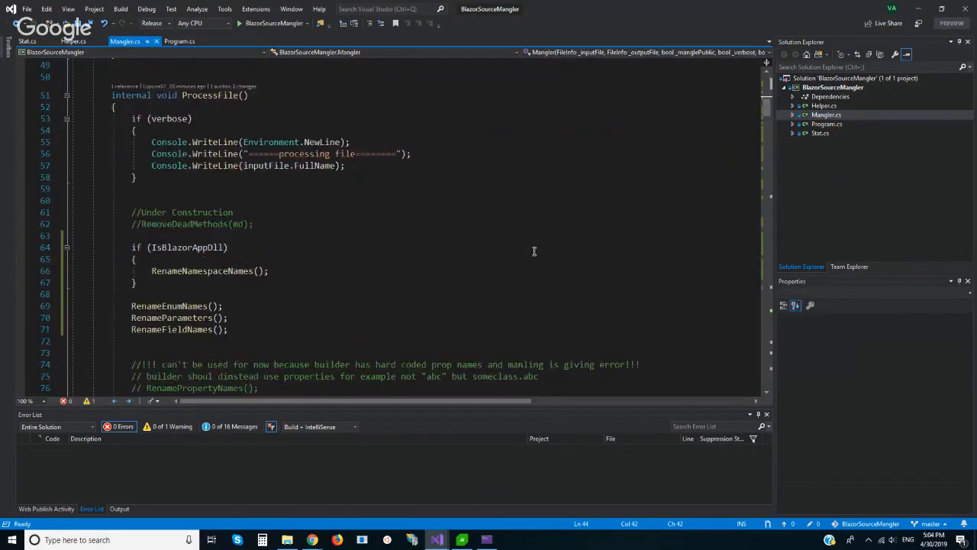
pyautogui.scroll(-3)
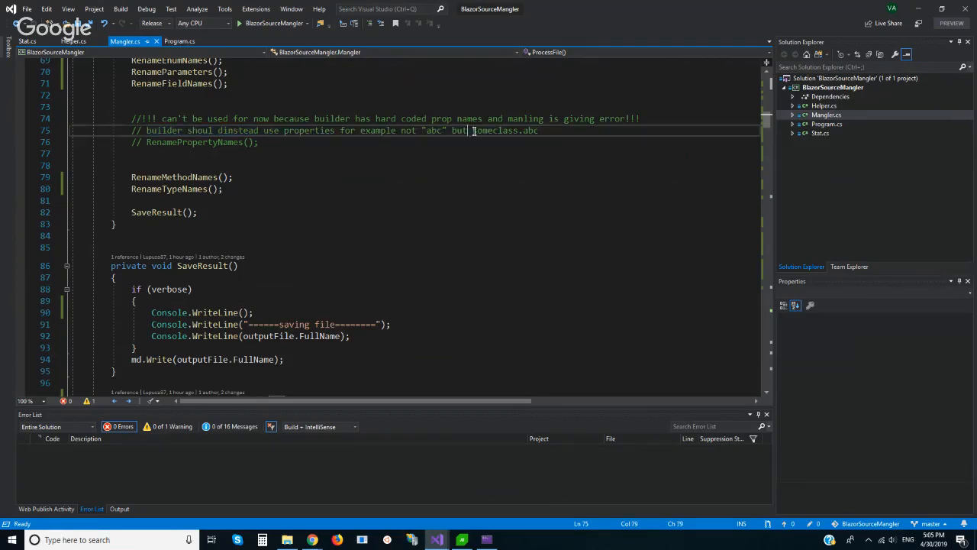
# - Replace abc with a in the comment so it contrasts "a" with someclass.a
pyautogui.doubleClick(528, 131)
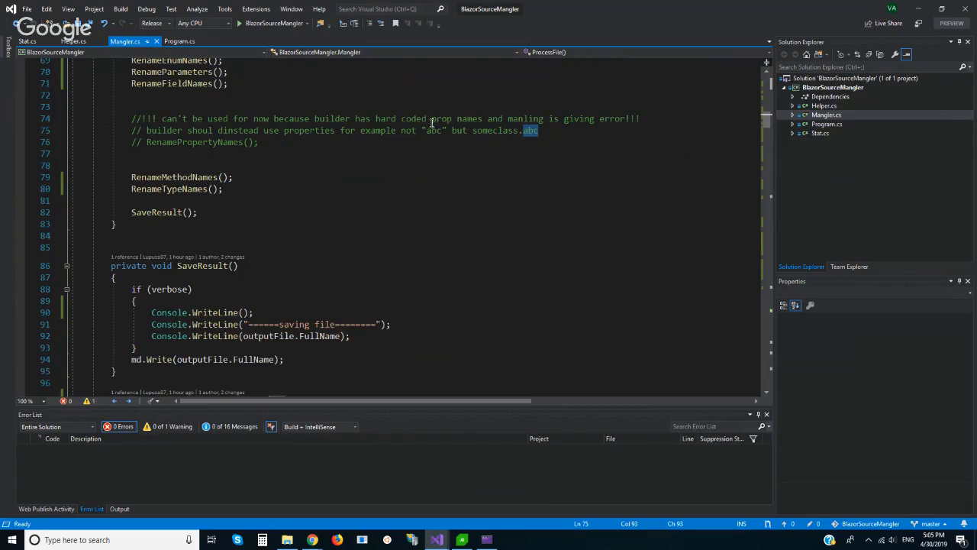
pyautogui.doubleClick(434, 130)
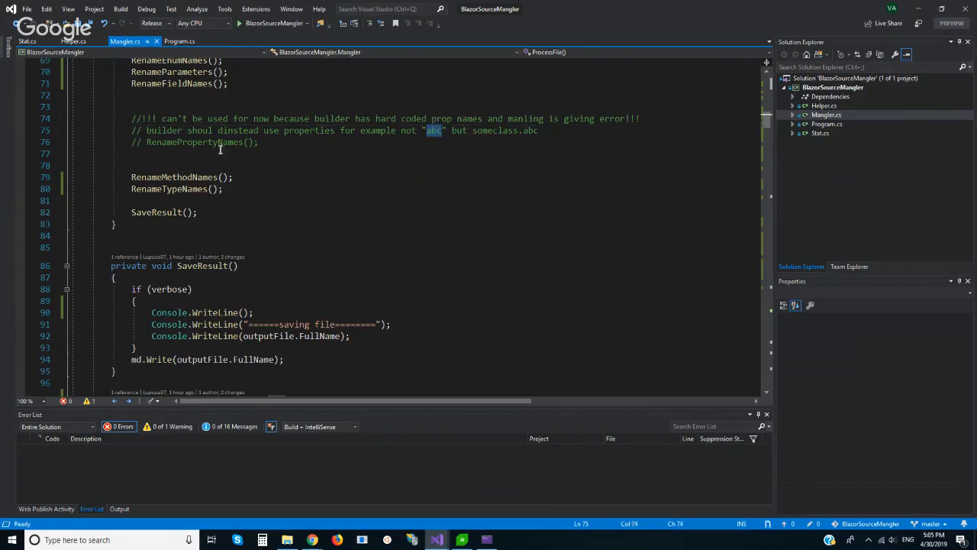
pyautogui.doubleClick(529, 131)
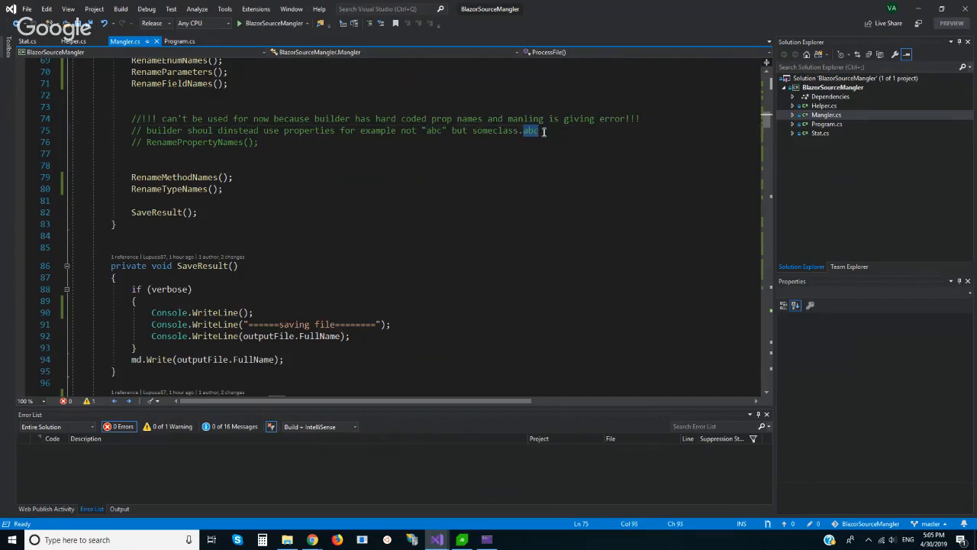
pyautogui.write('a')
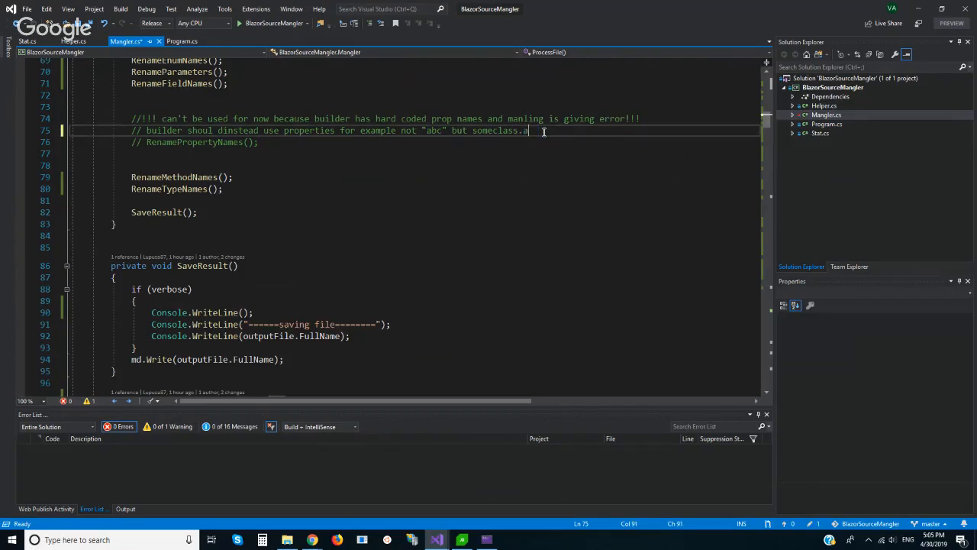
pyautogui.doubleClick(433, 130)
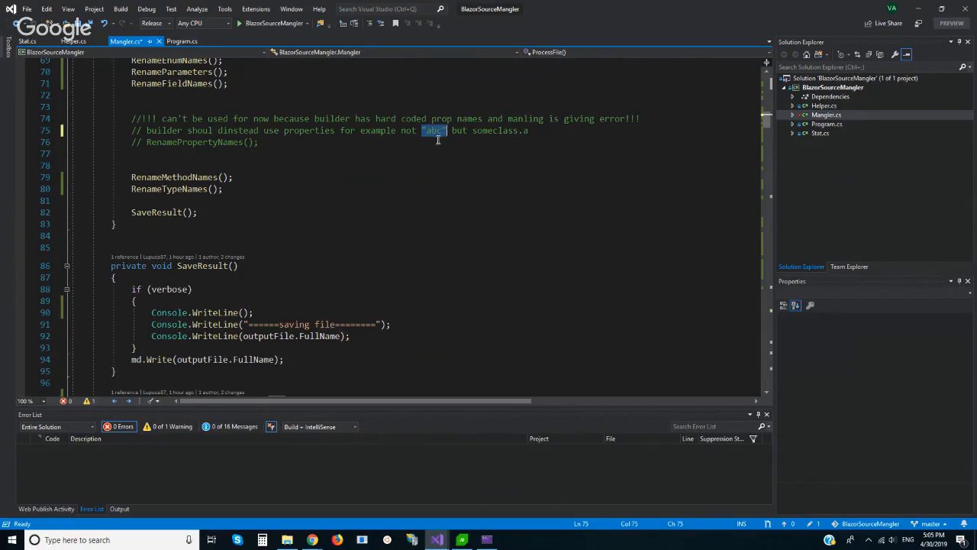
# - Try a scratch line '"a" some' under the comments, remove it, and save Mangler.cs
pyautogui.click(436, 131)
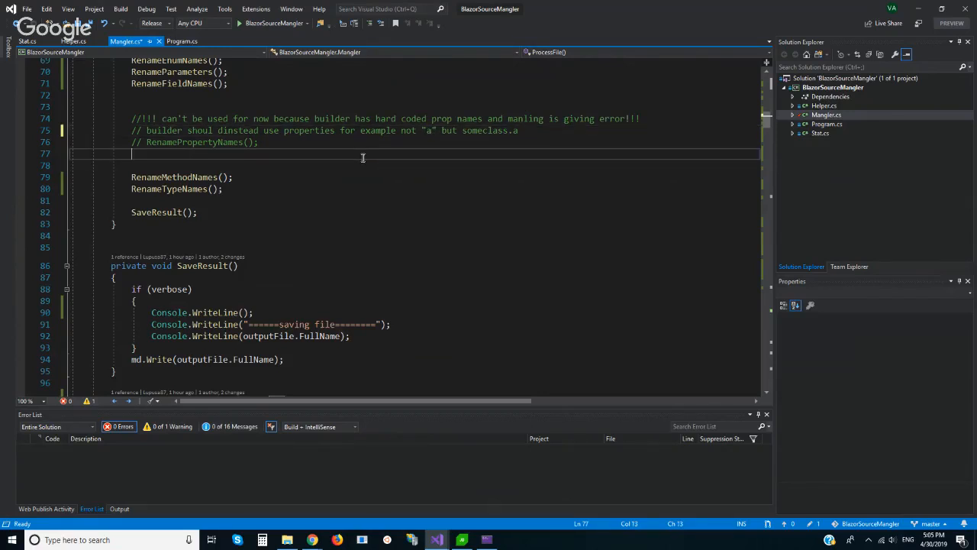
pyautogui.write('"')
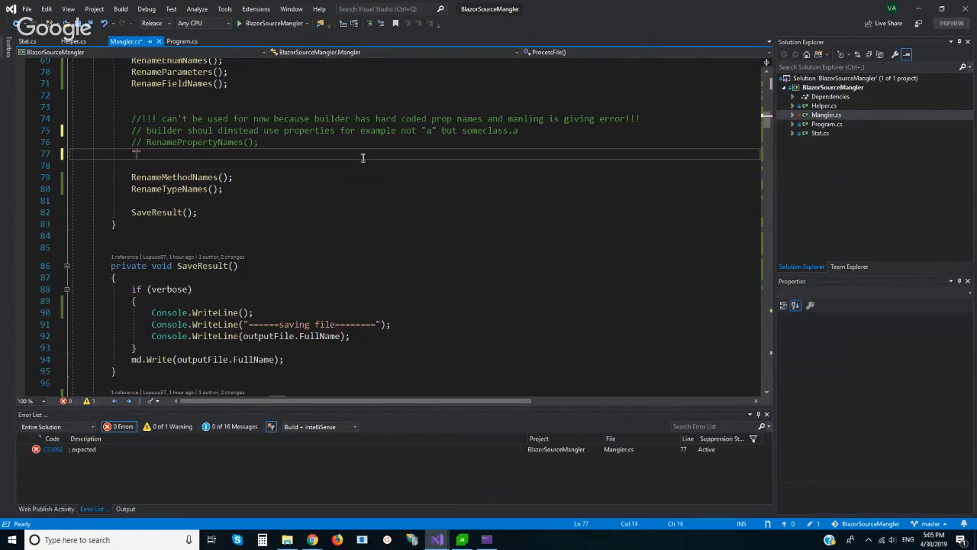
pyautogui.write('a" somecode.a')
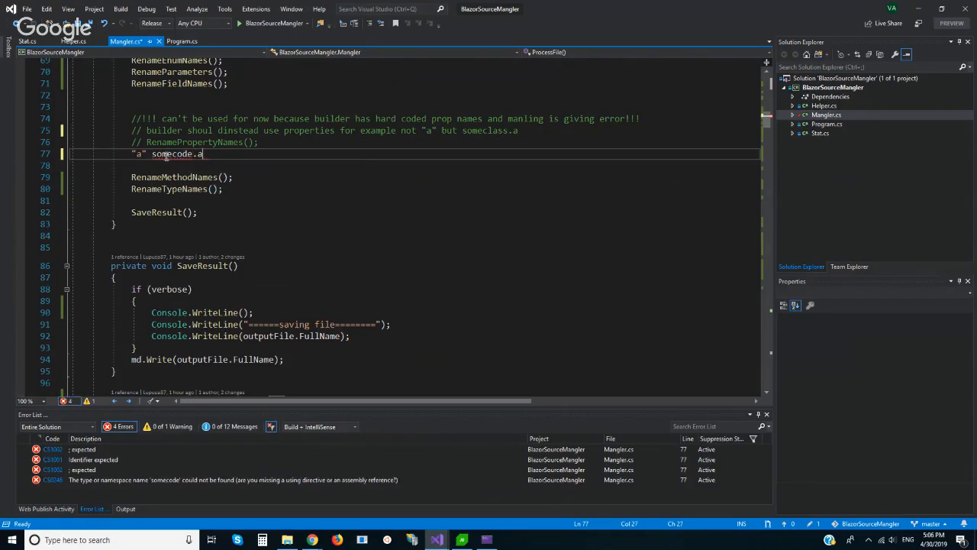
pyautogui.doubleClick(174, 154)
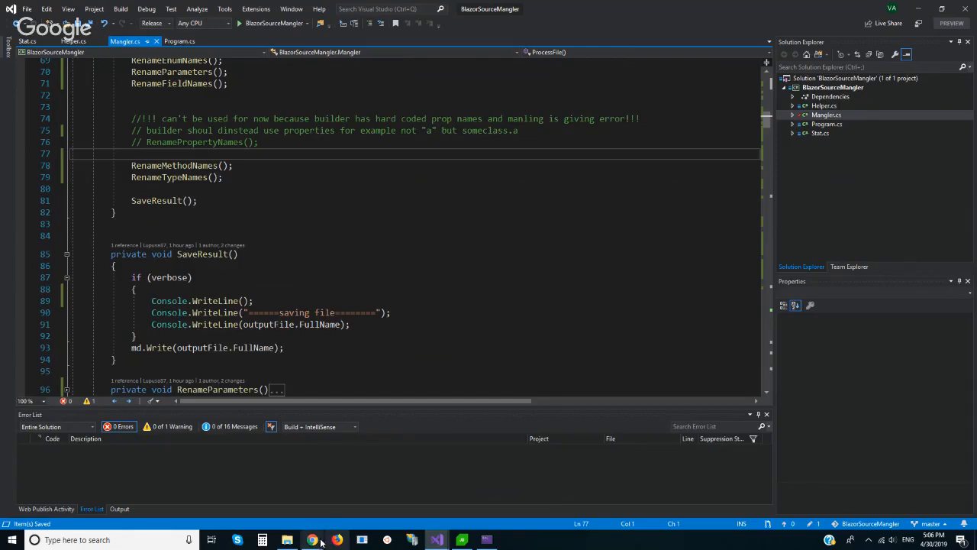
pyautogui.click(311, 540)
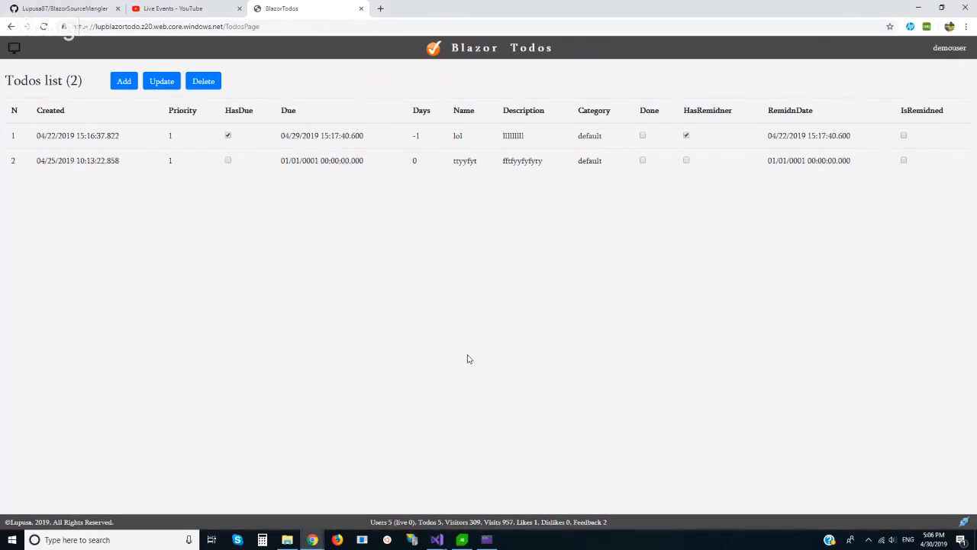
pyautogui.moveTo(458, 352)
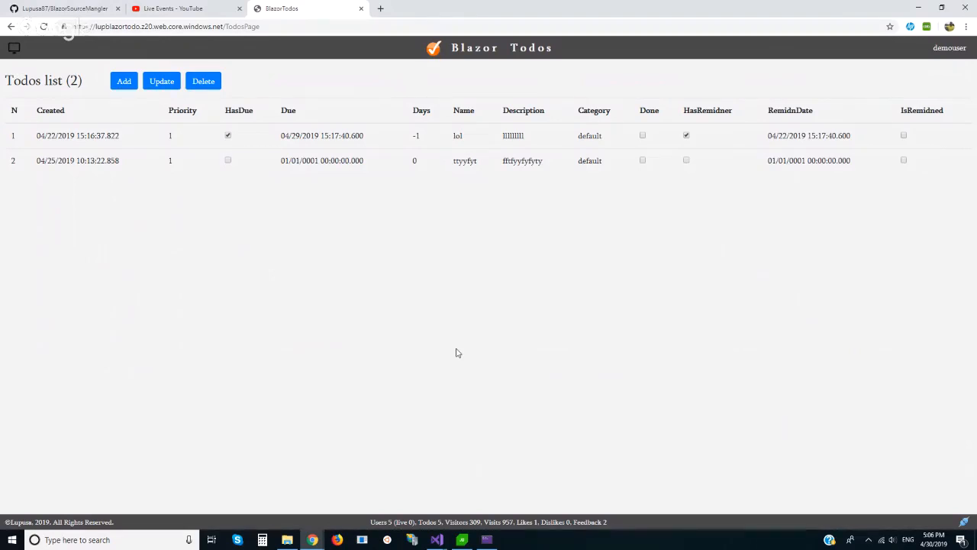
pyautogui.moveTo(471, 339)
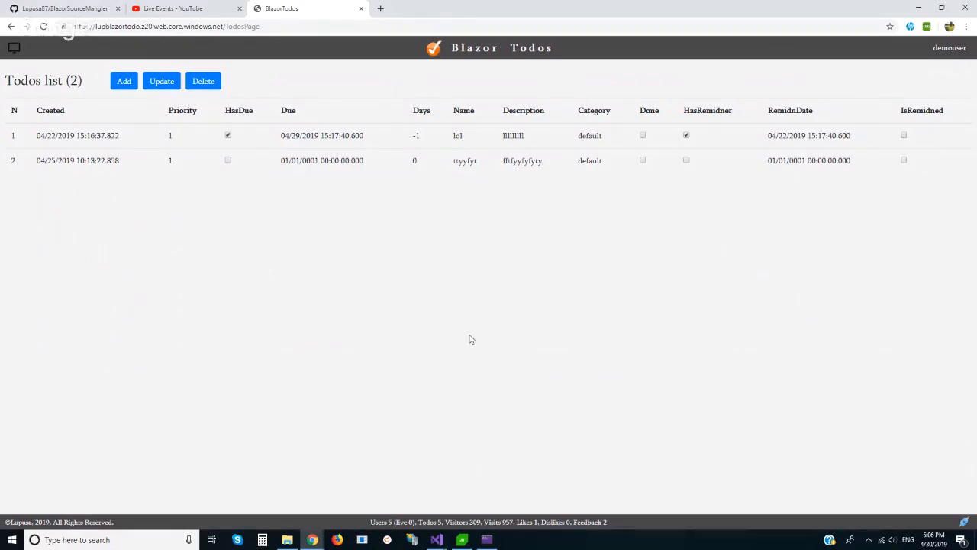
pyautogui.moveTo(467, 337)
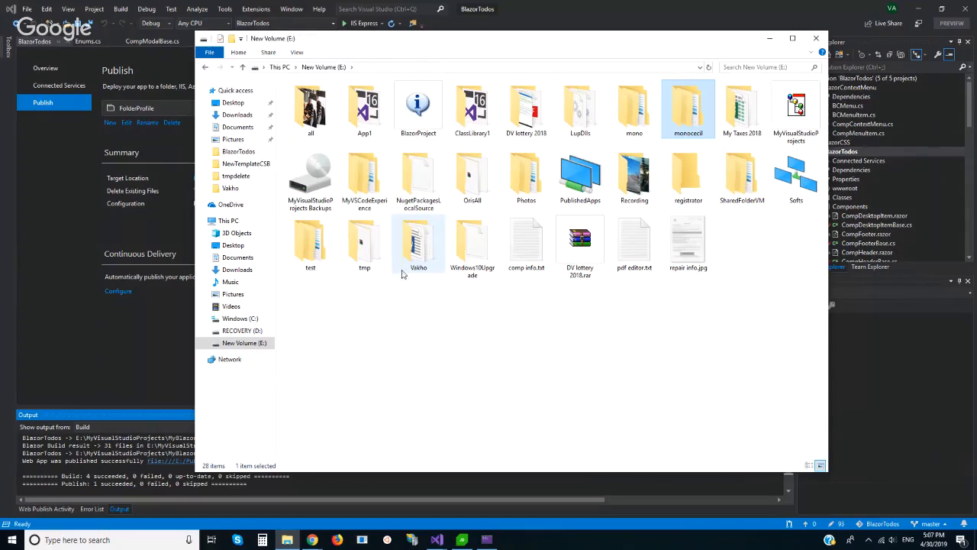
# - Navigate into E:\PublishedApps\tmp\BlazorTodos\dist\_framework\_bin
pyautogui.doubleClick(580, 175)
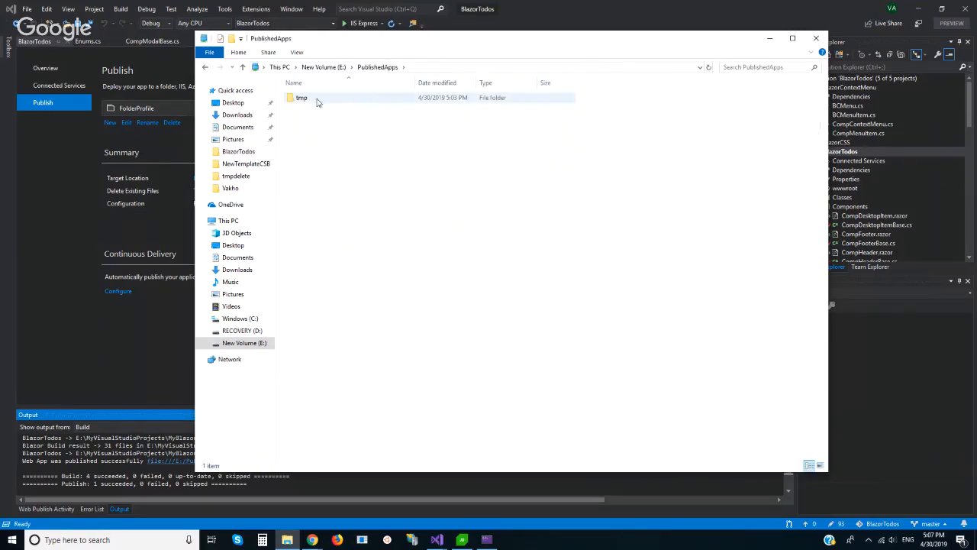
pyautogui.doubleClick(303, 98)
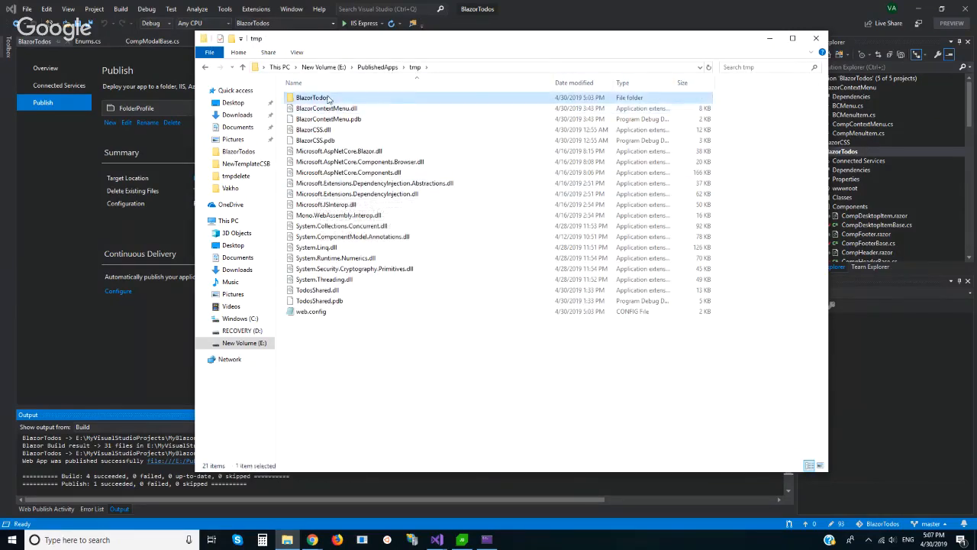
pyautogui.doubleClick(311, 97)
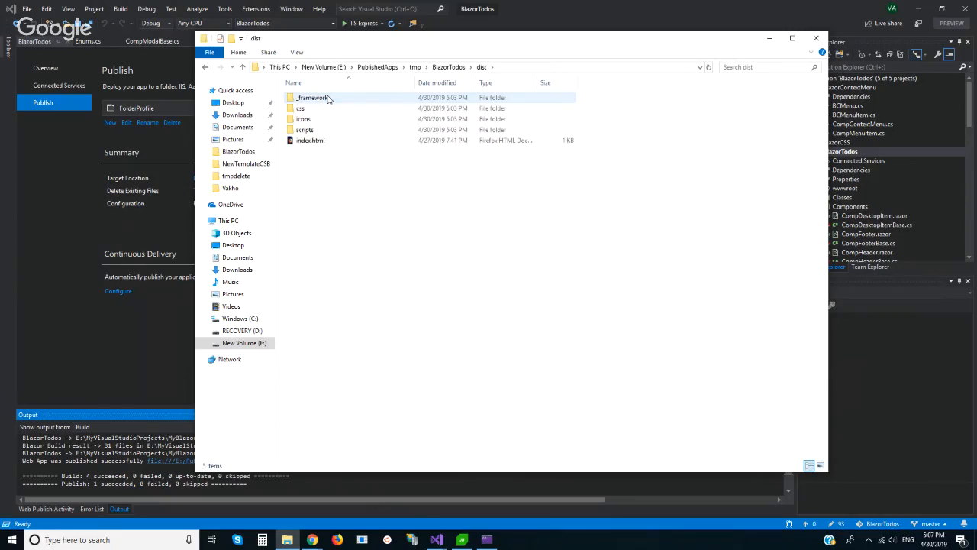
pyautogui.doubleClick(311, 98)
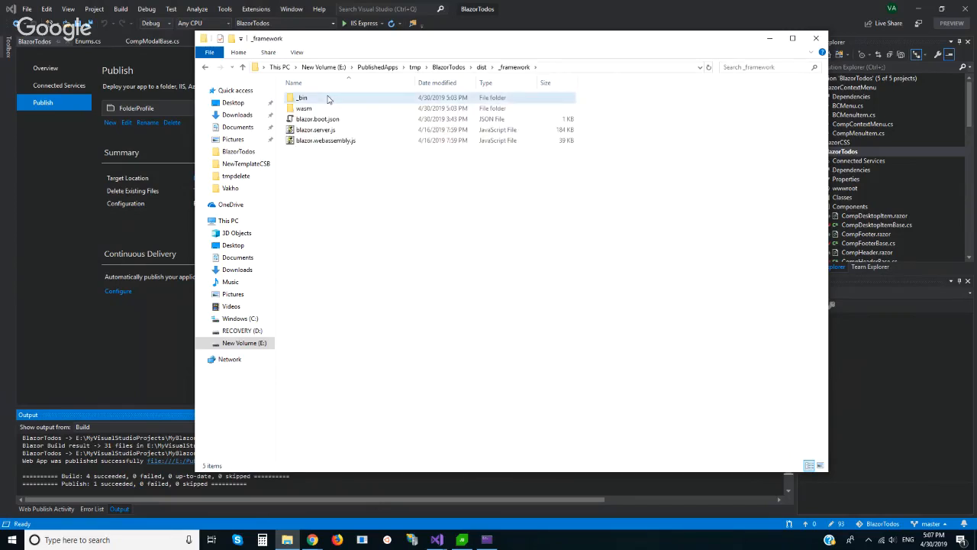
pyautogui.doubleClick(302, 98)
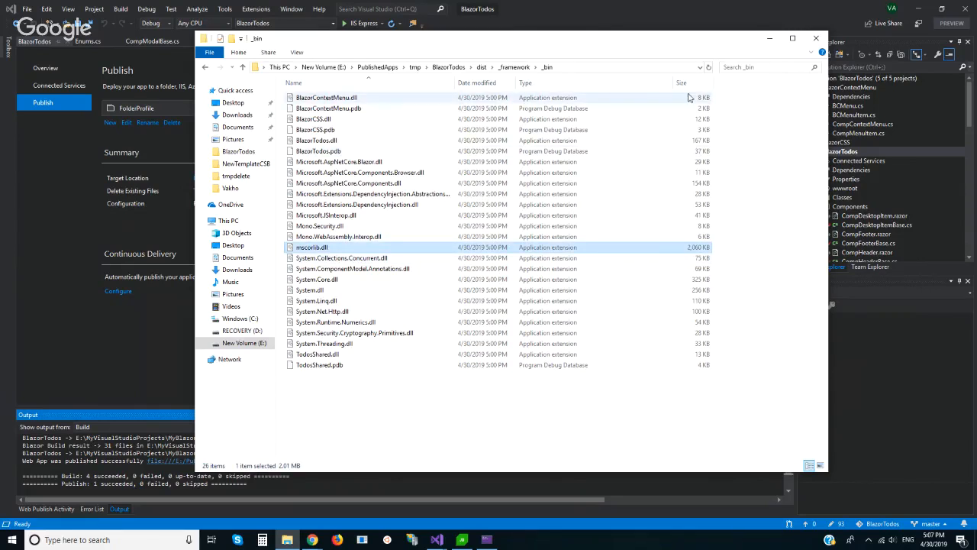
# - Check the sizes of BlazorTodos.dll and mscorlib.dll in the _bin folder
pyautogui.click(316, 141)
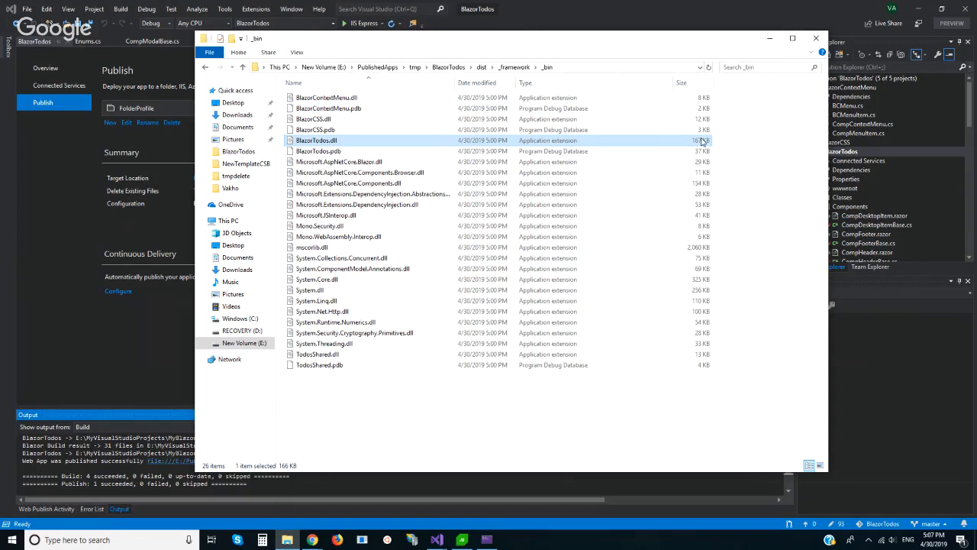
pyautogui.click(312, 247)
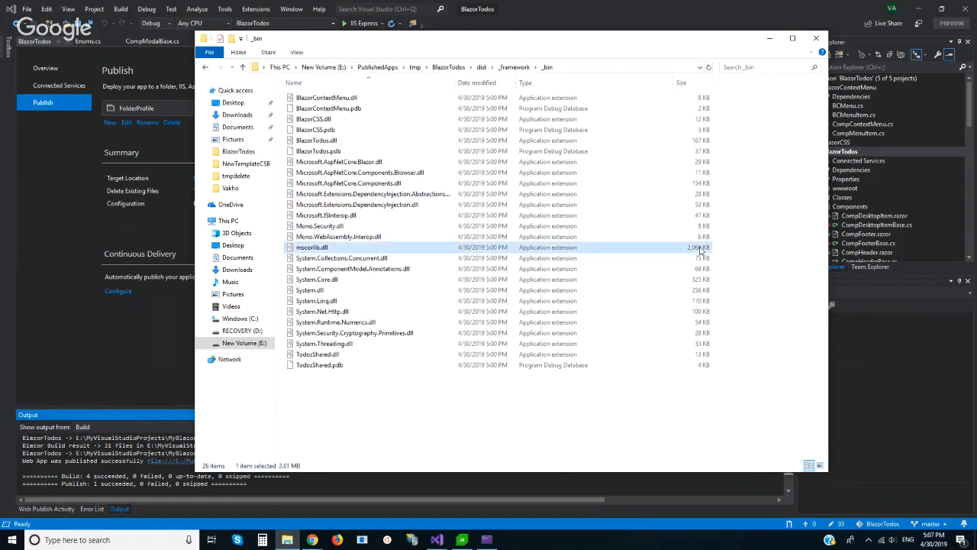
pyautogui.moveTo(741, 265)
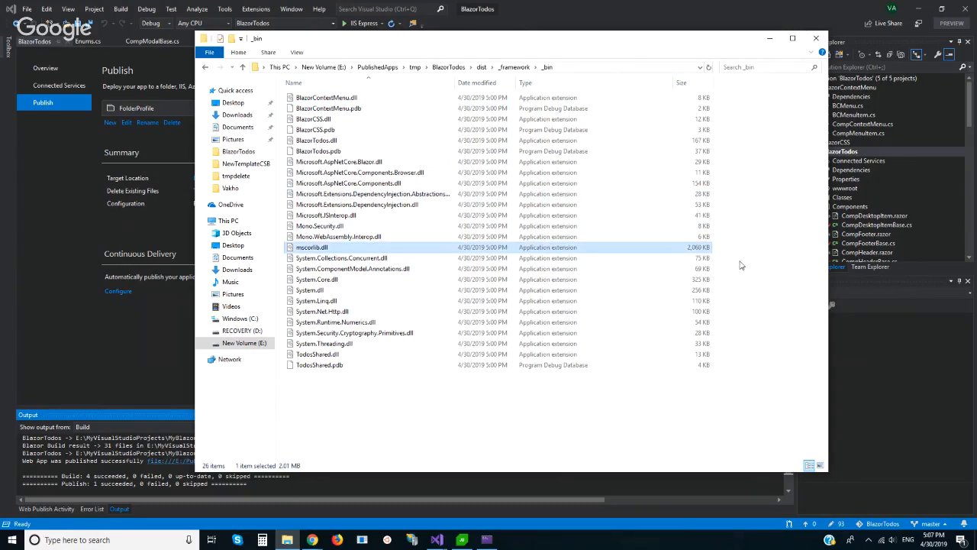
pyautogui.moveTo(751, 275)
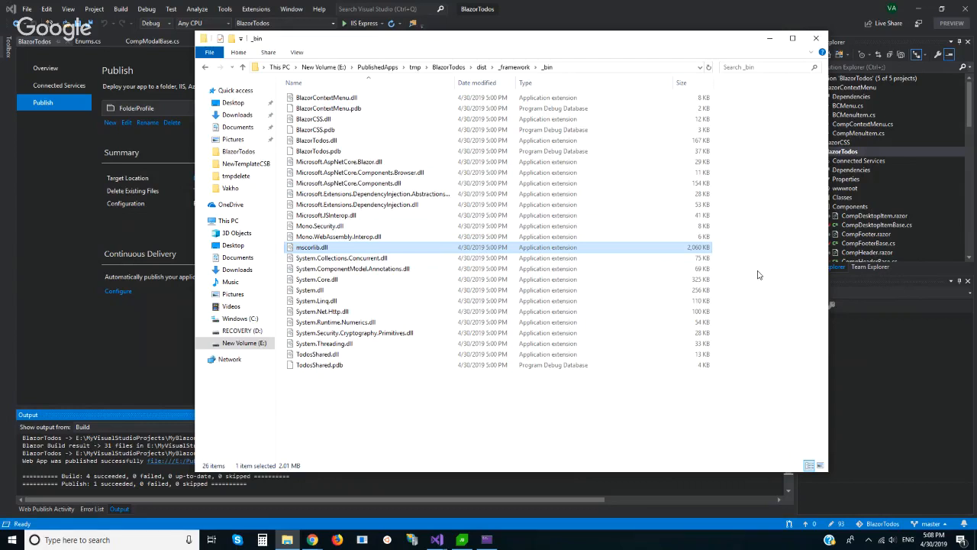
pyautogui.moveTo(745, 272)
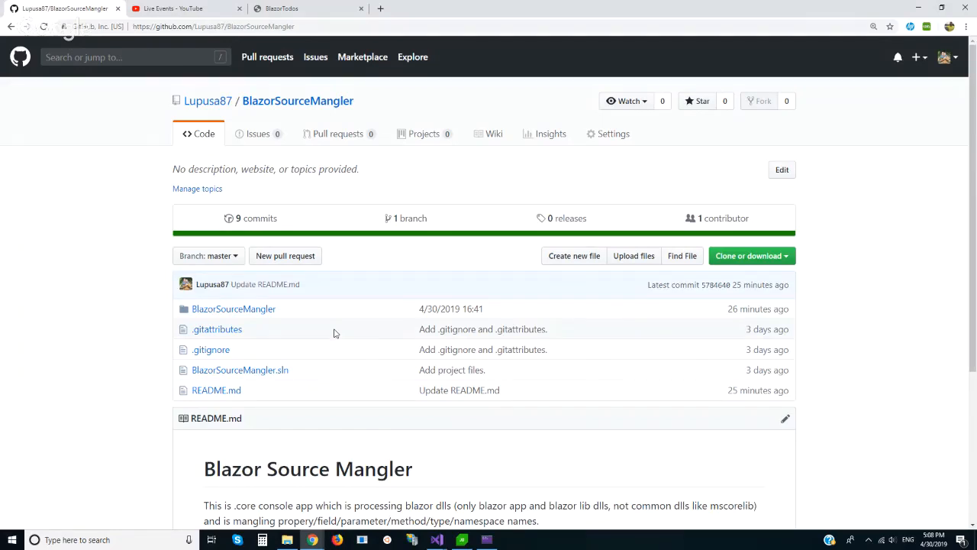
pyautogui.moveTo(330, 327)
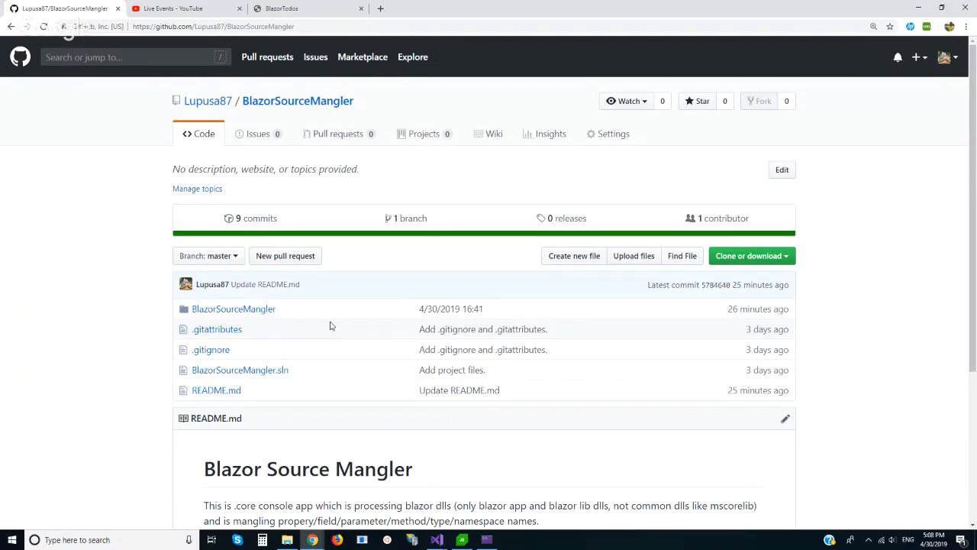